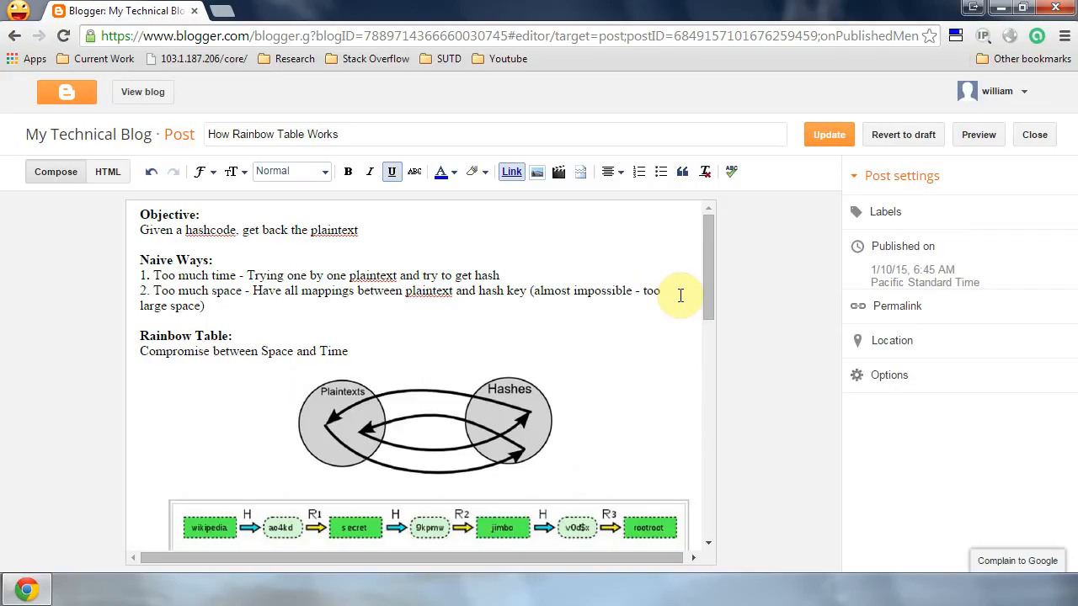
Highlight the word 'plaintext' in the objective and read through the opening section.
double_click(333, 229)
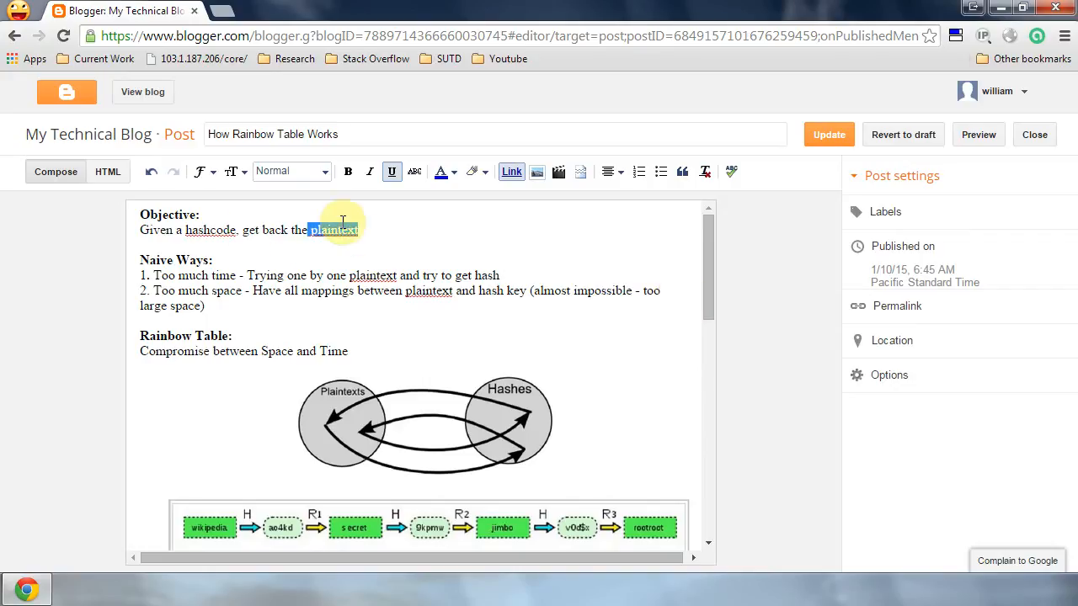
scroll(down, 3)
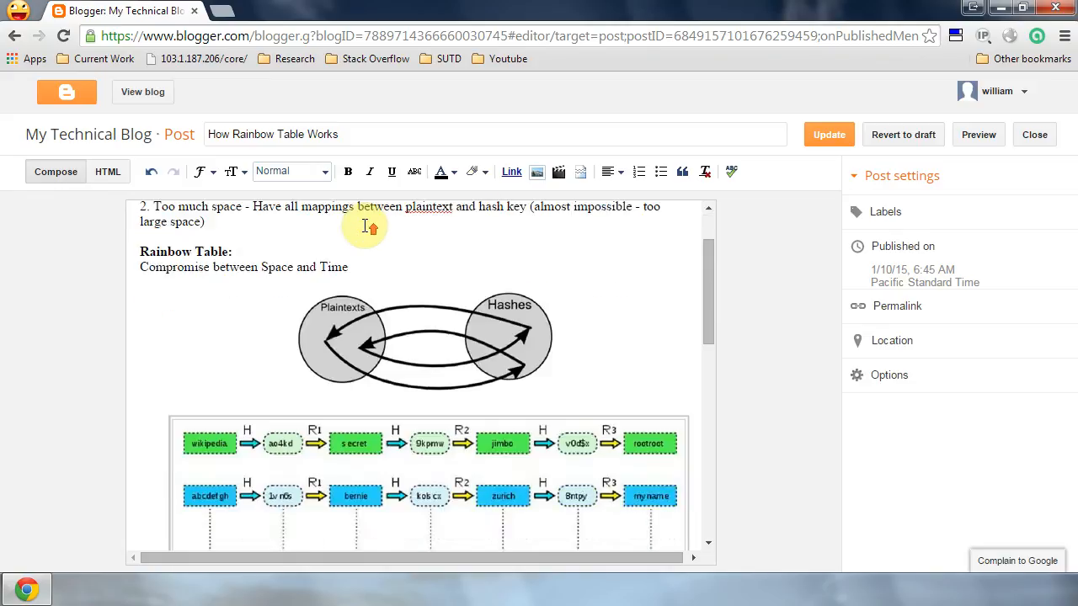
scroll(down, 3)
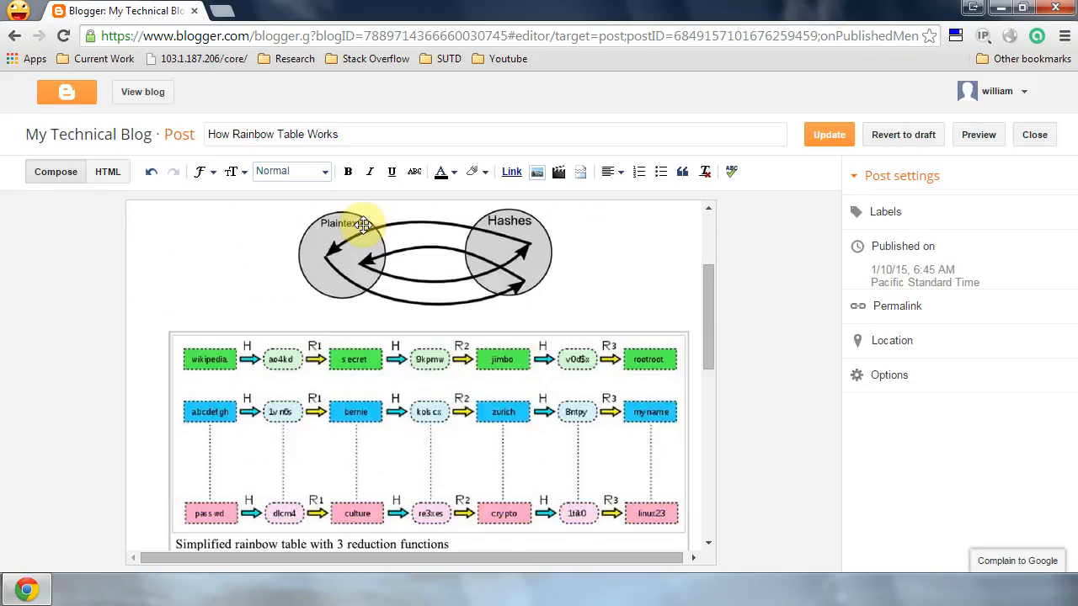
mouse_move(307, 320)
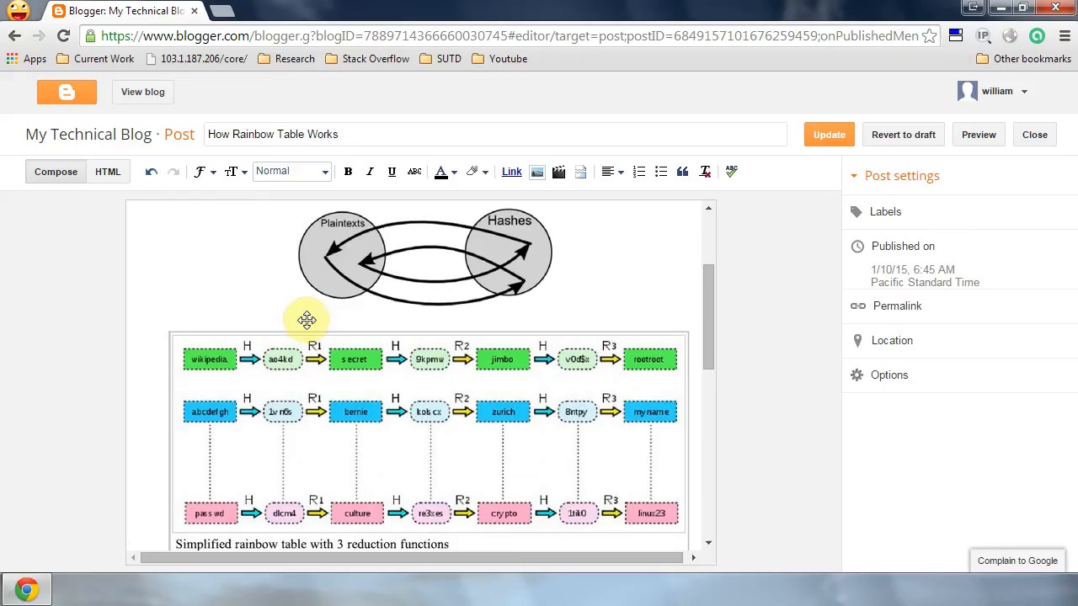
mouse_move(203, 377)
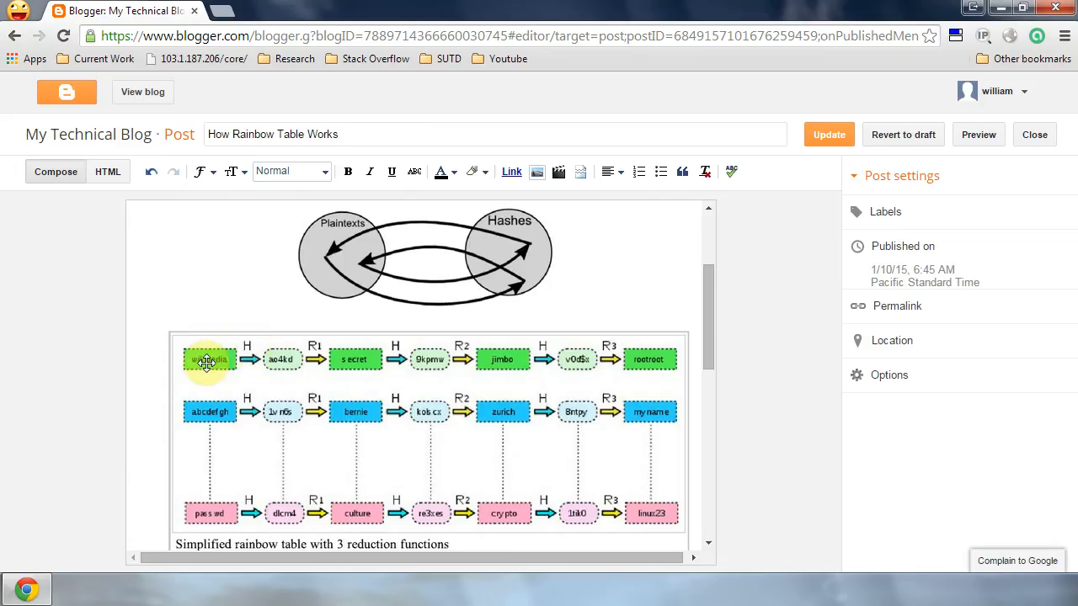
mouse_move(284, 359)
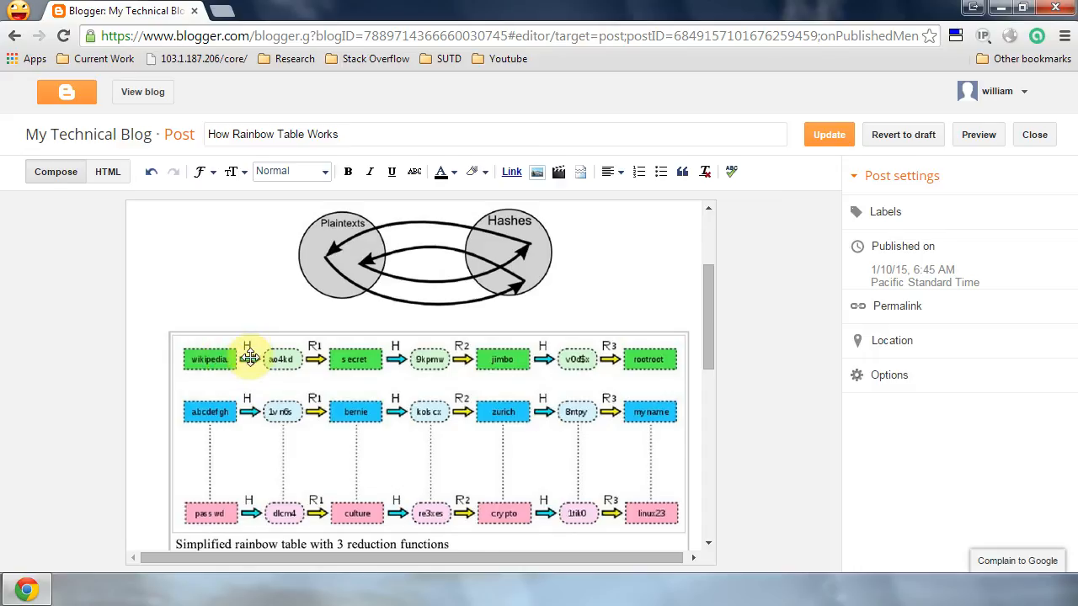
scroll(up, 3)
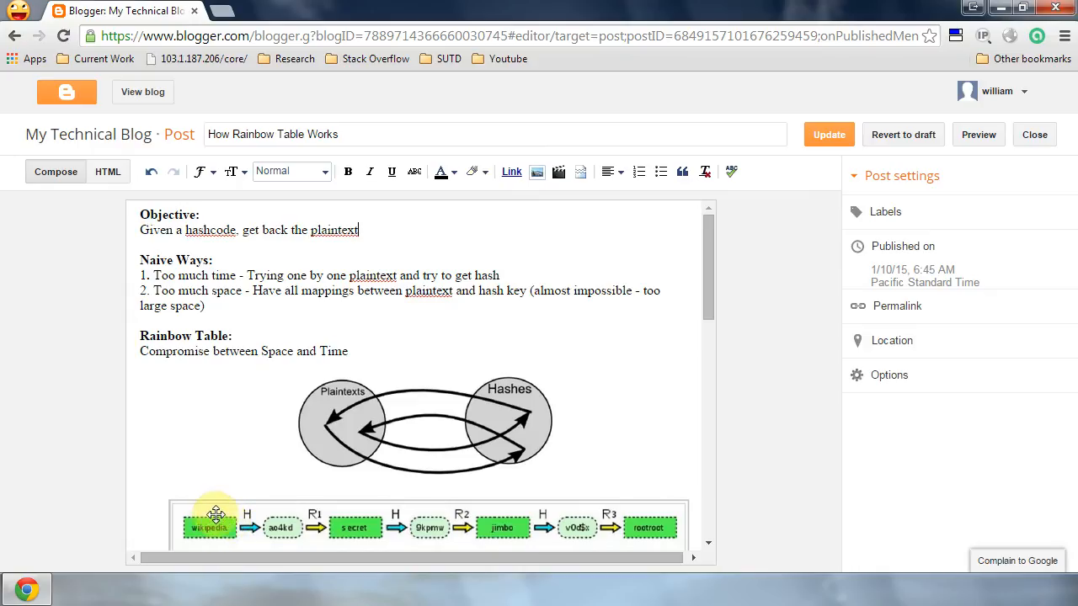
mouse_move(222, 495)
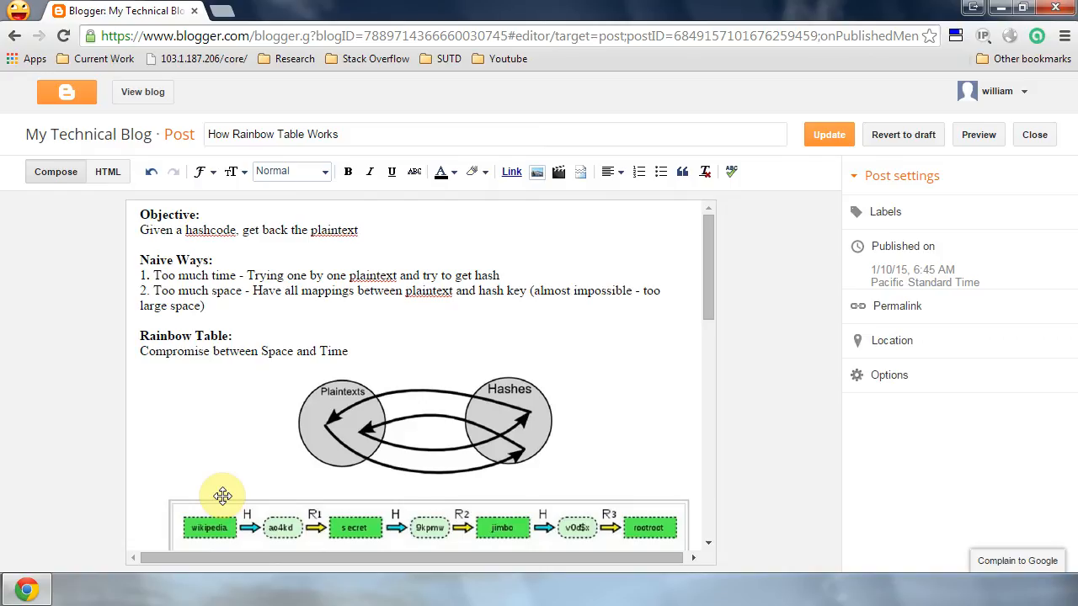
mouse_move(249, 496)
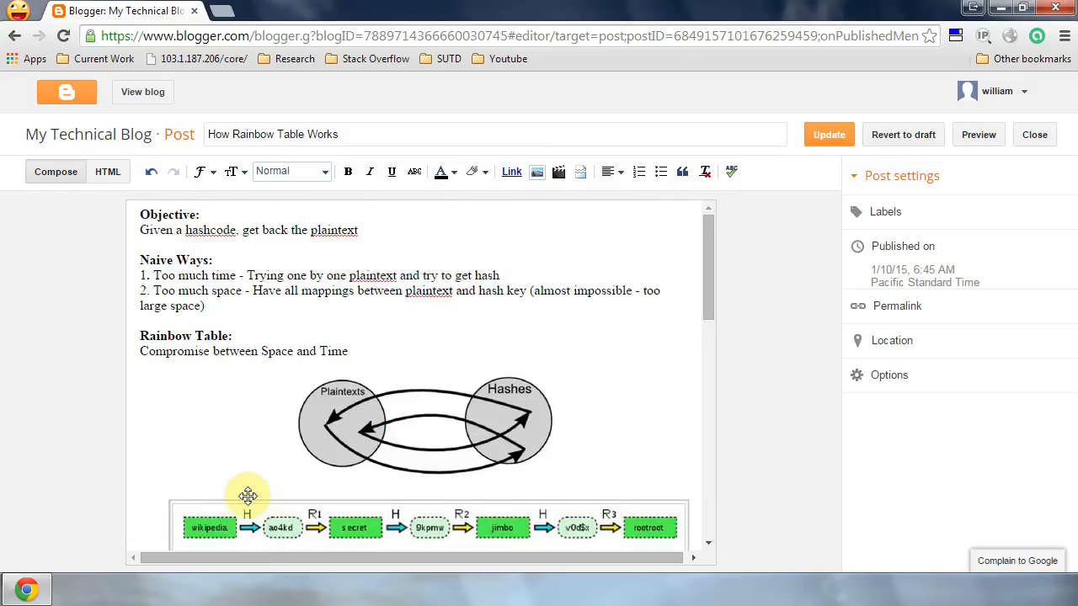
scroll(down, 3)
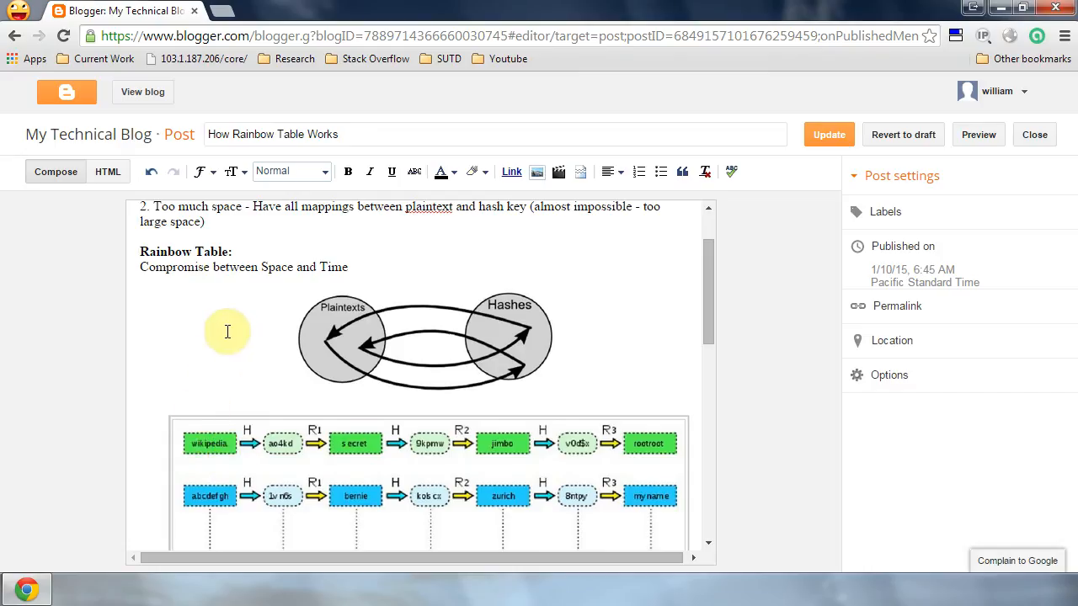
mouse_move(219, 362)
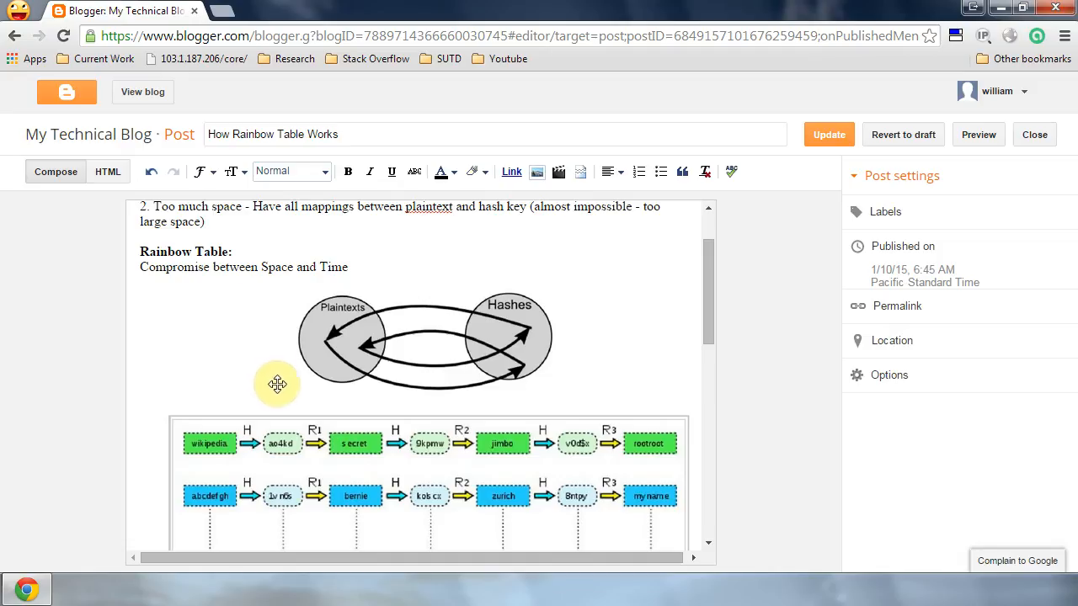
mouse_move(277, 447)
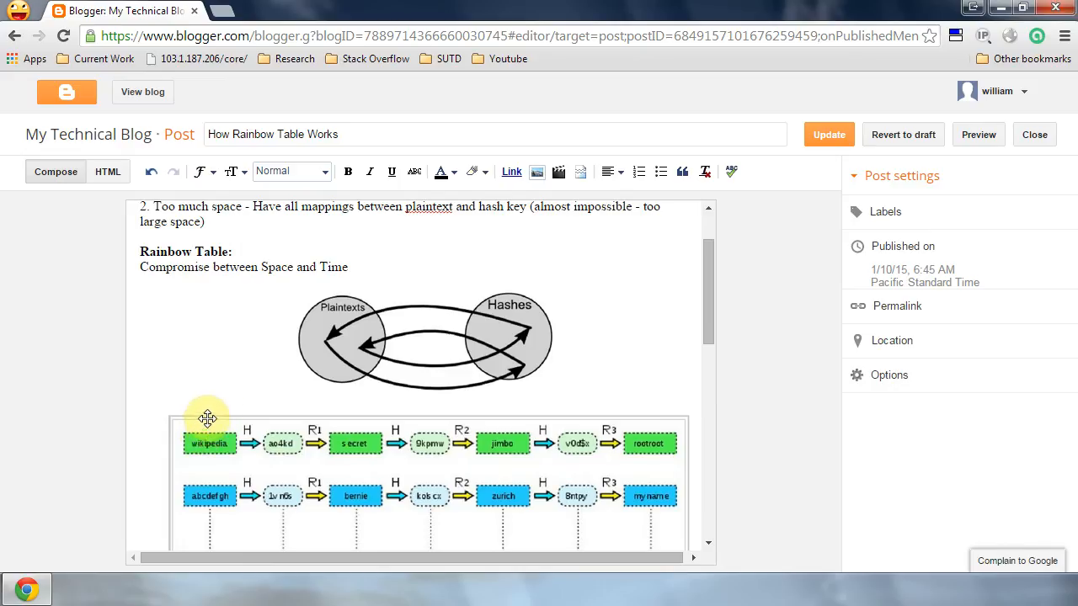
scroll(up, 3)
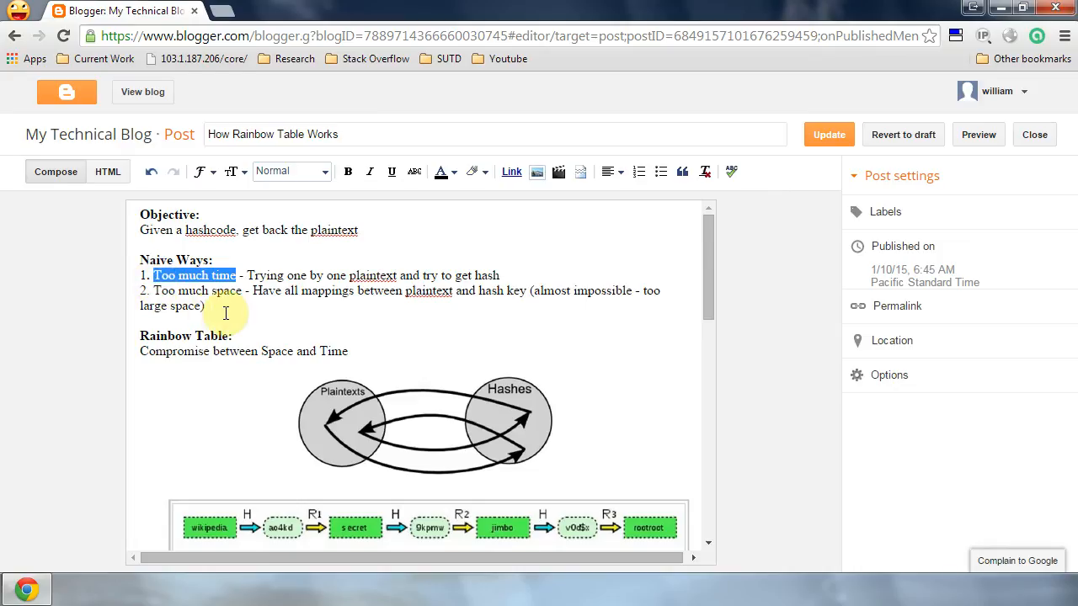
mouse_move(310, 384)
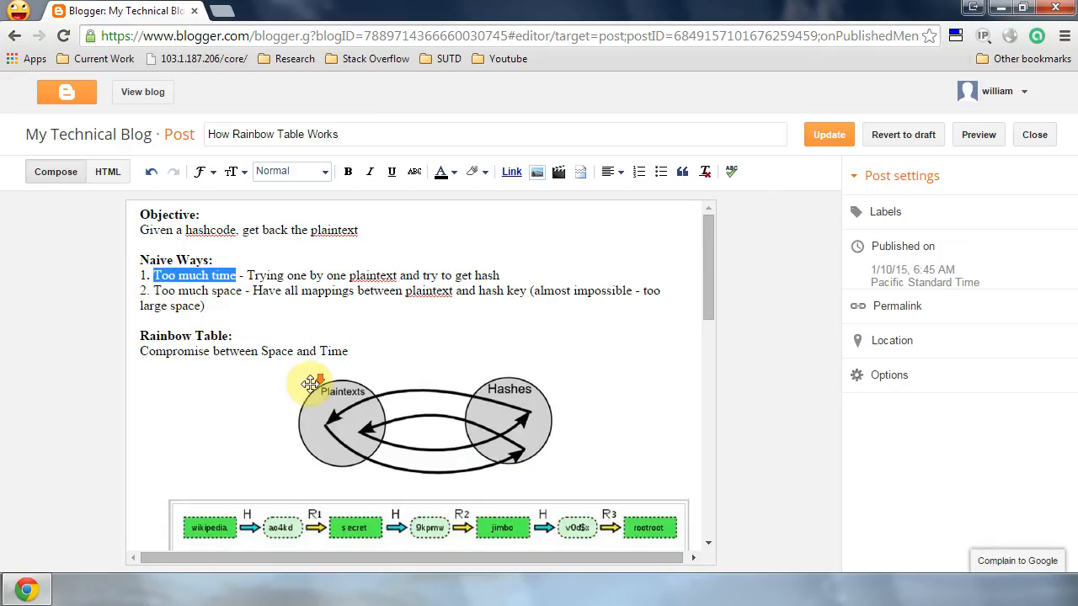
scroll(down, 3)
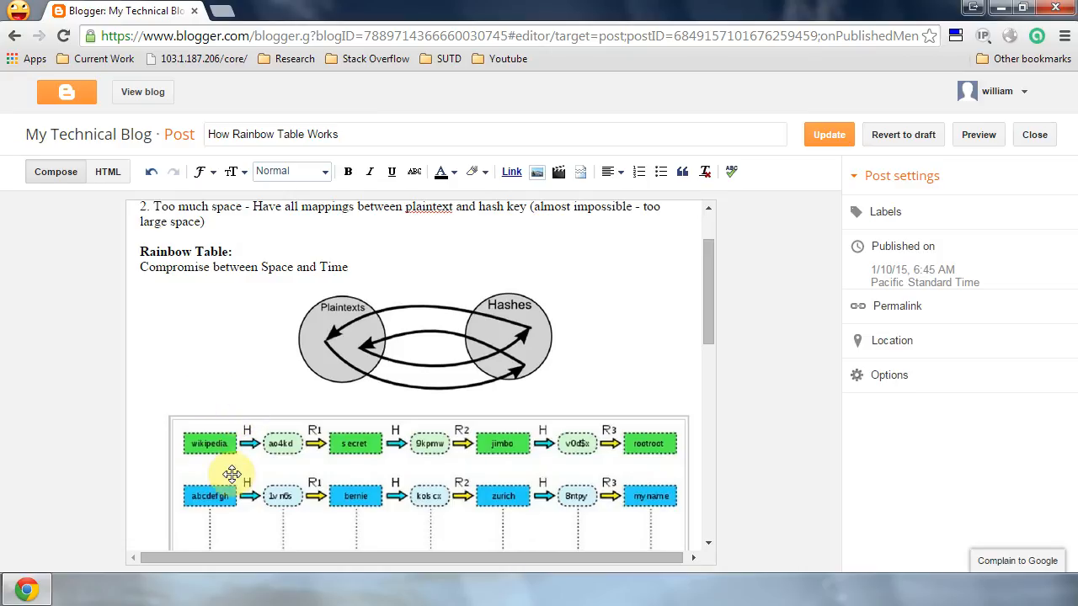
mouse_move(226, 444)
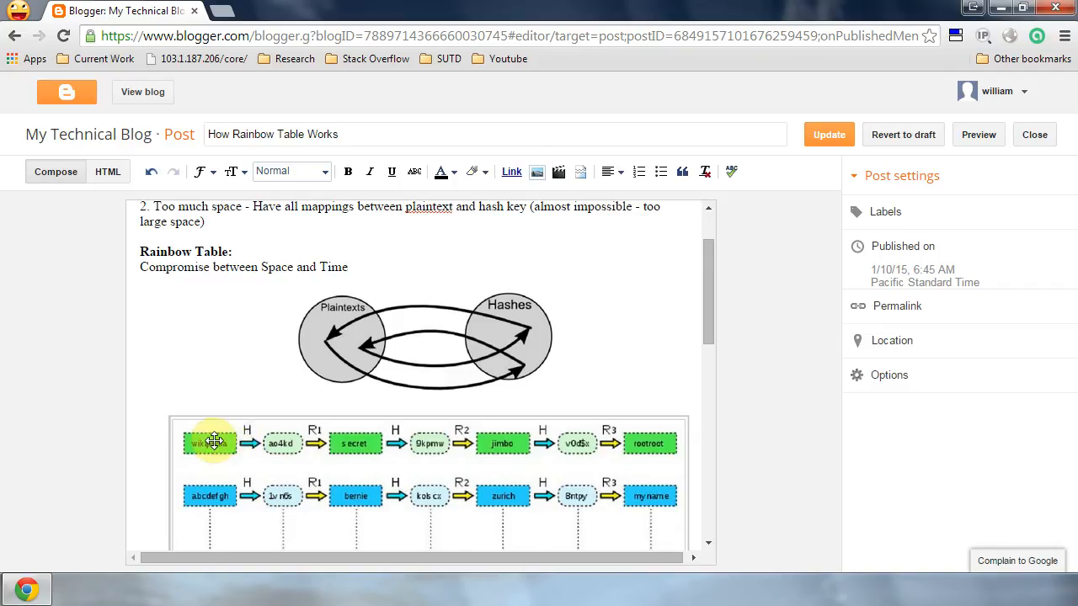
mouse_move(280, 525)
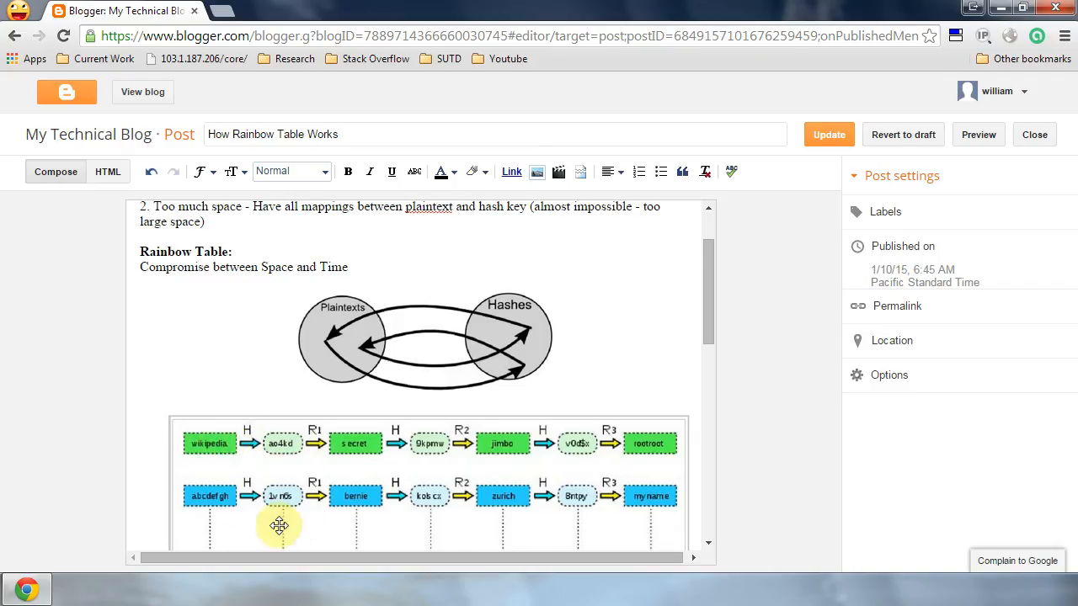
mouse_move(277, 441)
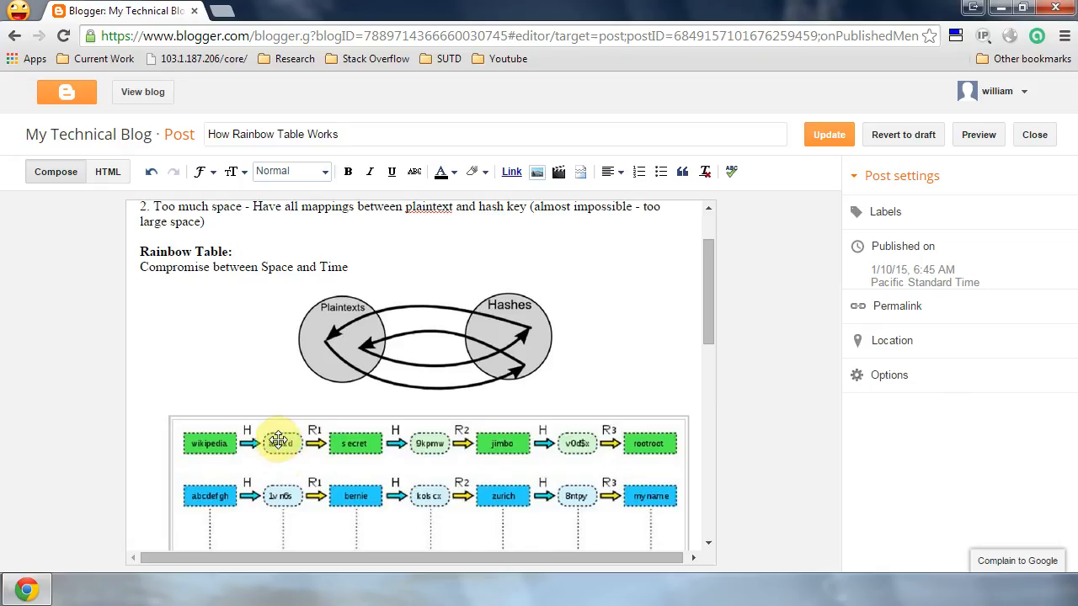
mouse_move(289, 516)
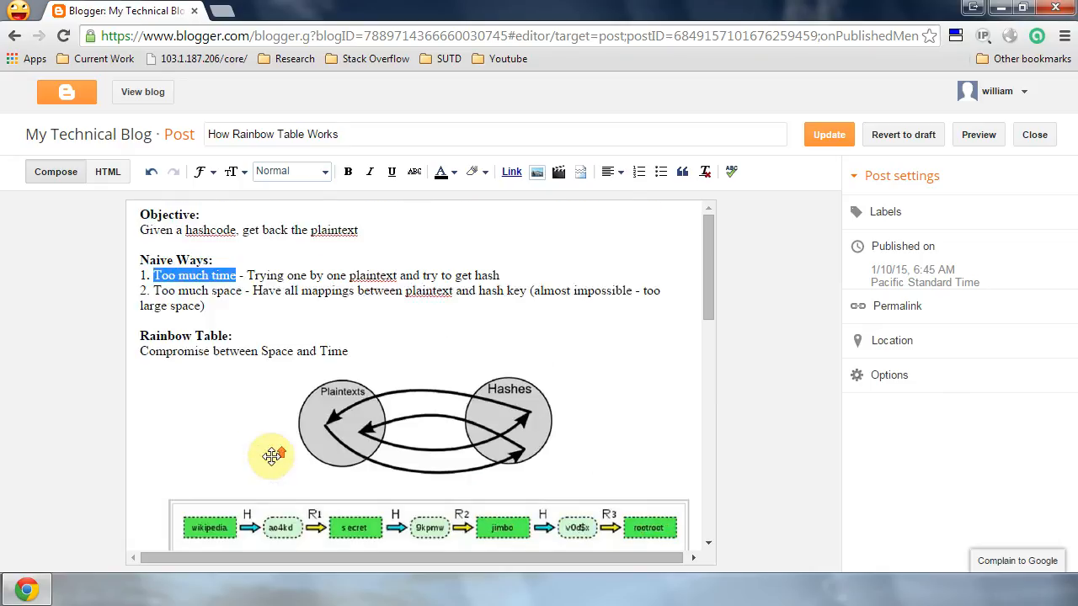
Highlight the 'too much space' drawback, then clear the selection and continue down.
double_click(202, 290)
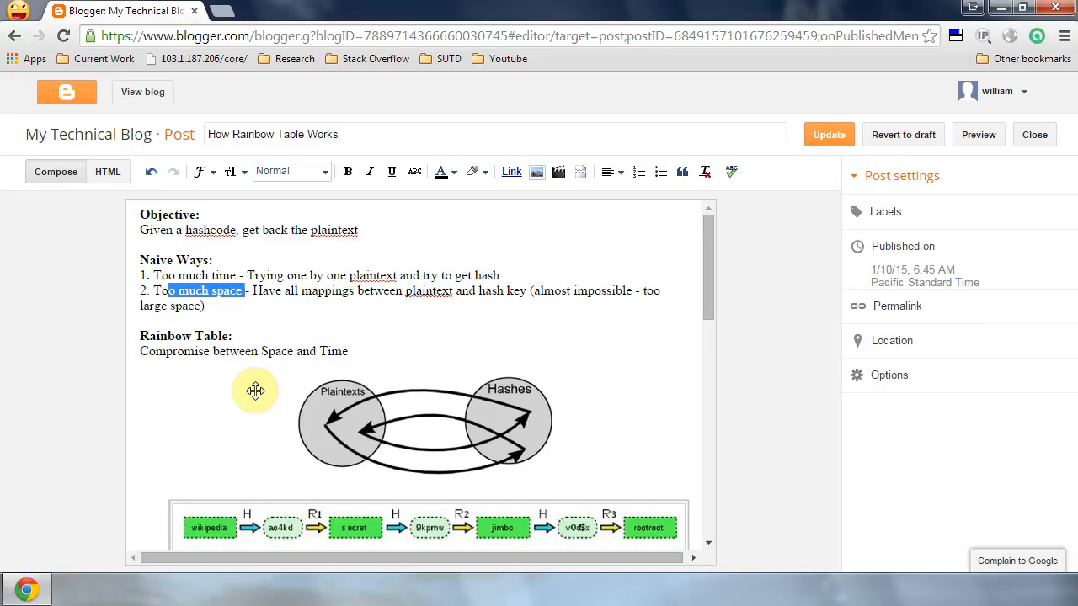
click(254, 341)
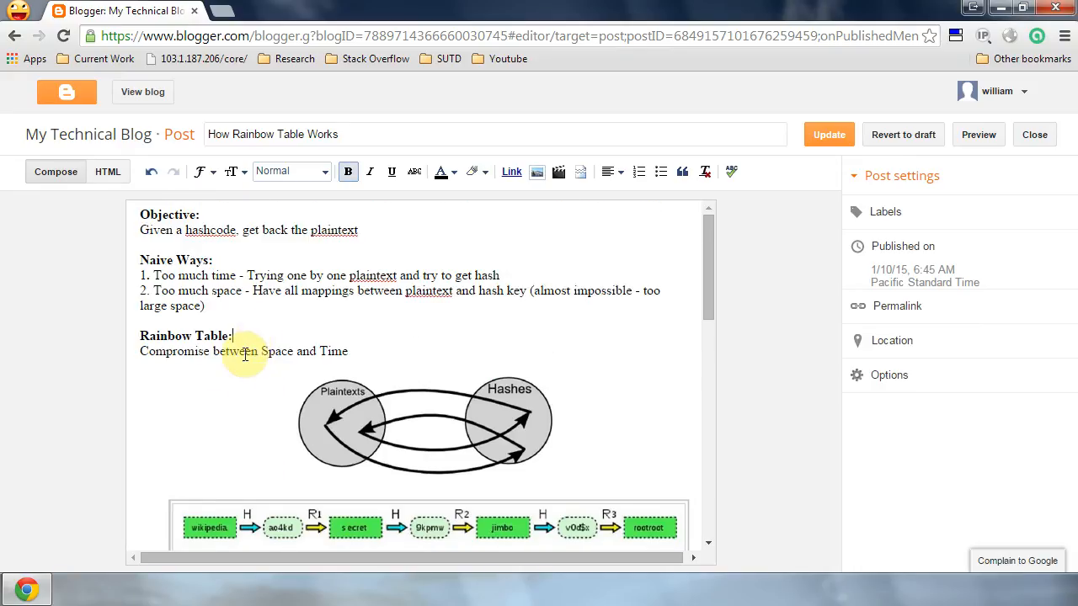
mouse_move(297, 347)
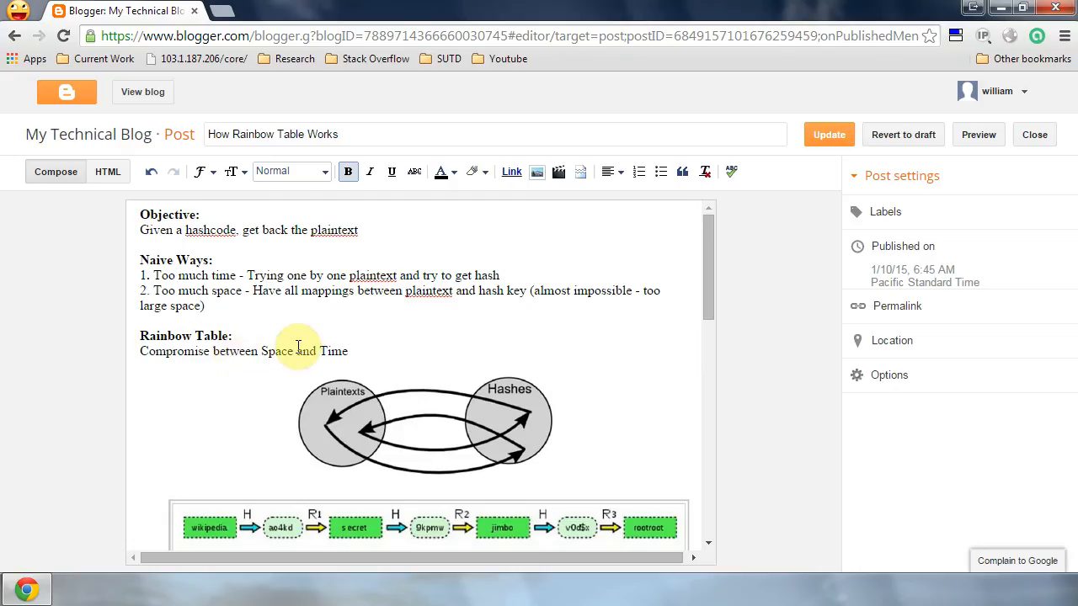
scroll(down, 3)
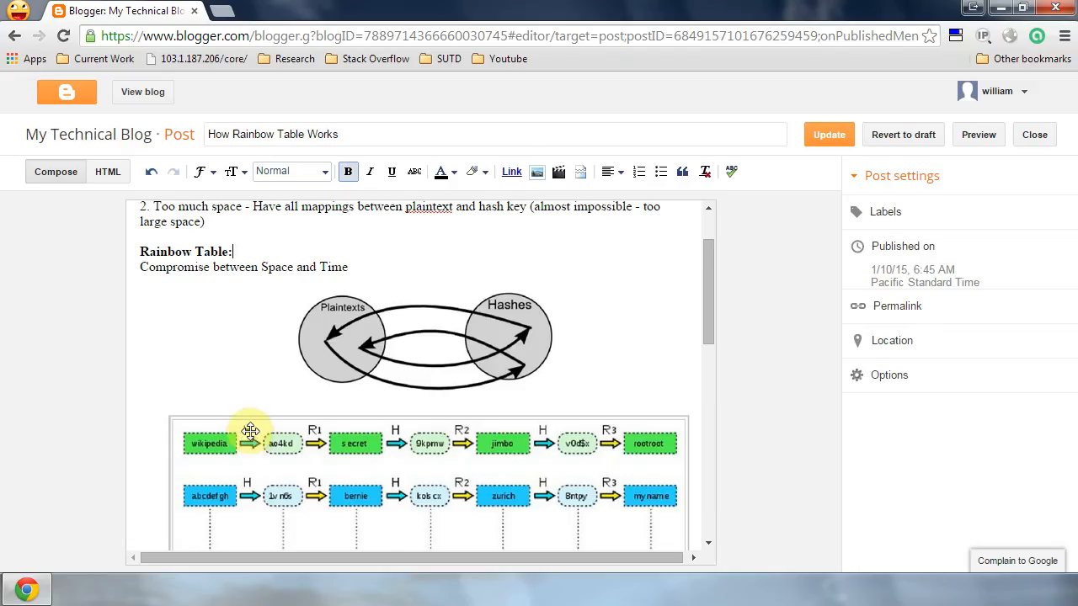
mouse_move(300, 429)
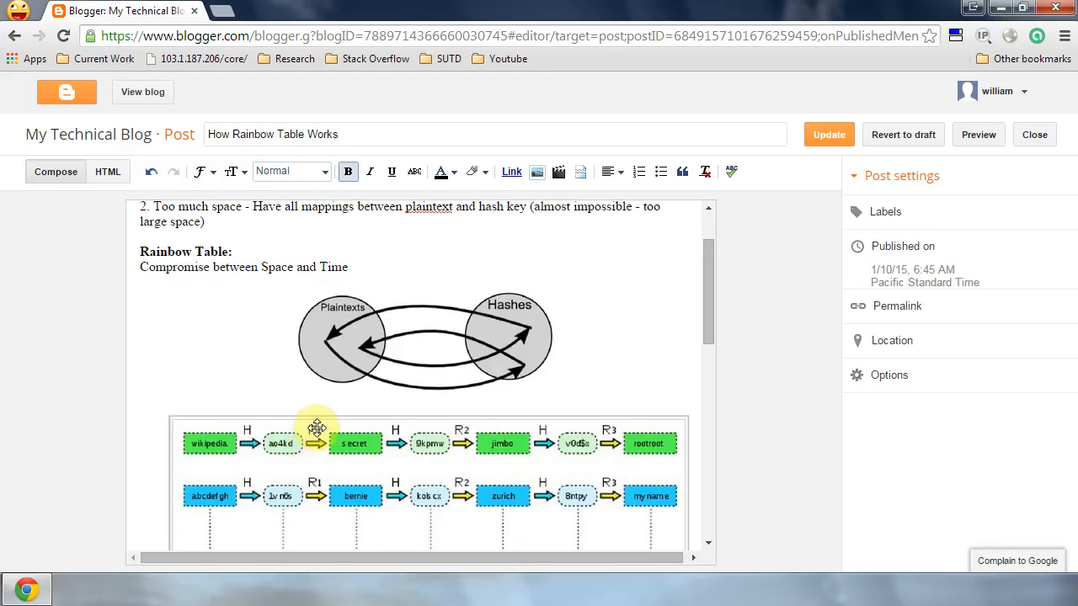
mouse_move(208, 443)
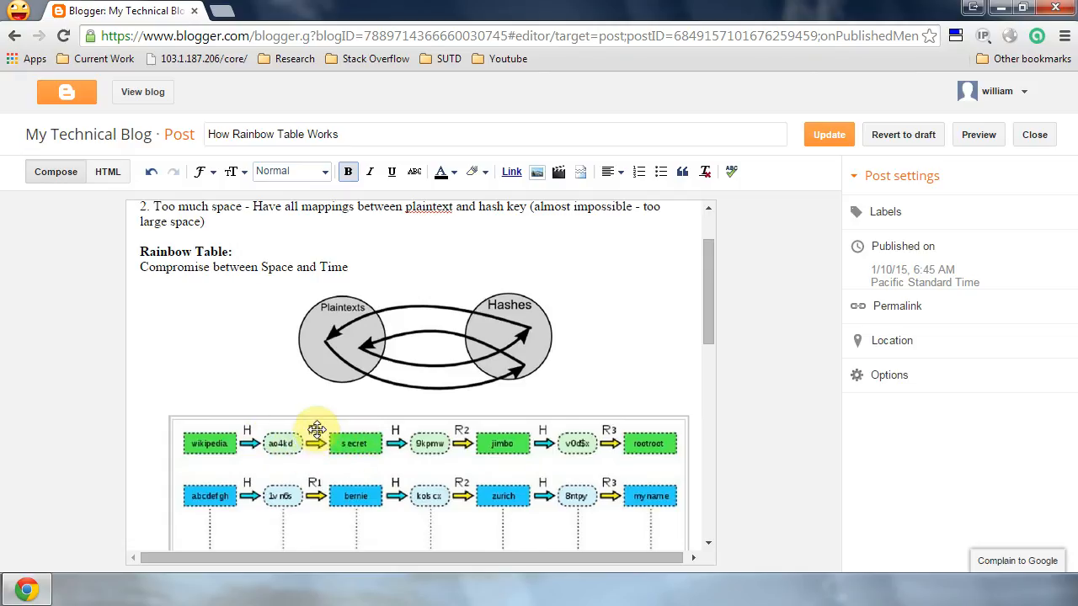
mouse_move(251, 424)
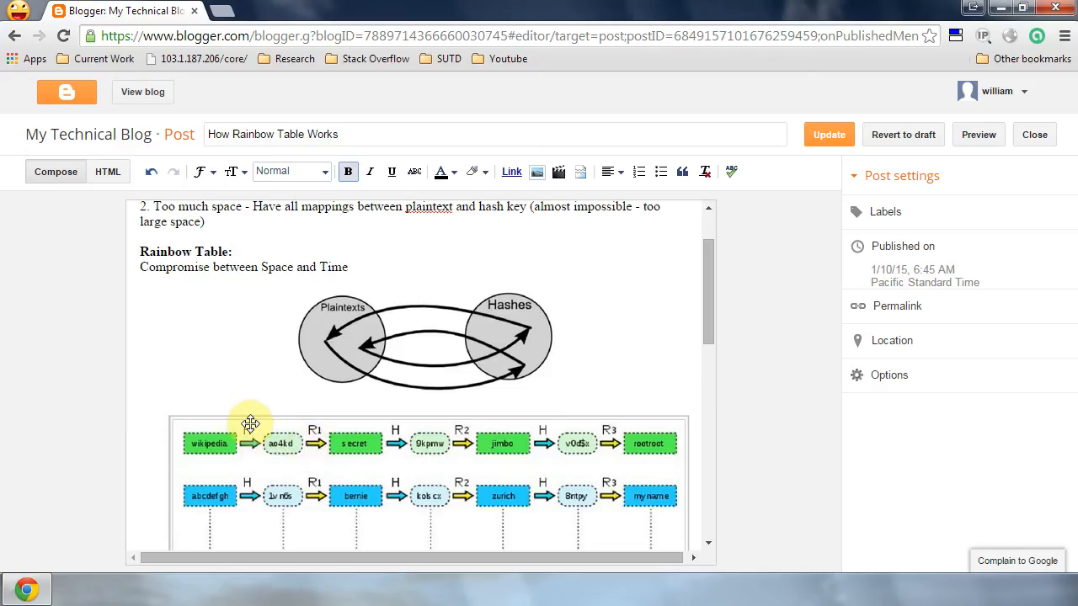
mouse_move(256, 435)
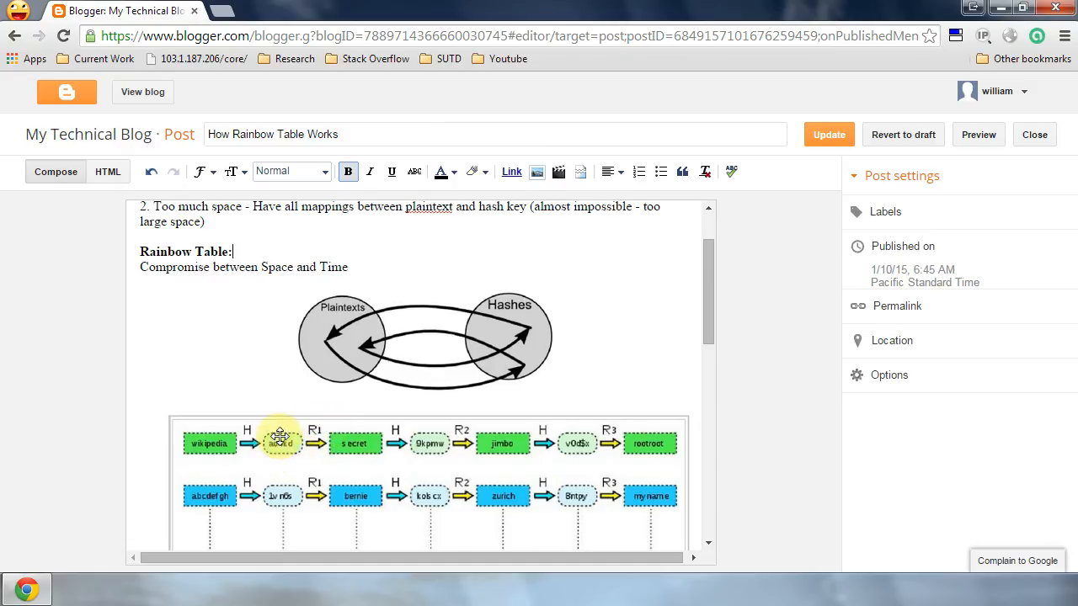
mouse_move(370, 451)
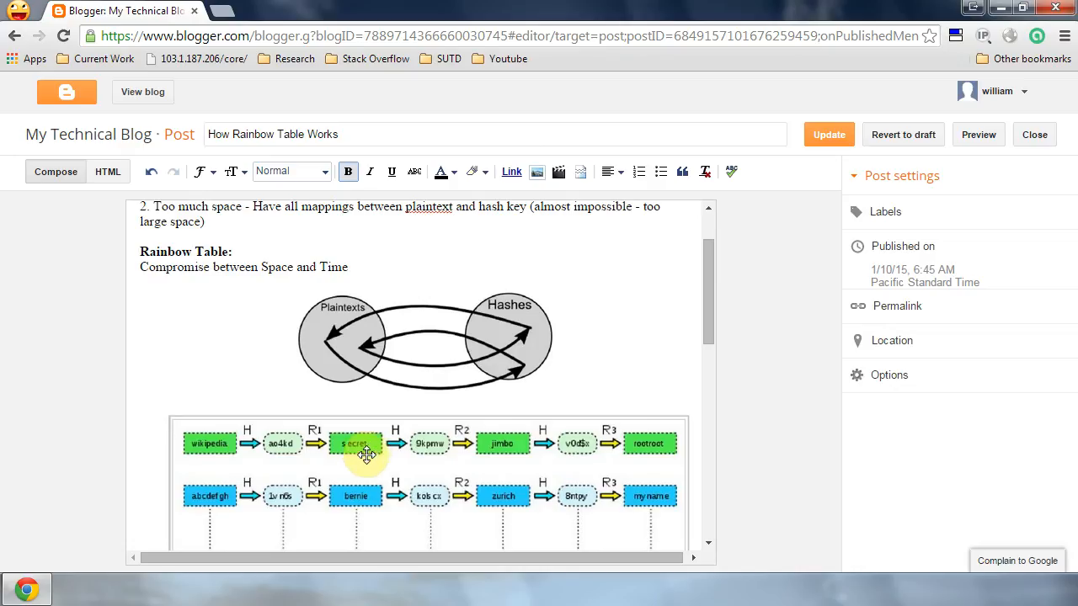
mouse_move(330, 345)
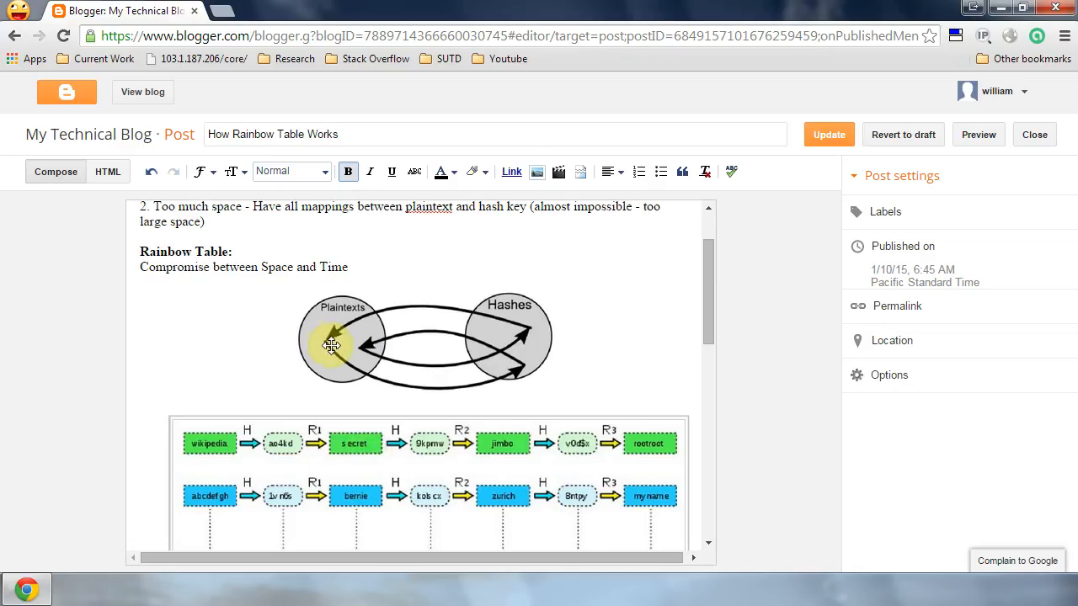
mouse_move(519, 377)
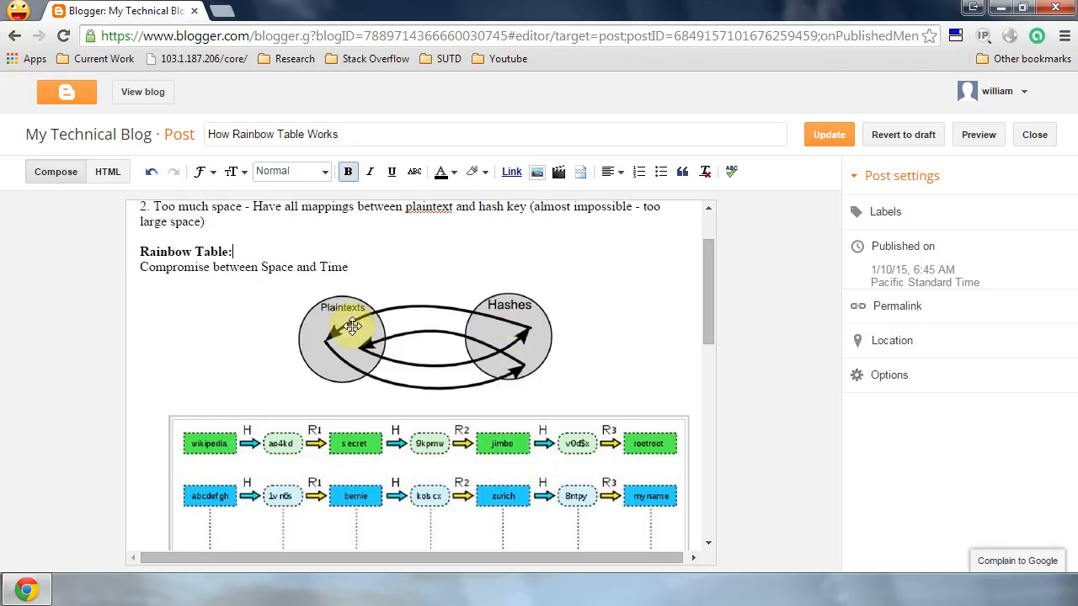
mouse_move(346, 371)
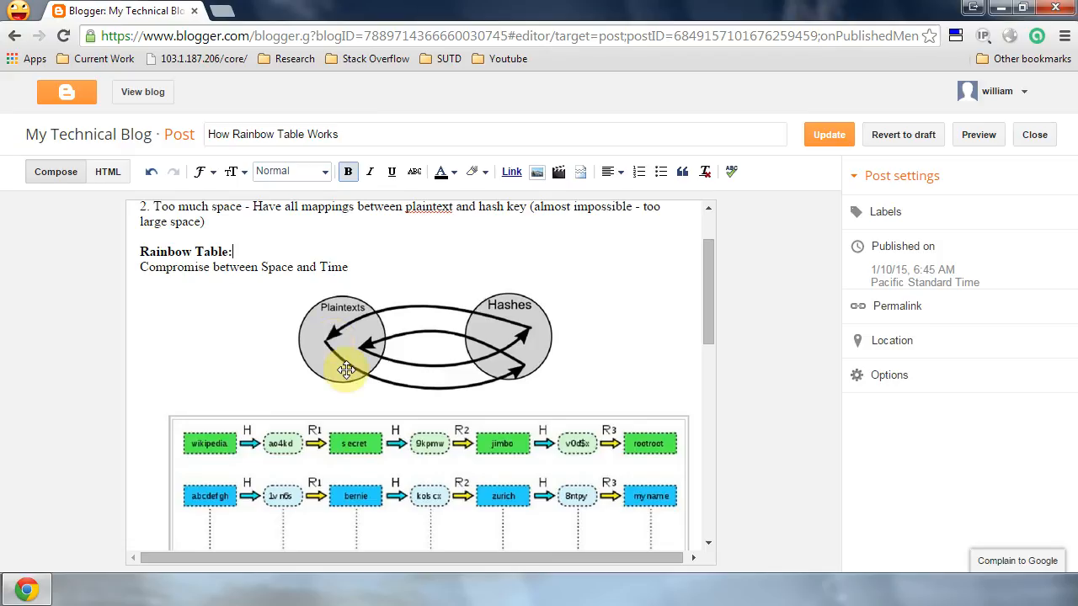
mouse_move(521, 366)
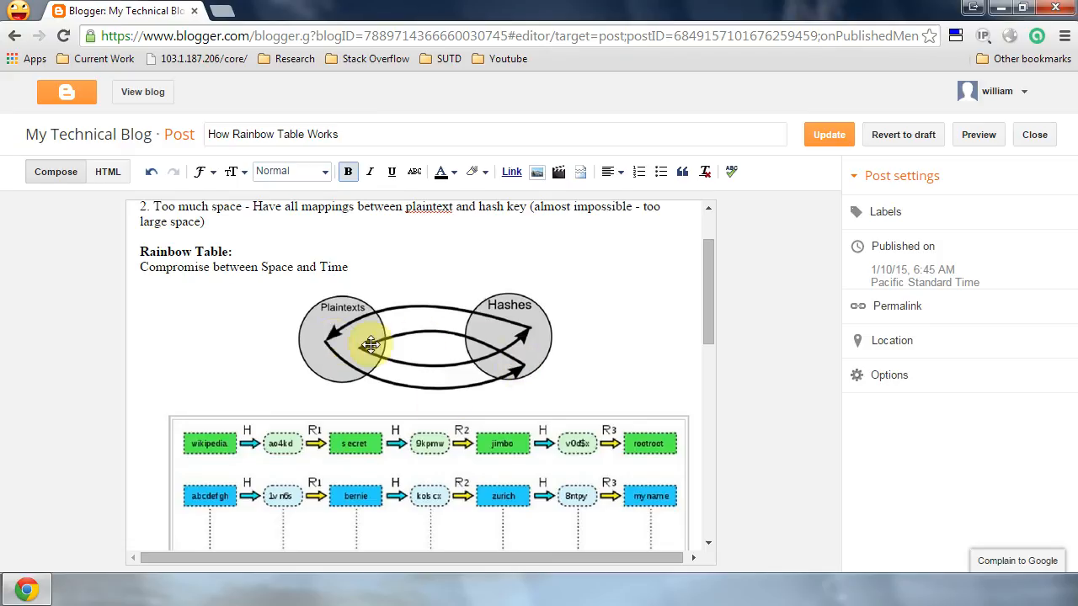
mouse_move(222, 453)
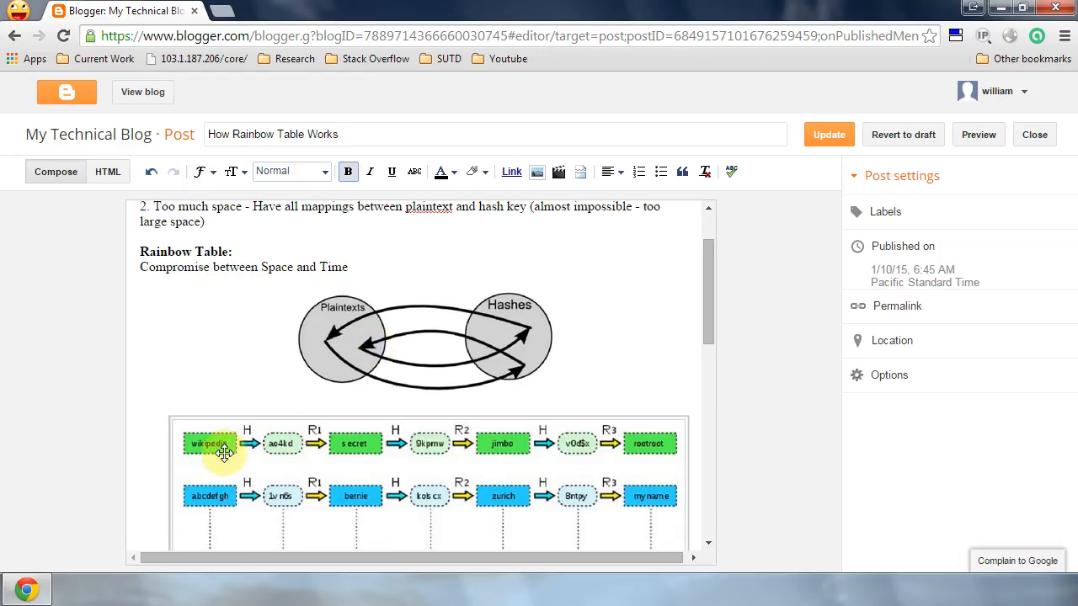
mouse_move(648, 446)
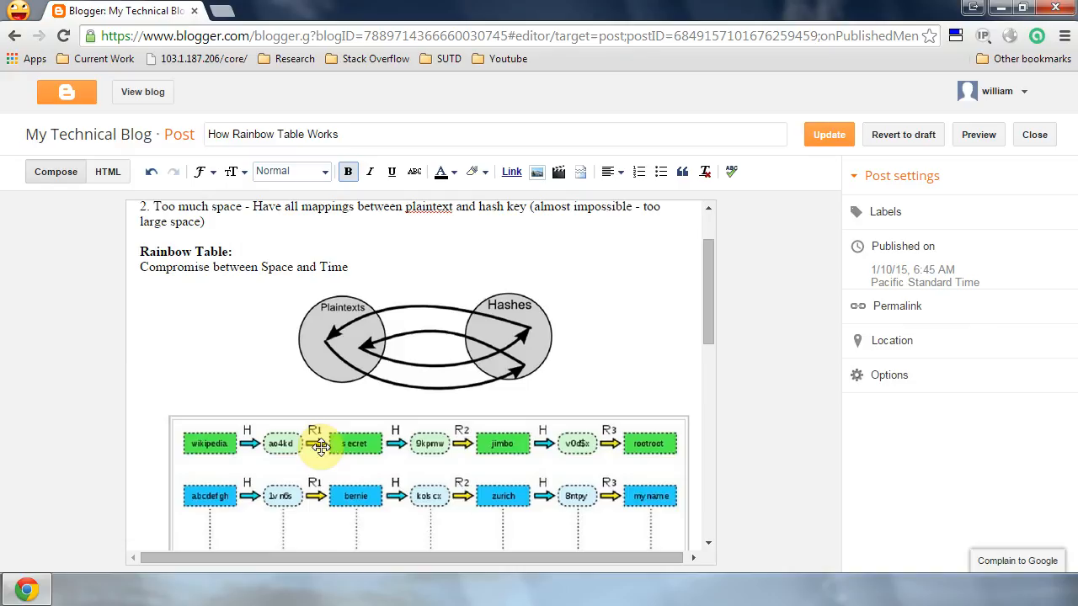
mouse_move(394, 448)
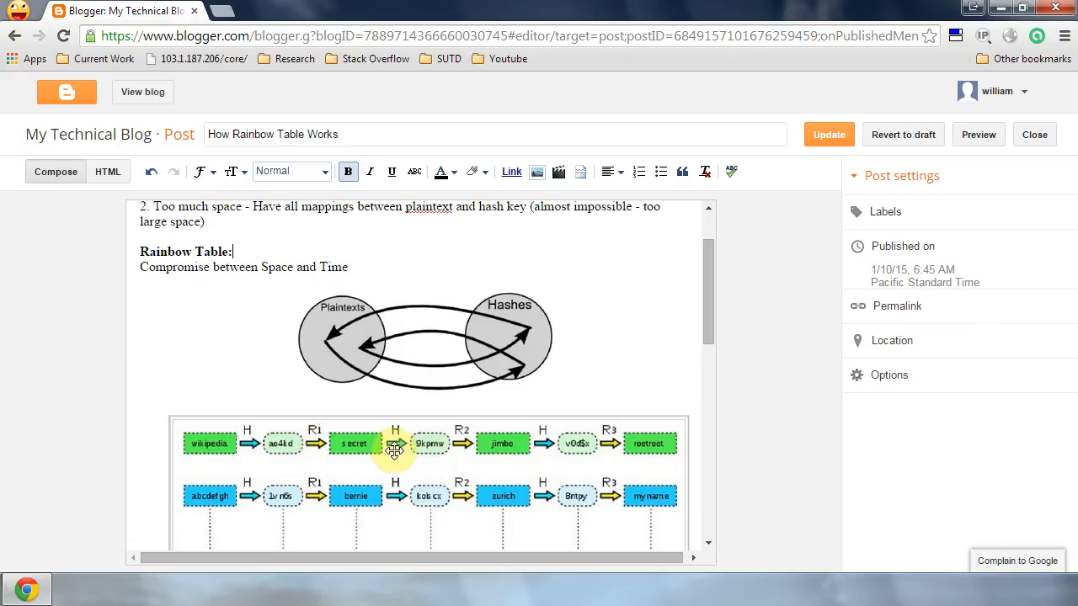
mouse_move(636, 441)
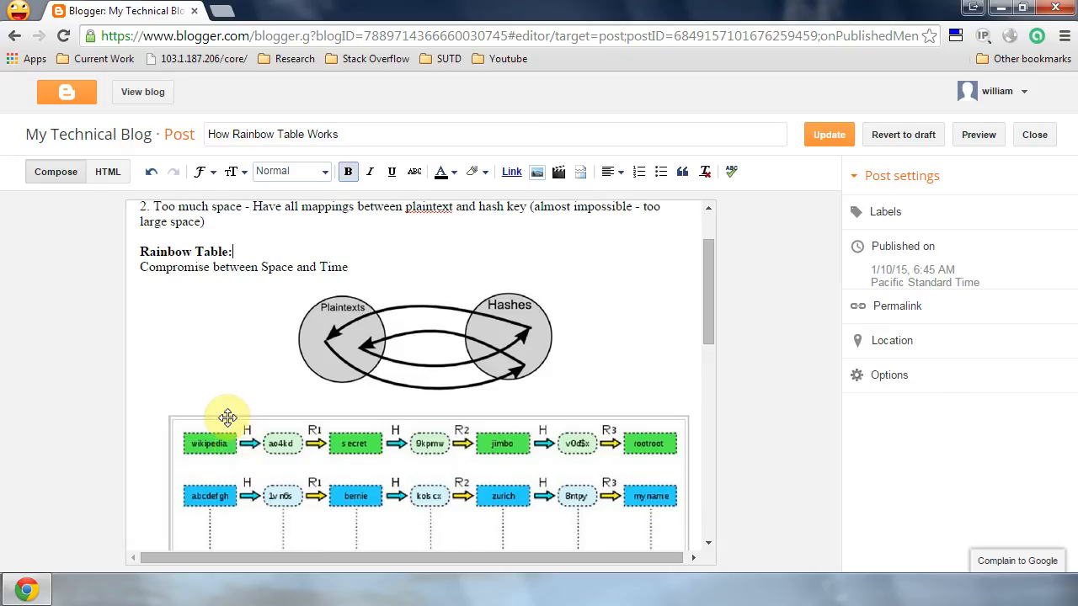
Scroll to the chain lookup diagram and deselect the image.
scroll(down, 3)
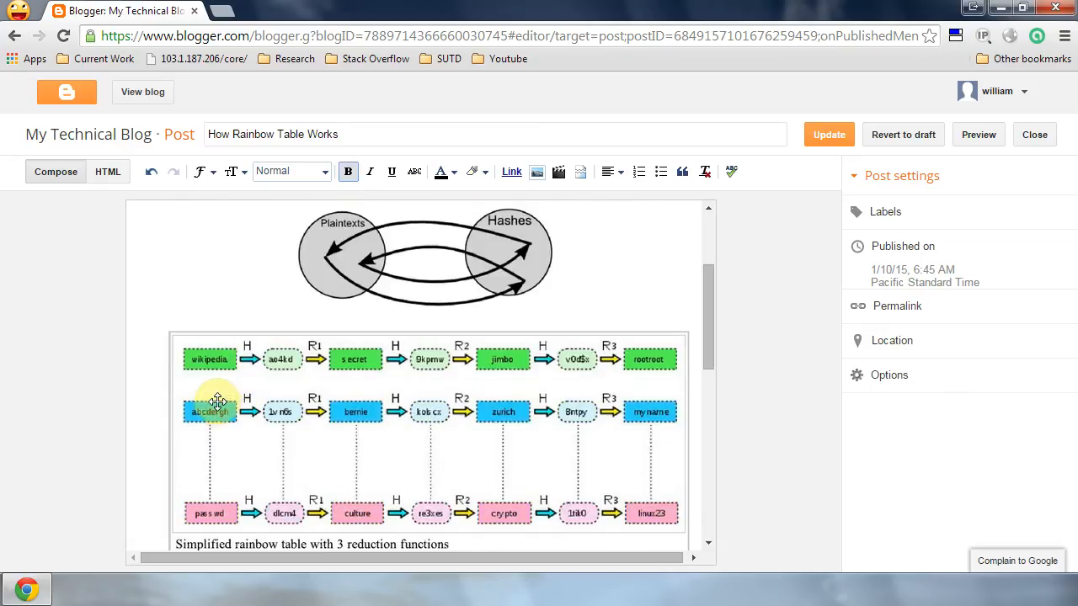
mouse_move(250, 361)
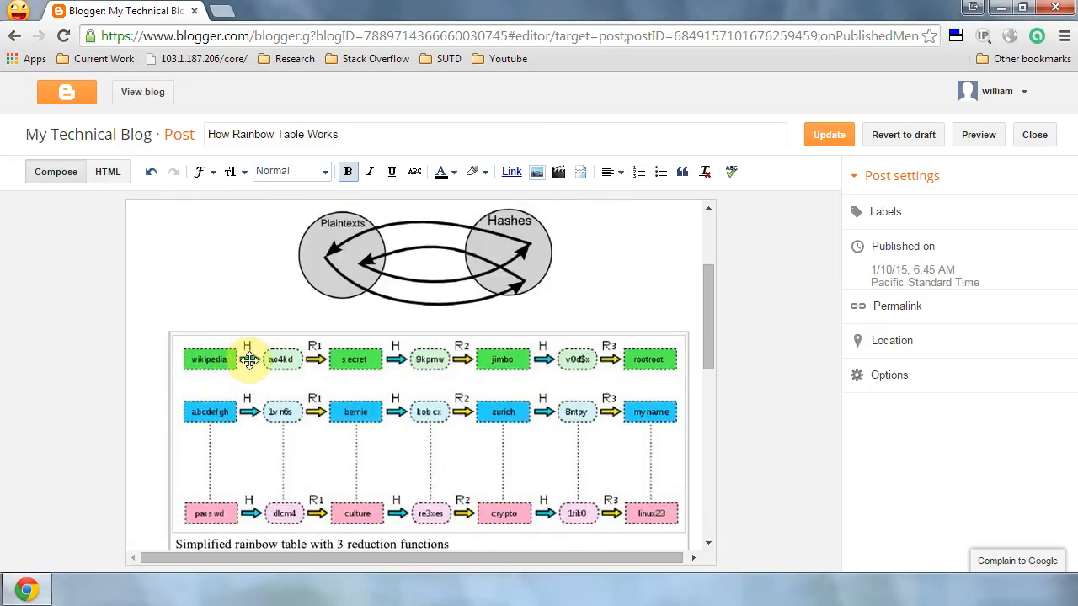
mouse_move(310, 352)
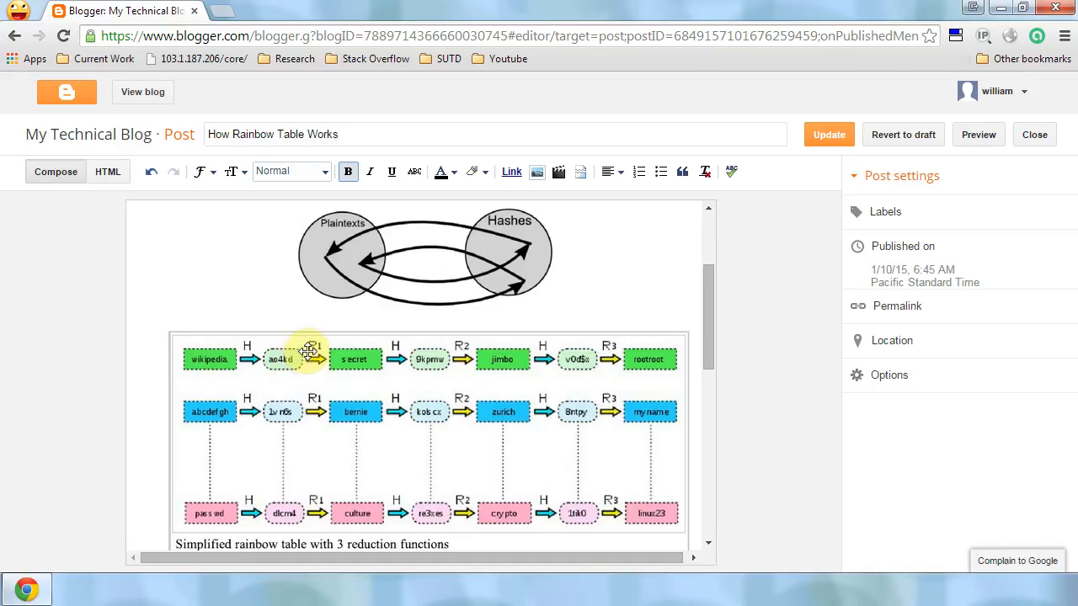
mouse_move(340, 339)
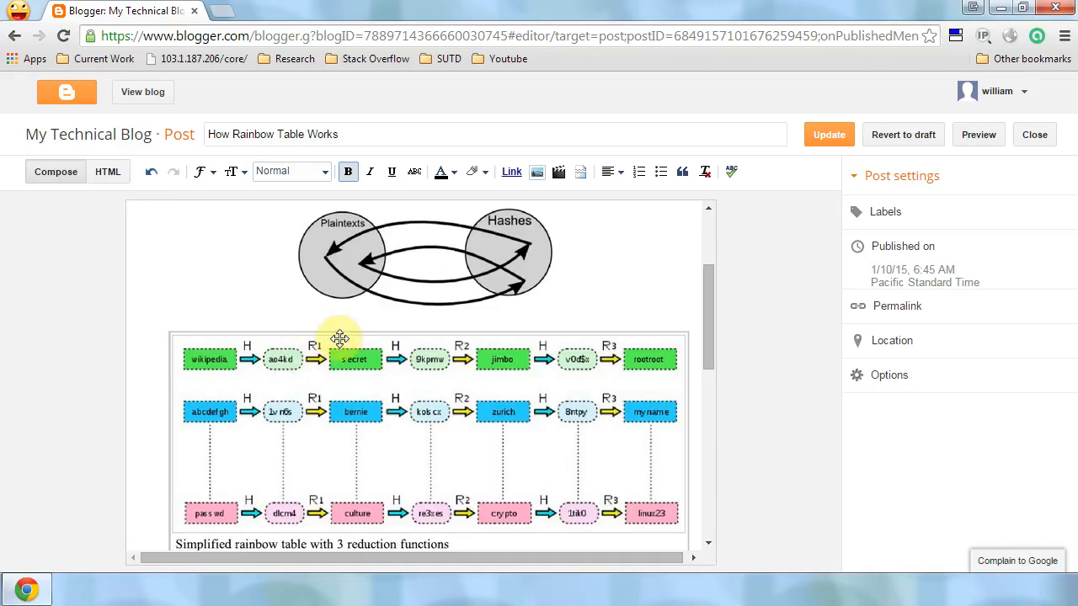
mouse_move(609, 342)
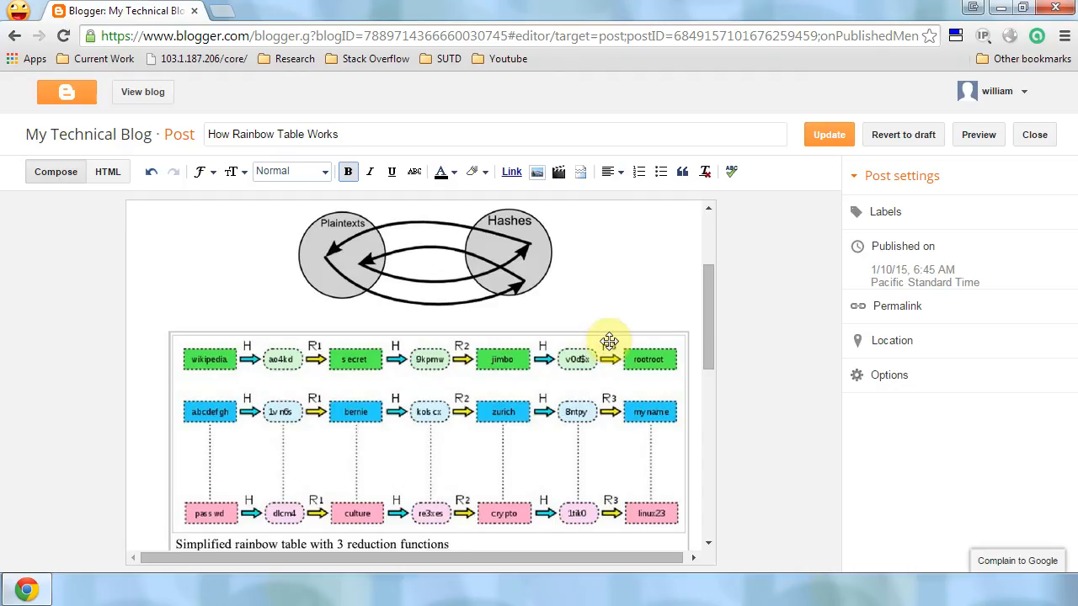
mouse_move(600, 345)
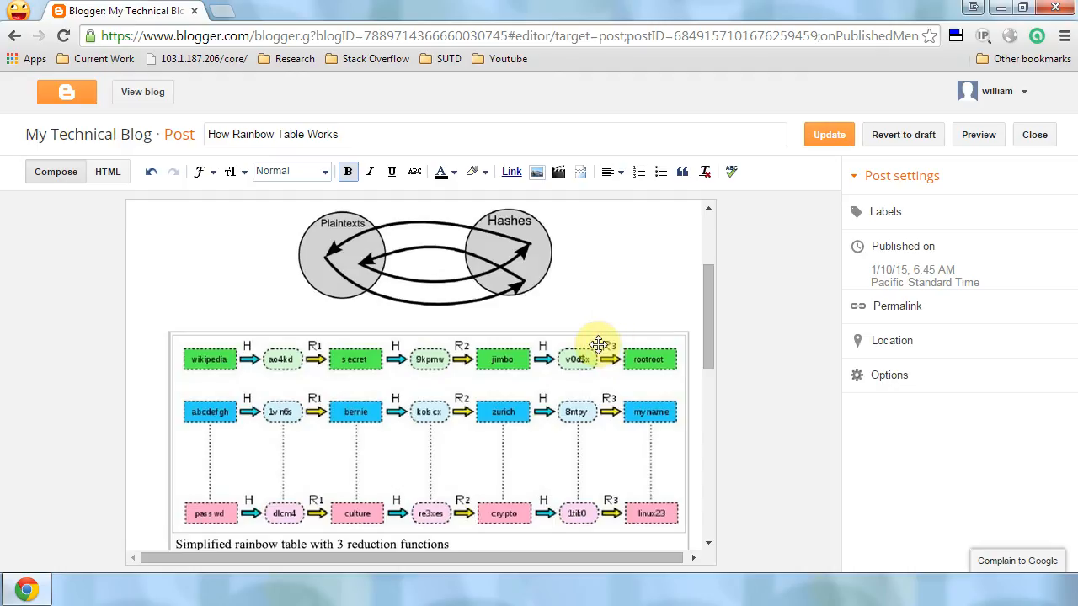
mouse_move(327, 354)
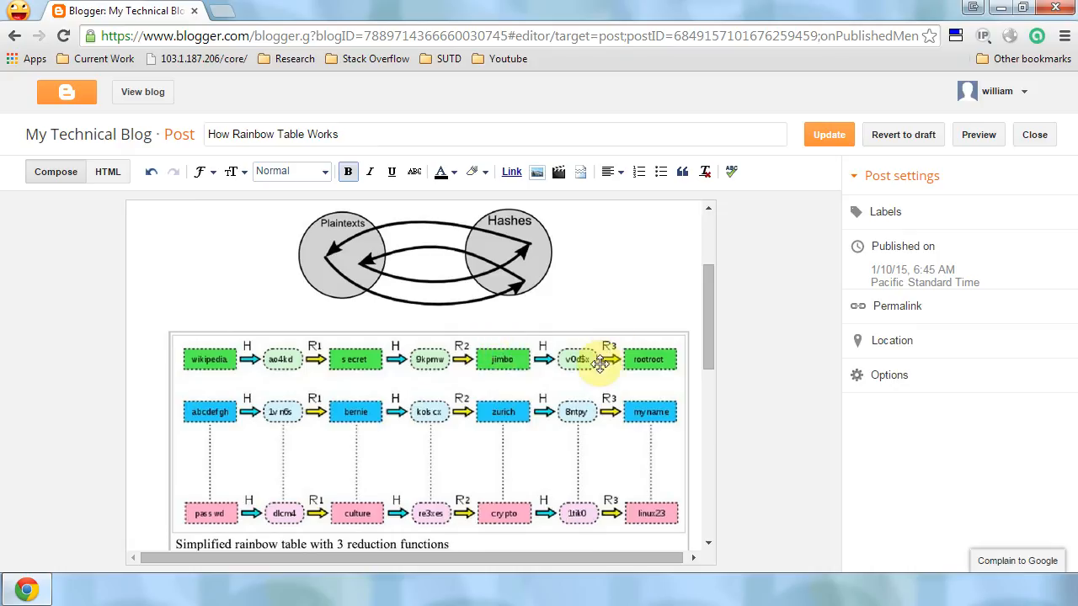
mouse_move(596, 357)
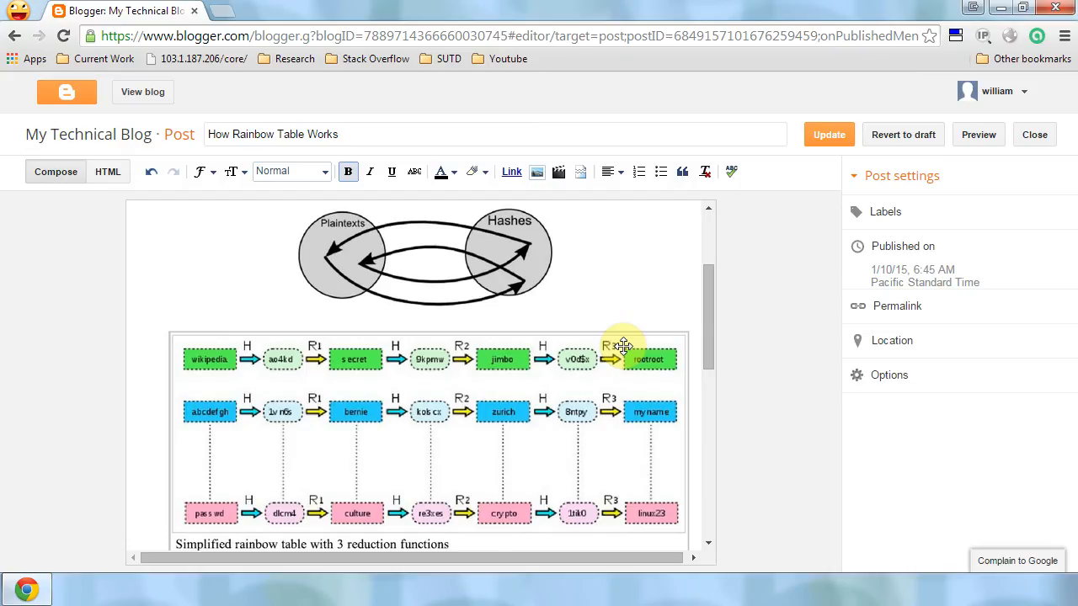
mouse_move(370, 353)
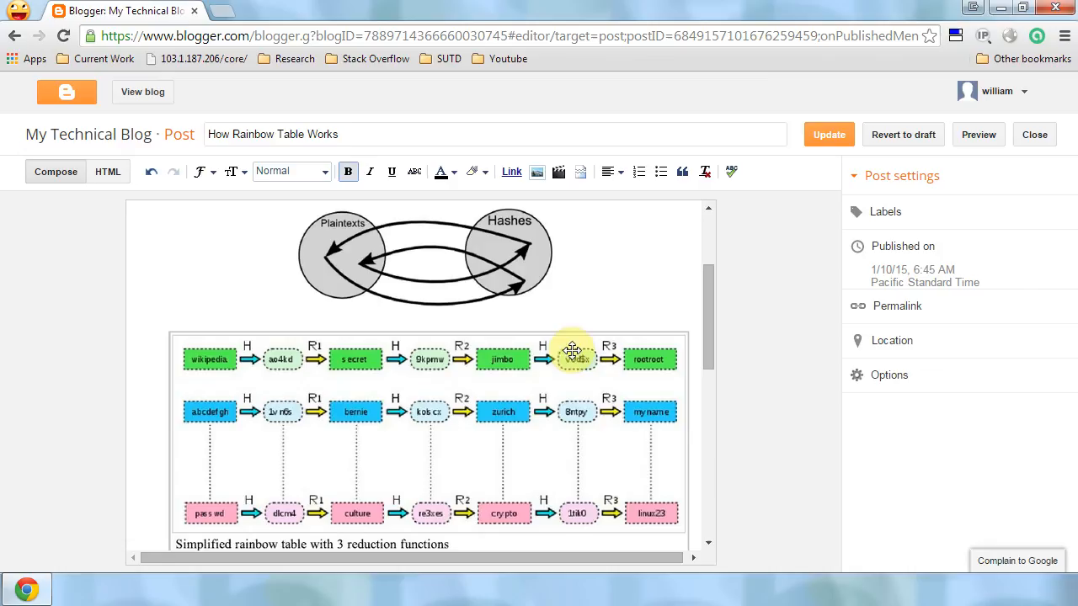
mouse_move(583, 519)
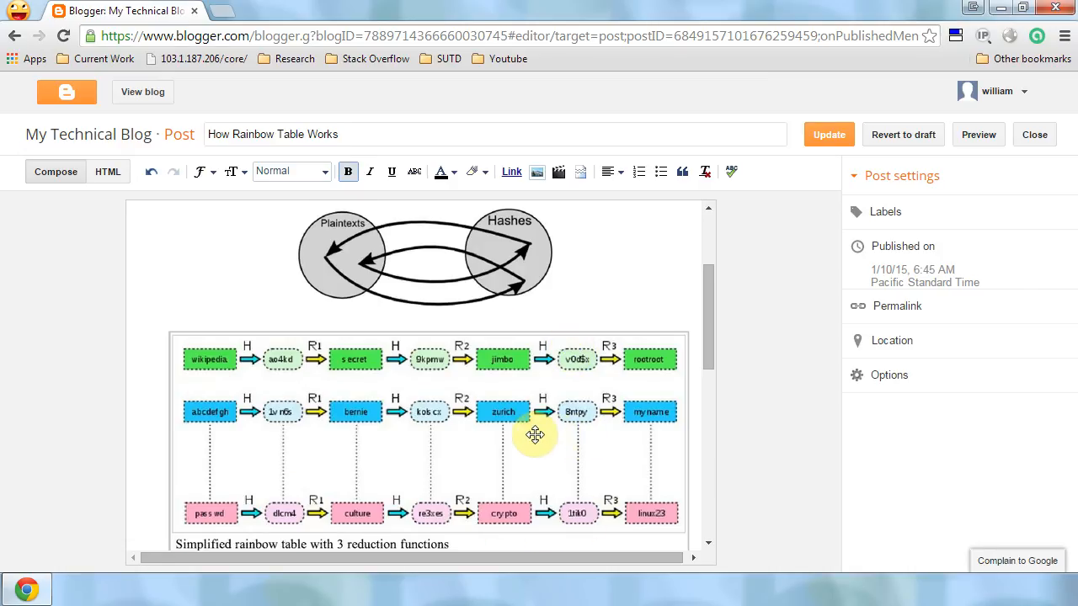
mouse_move(222, 360)
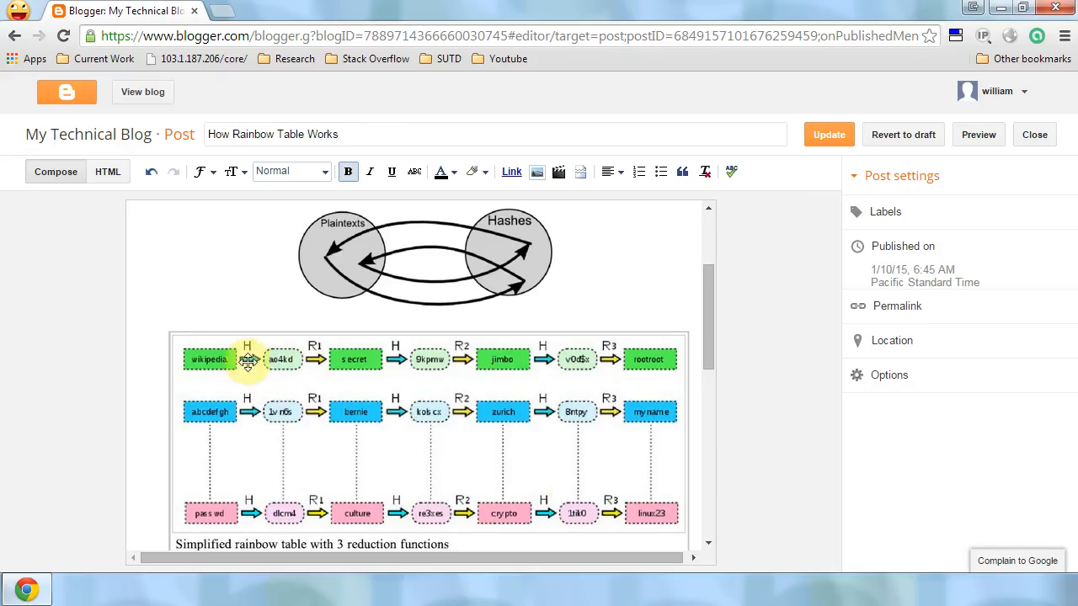
scroll(up, 3)
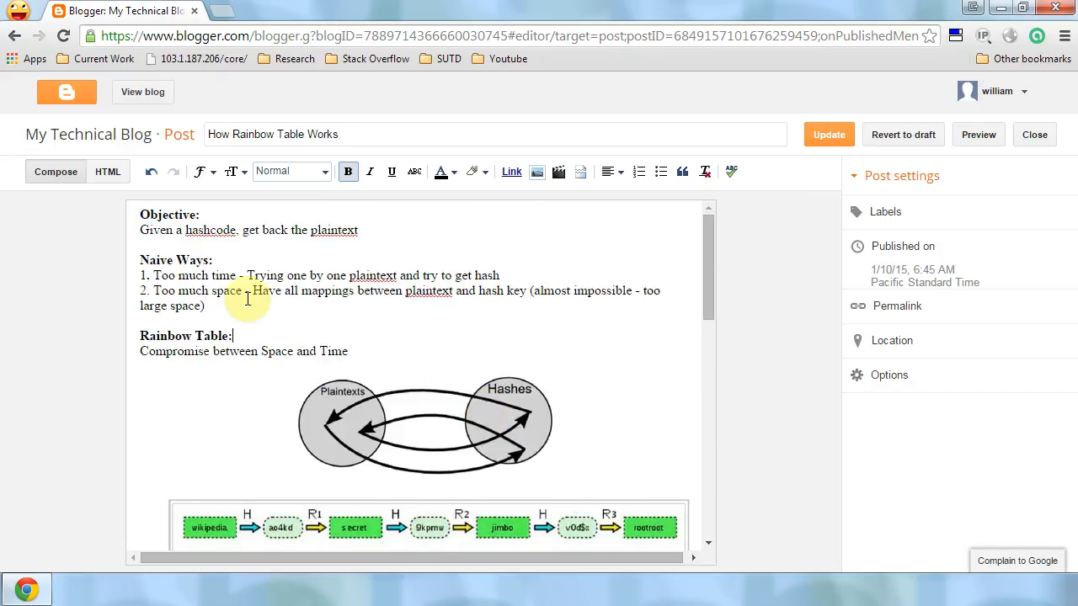
scroll(down, 3)
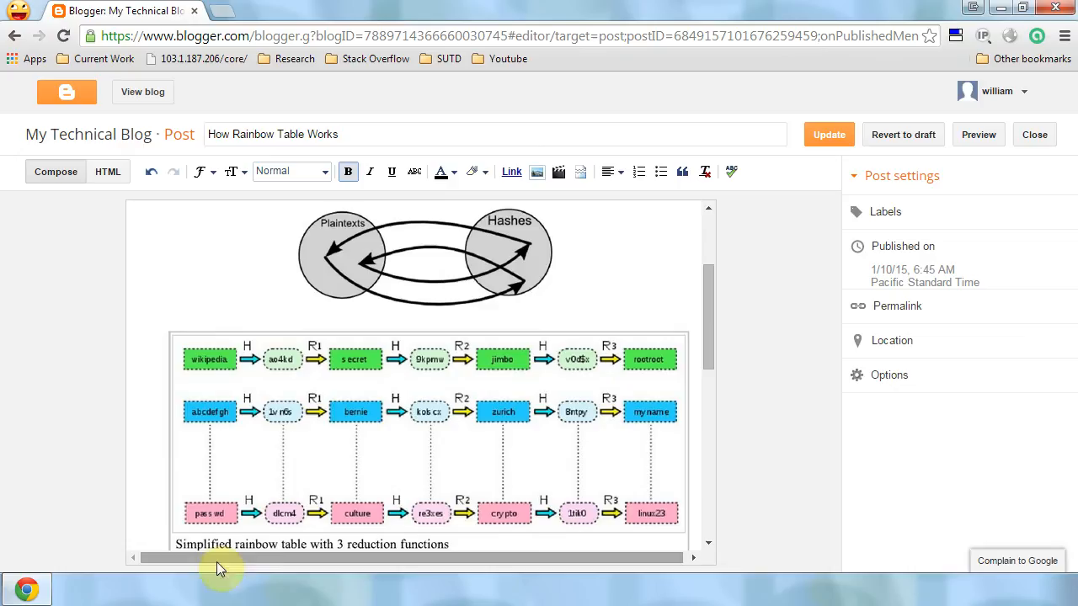
mouse_move(646, 539)
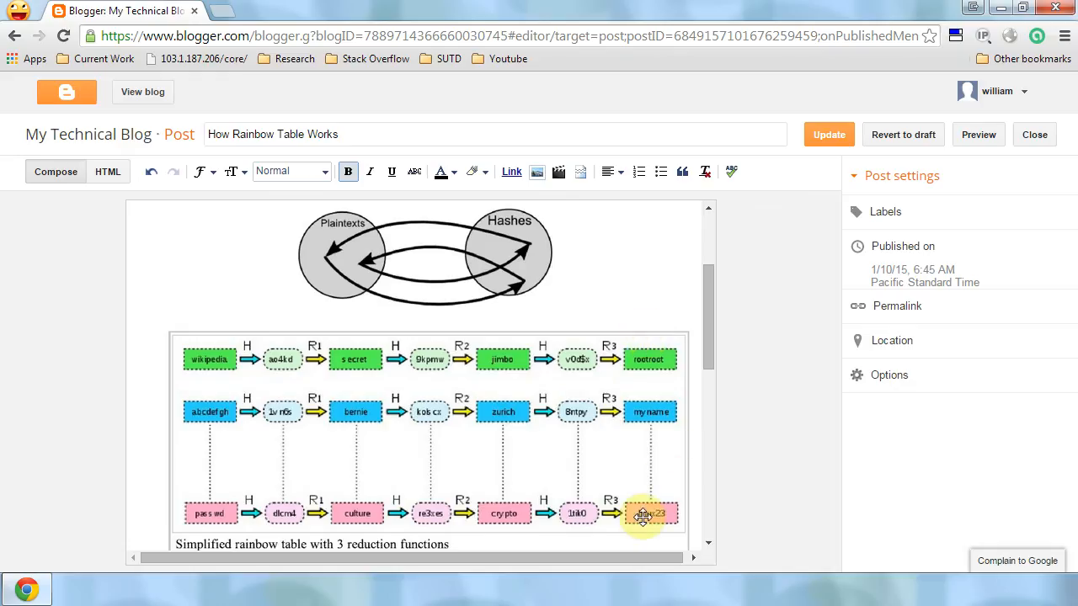
mouse_move(644, 330)
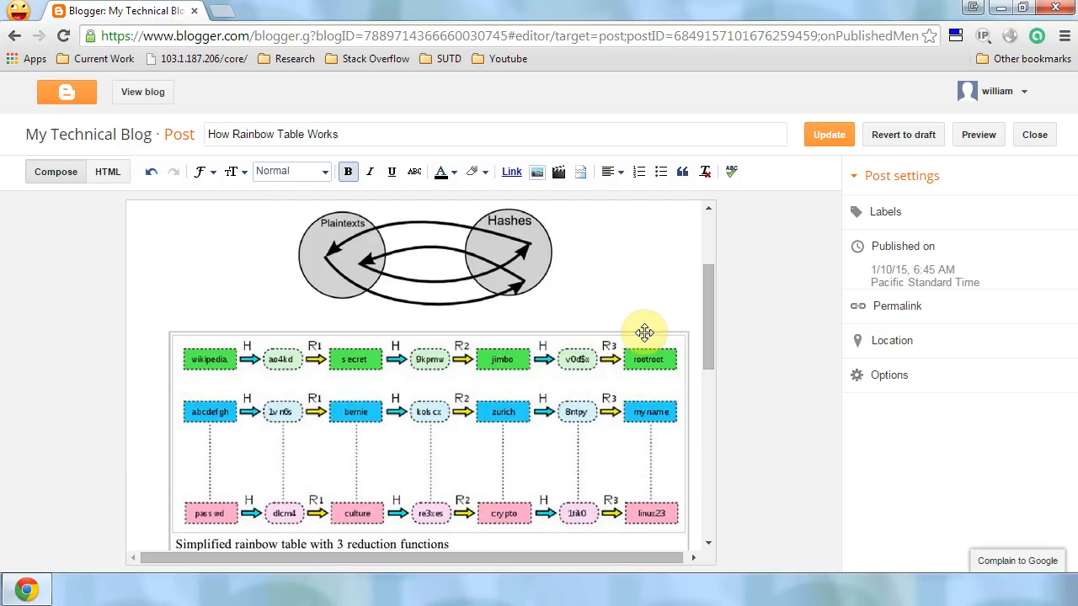
scroll(down, 3)
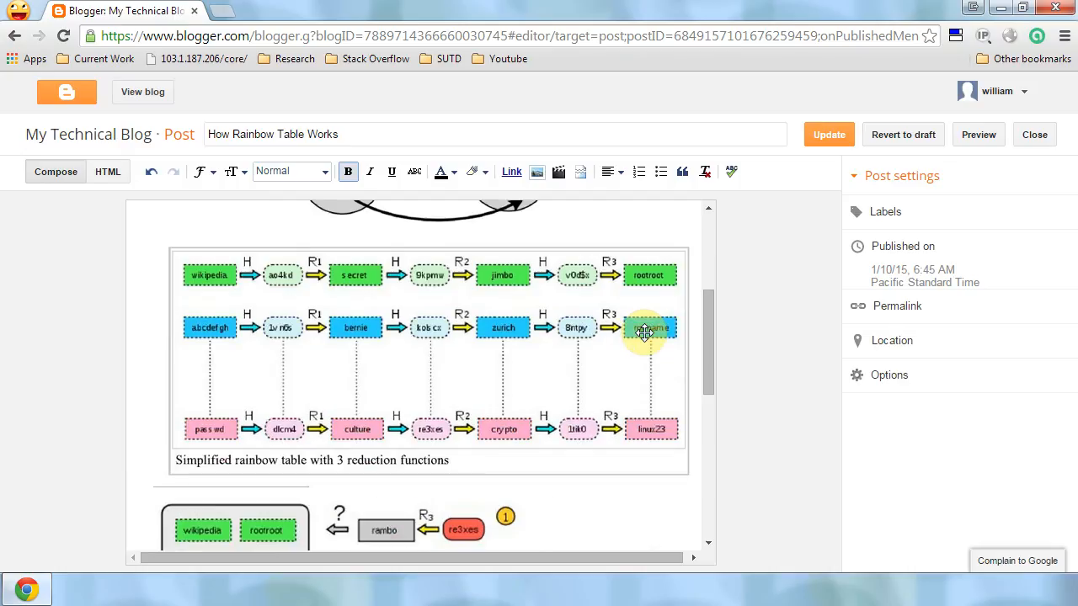
scroll(down, 3)
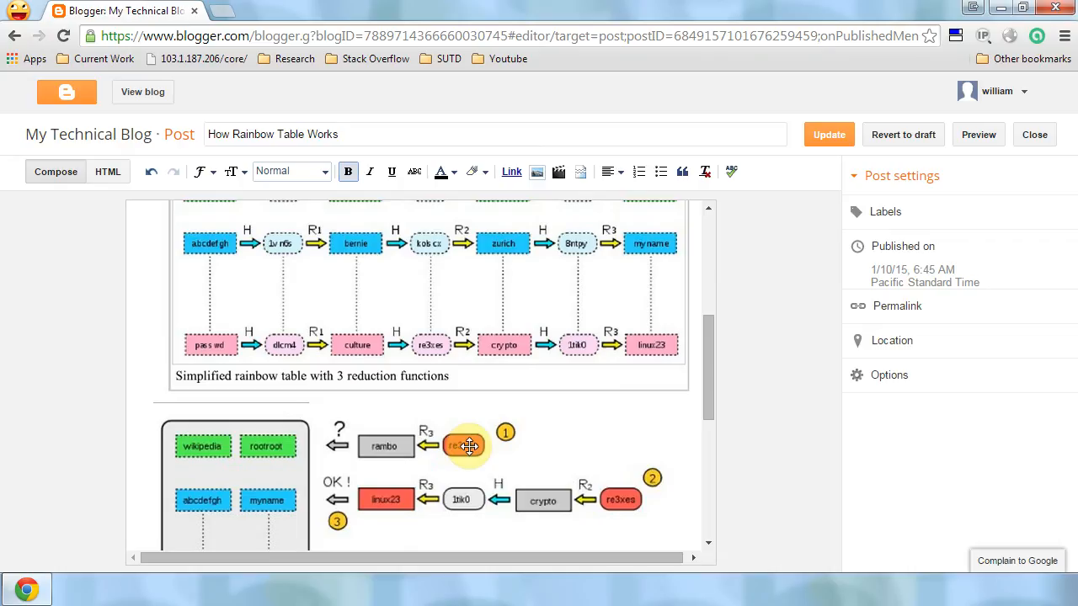
mouse_move(462, 435)
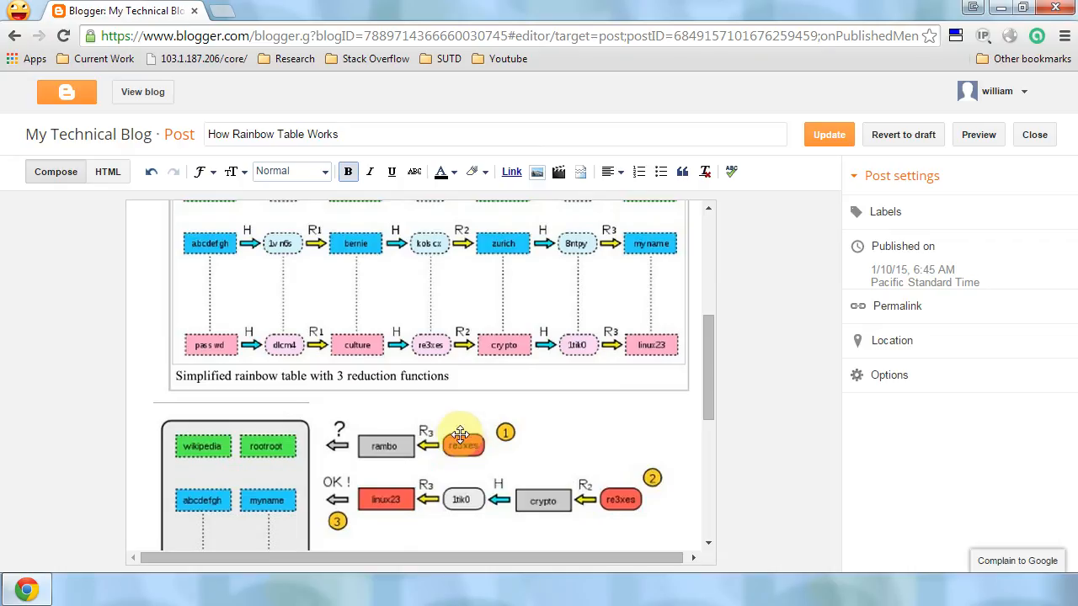
mouse_move(475, 440)
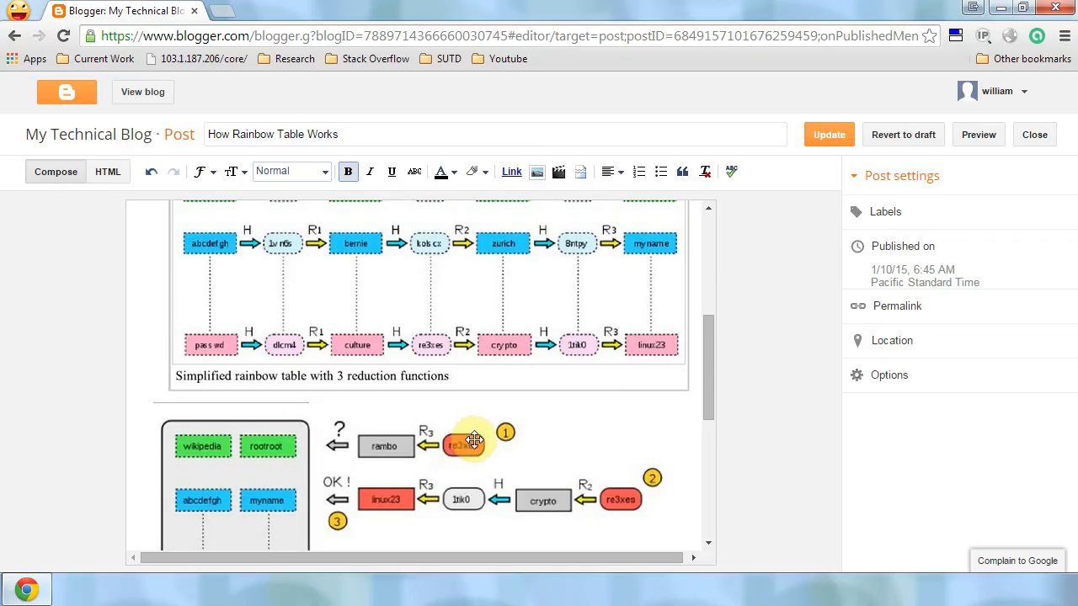
scroll(up, 3)
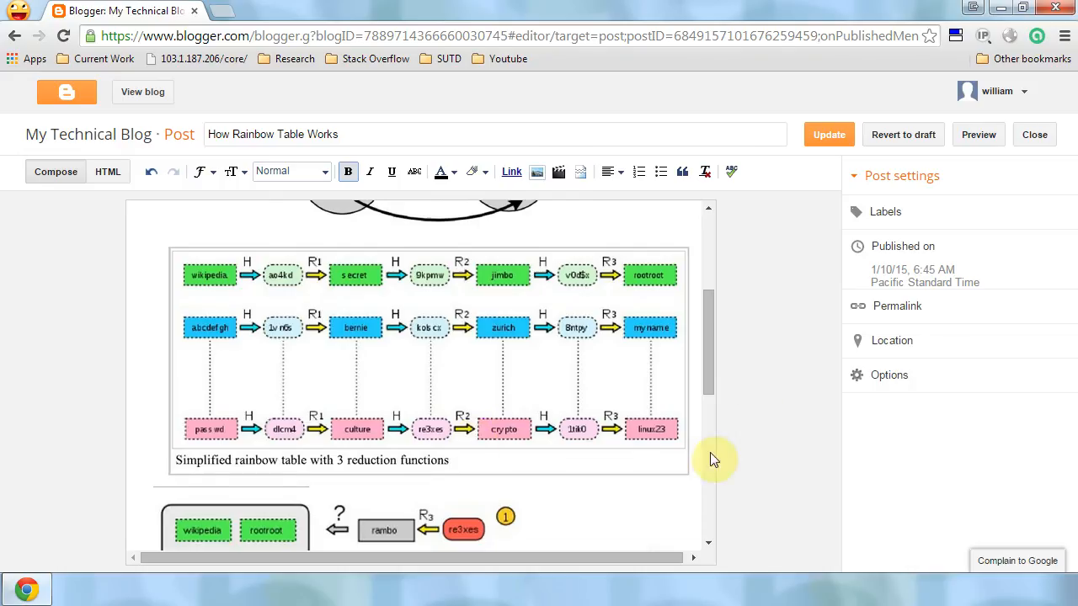
mouse_move(448, 444)
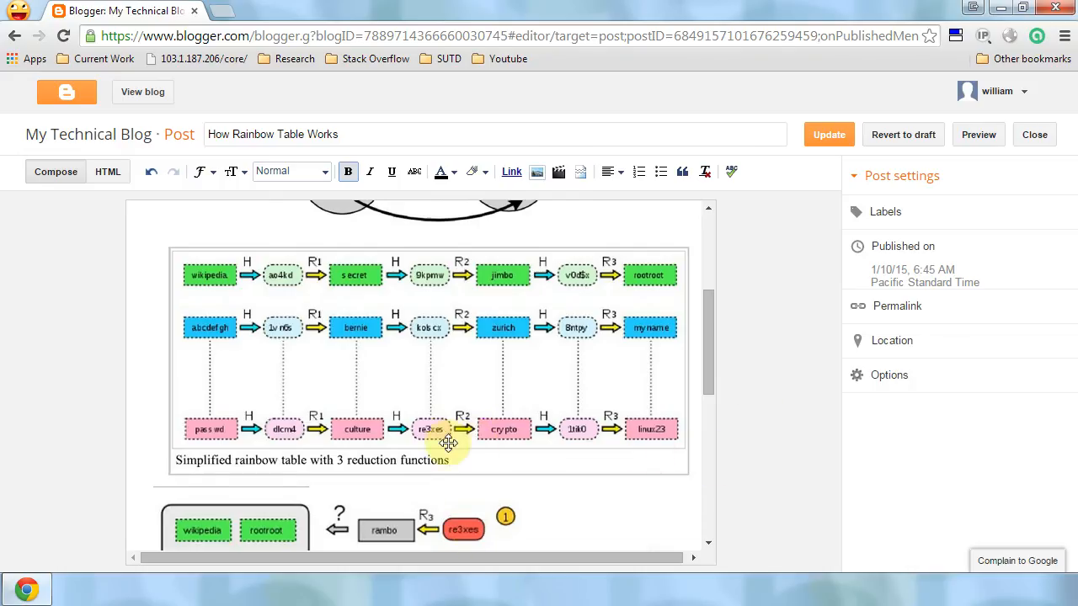
mouse_move(427, 428)
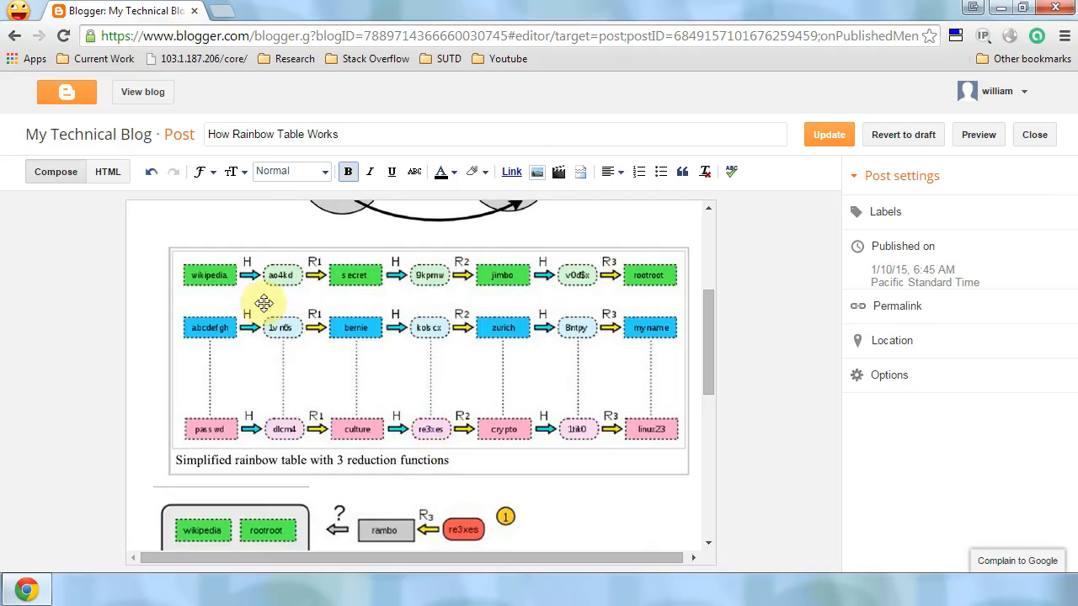
mouse_move(268, 435)
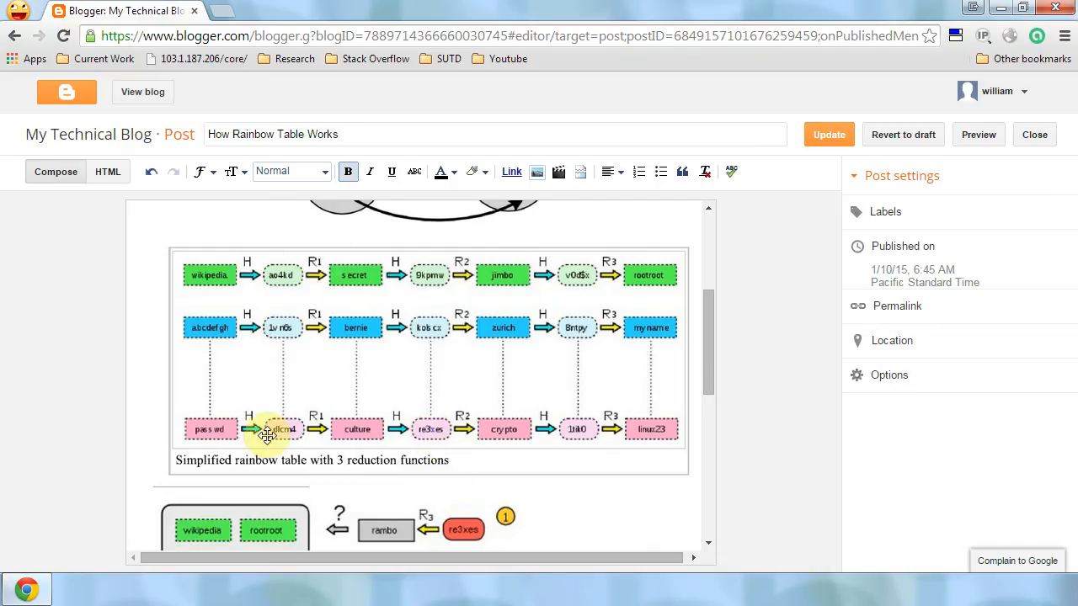
mouse_move(261, 266)
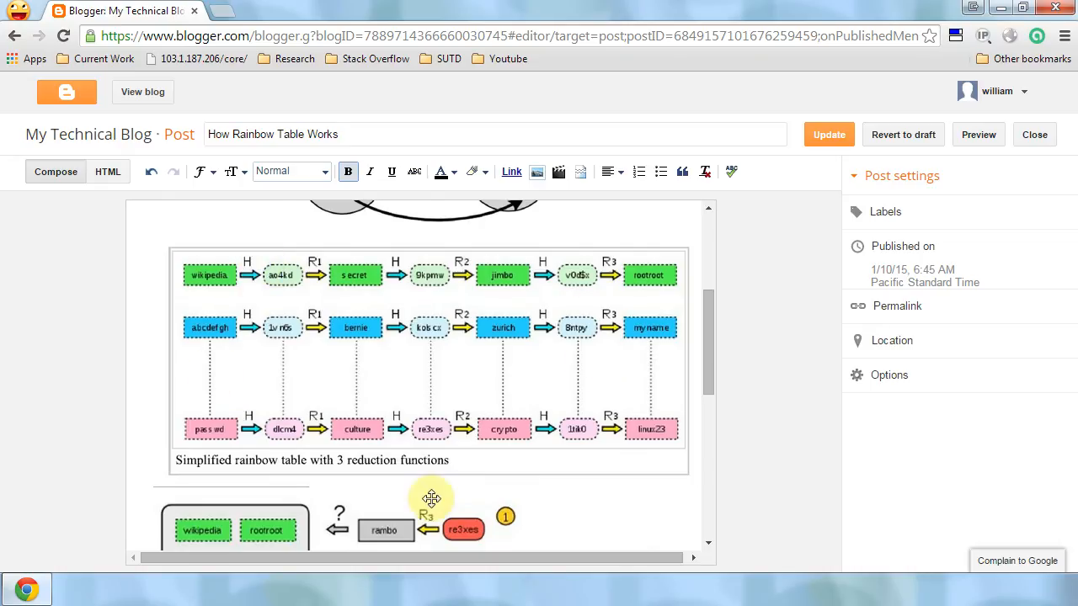
mouse_move(422, 429)
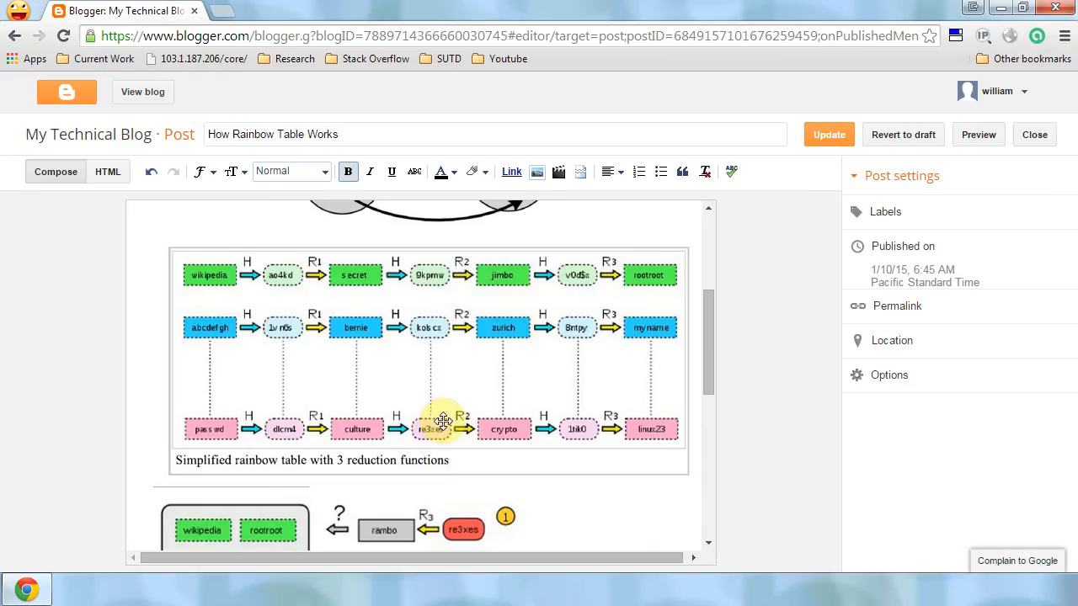
scroll(down, 3)
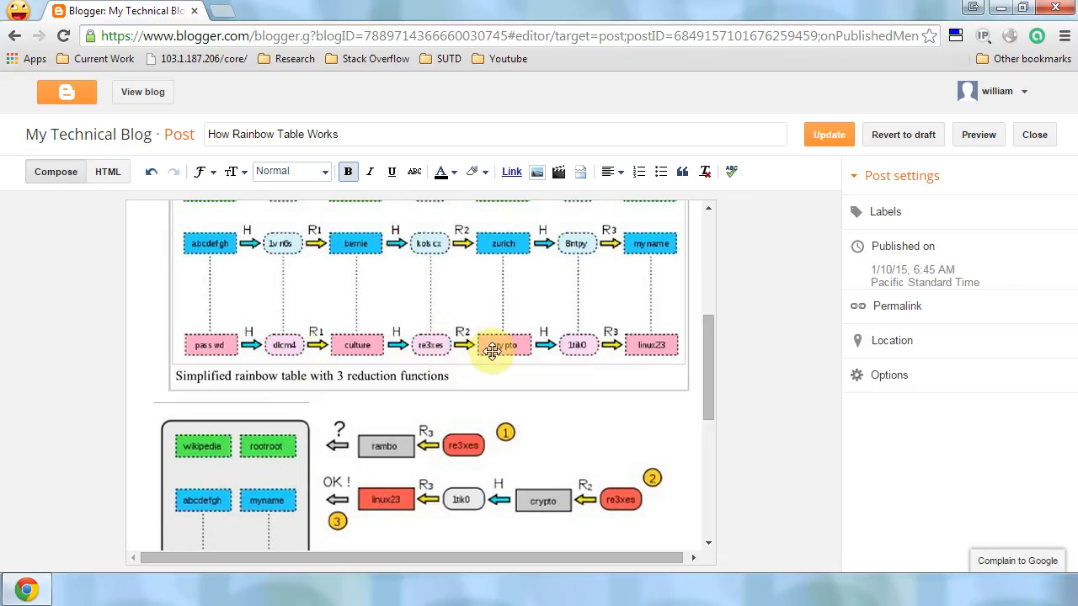
mouse_move(716, 470)
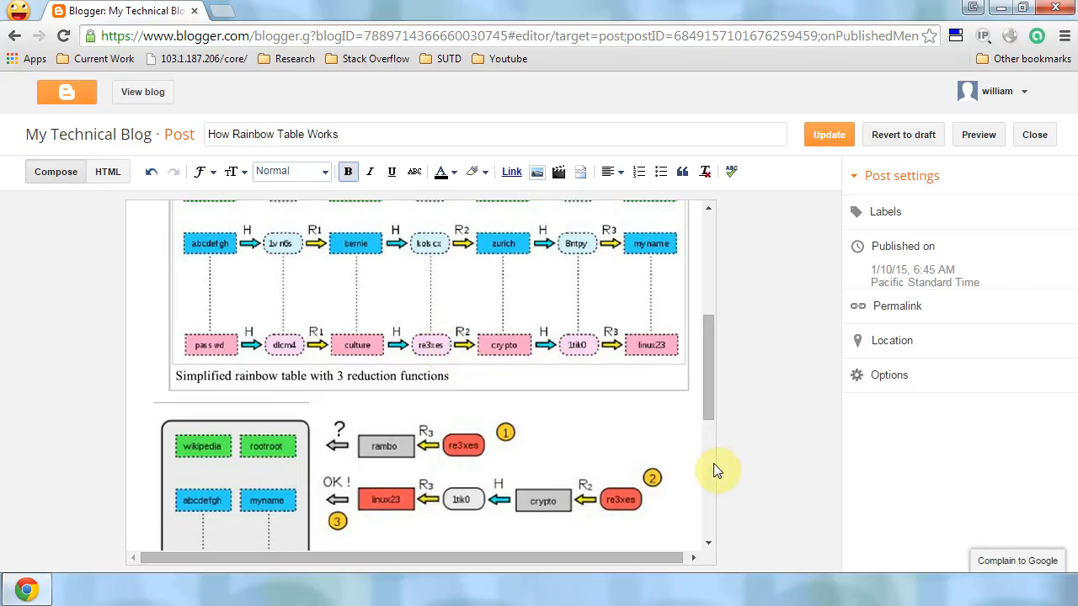
mouse_move(475, 447)
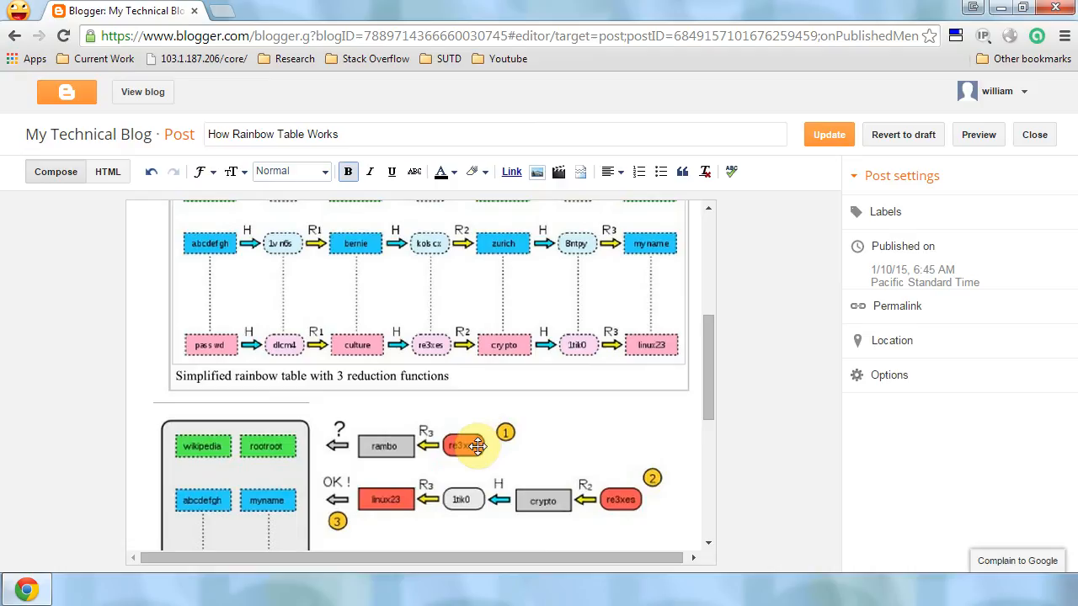
mouse_move(468, 446)
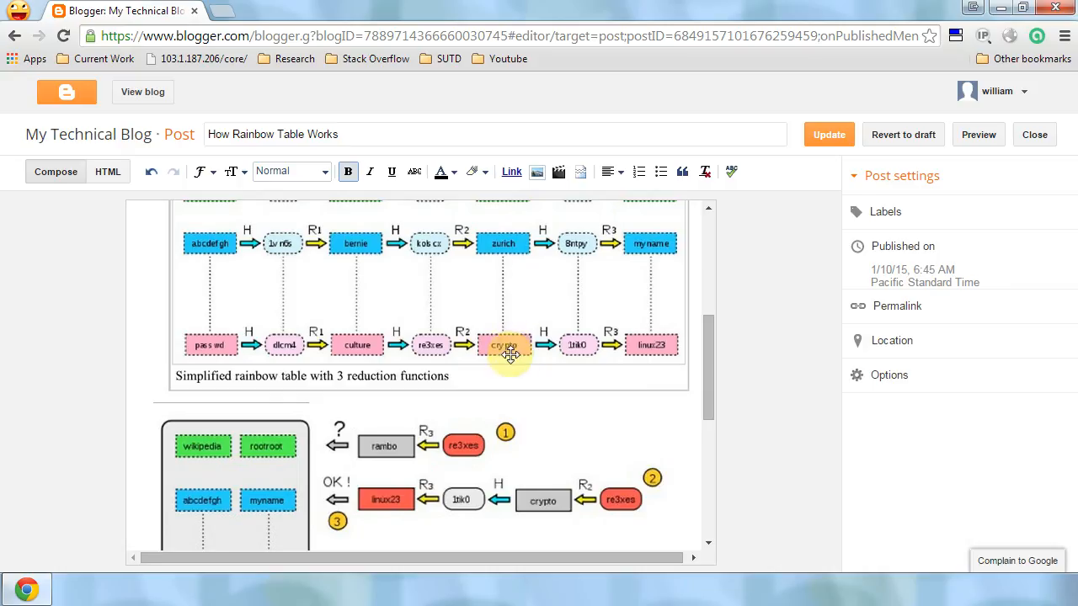
mouse_move(579, 345)
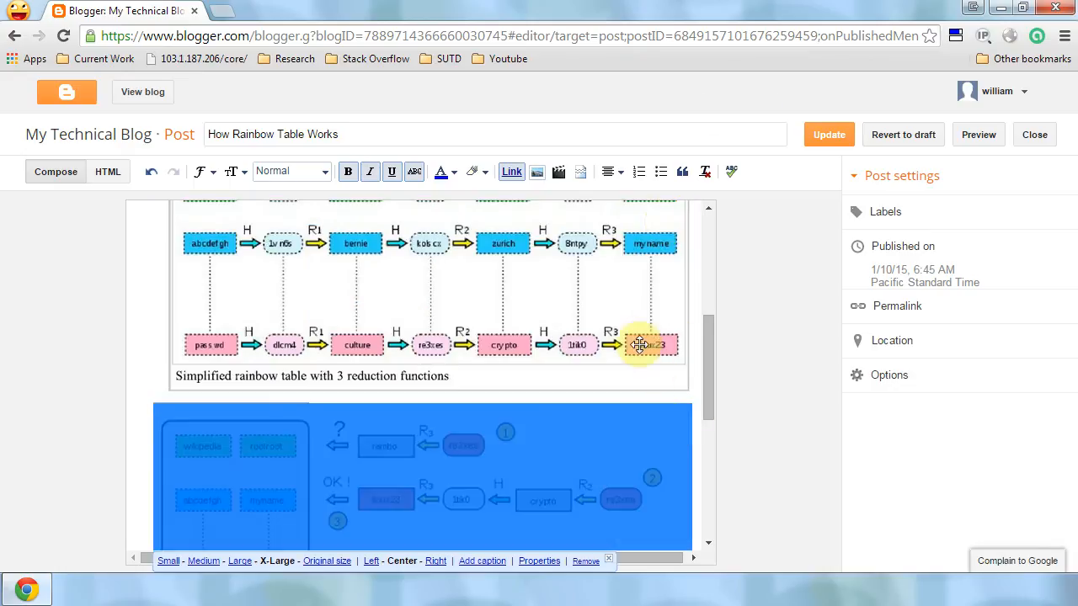
mouse_move(512, 405)
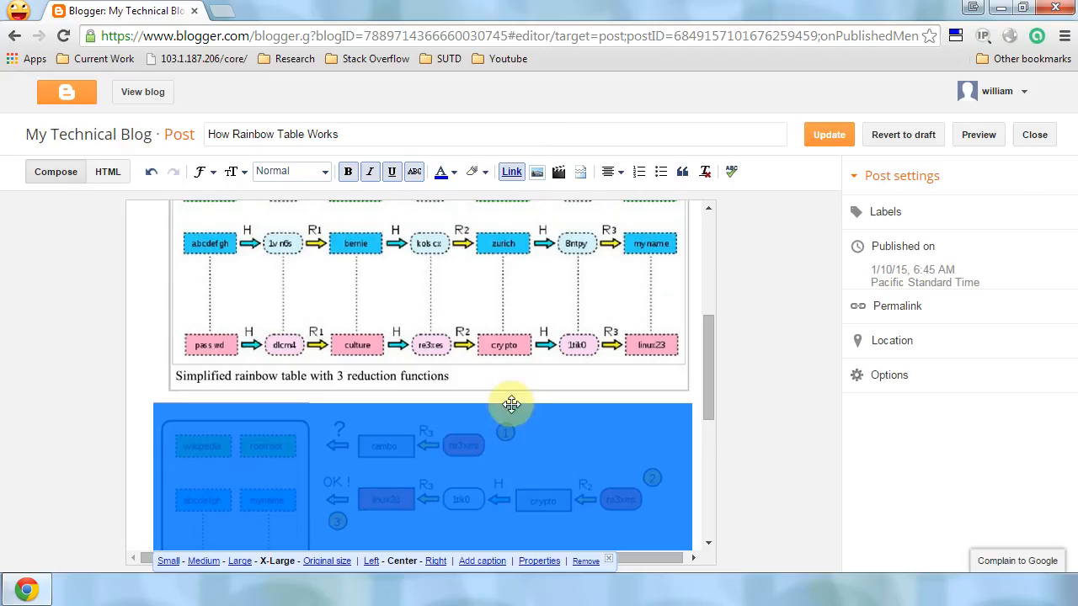
click(758, 458)
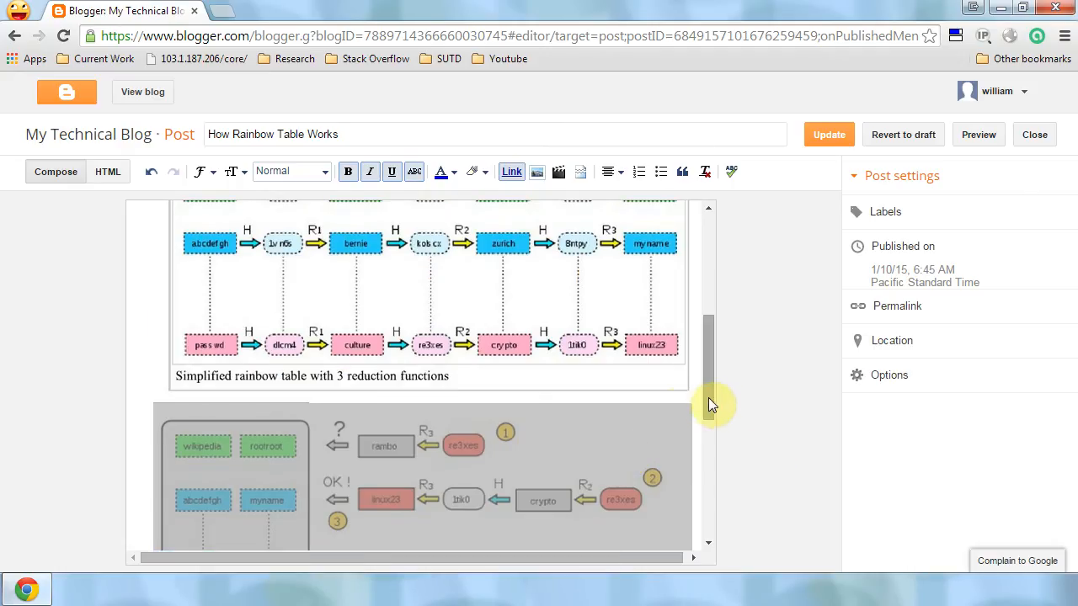
mouse_move(330, 384)
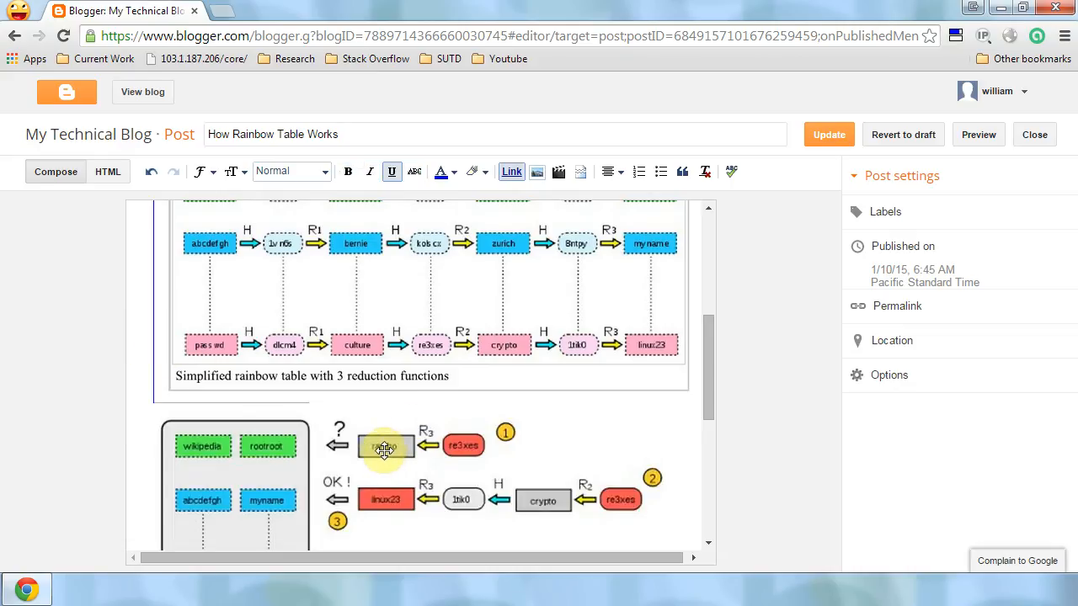
mouse_move(643, 193)
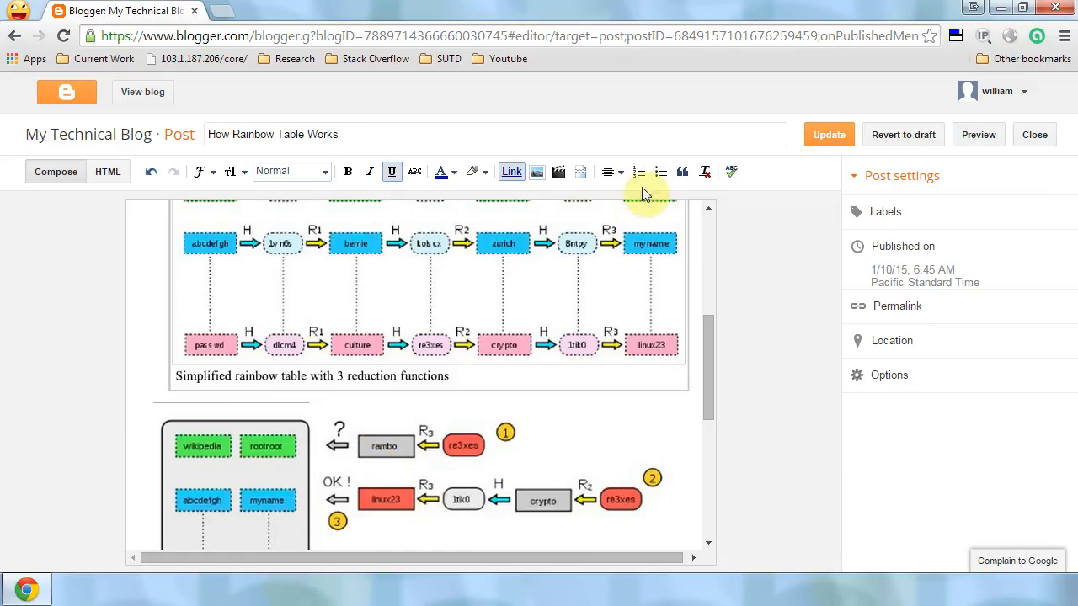
mouse_move(630, 298)
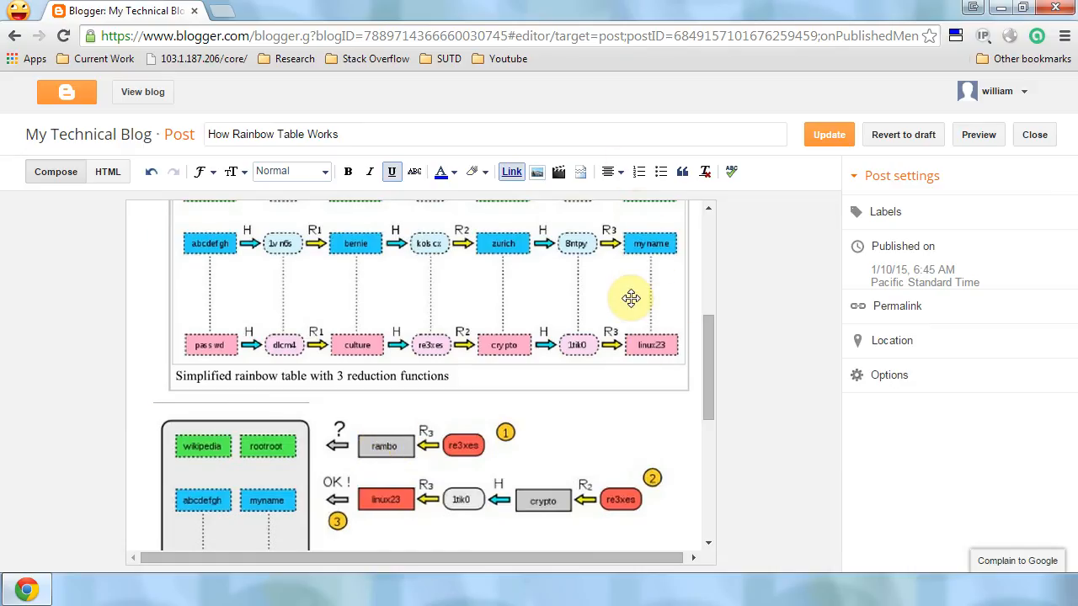
mouse_move(460, 445)
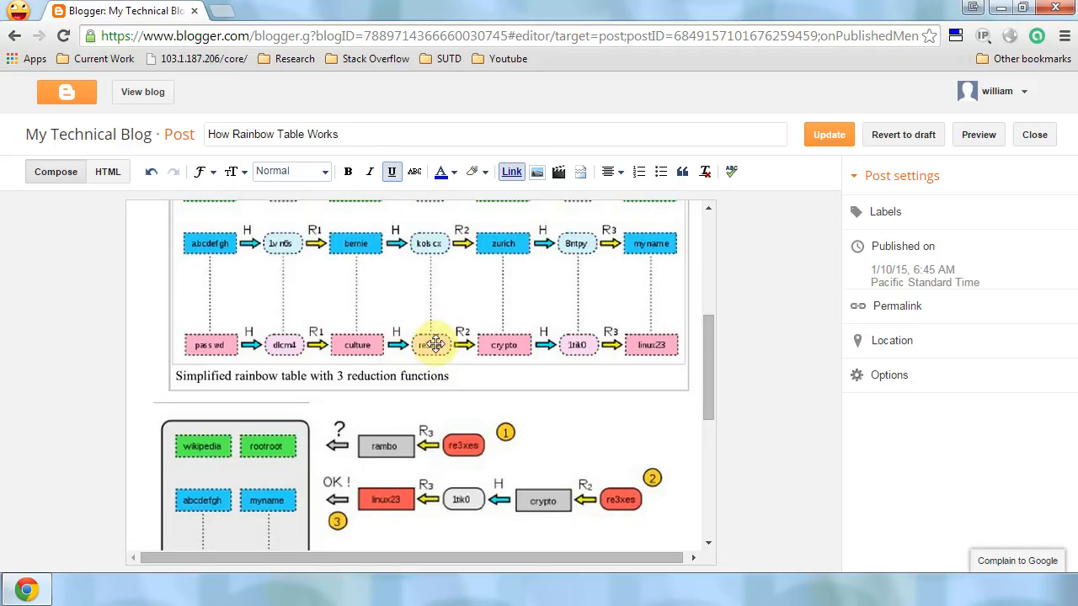
mouse_move(434, 348)
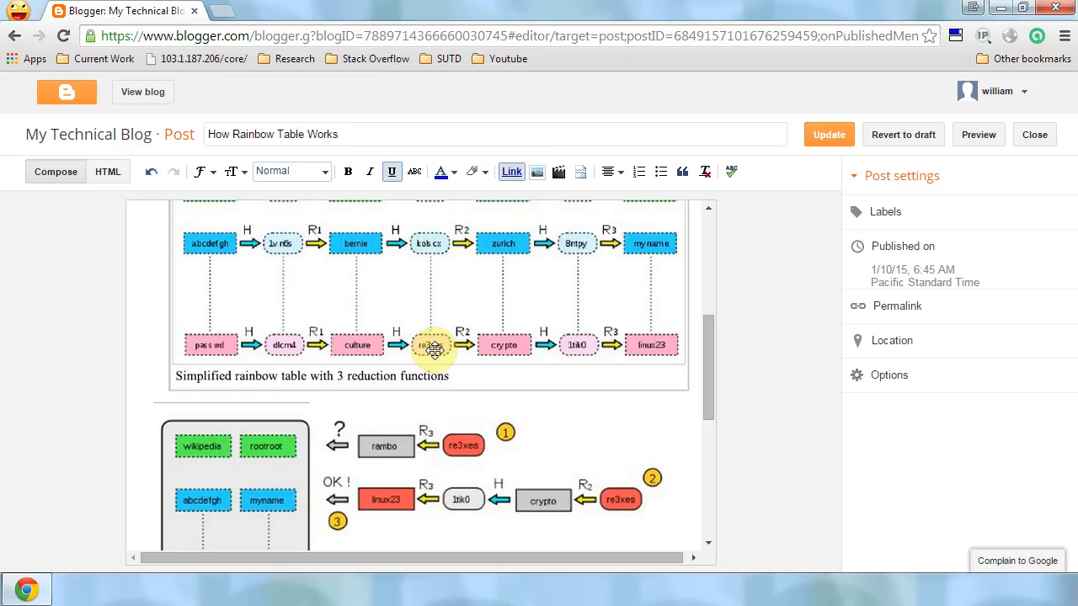
mouse_move(503, 345)
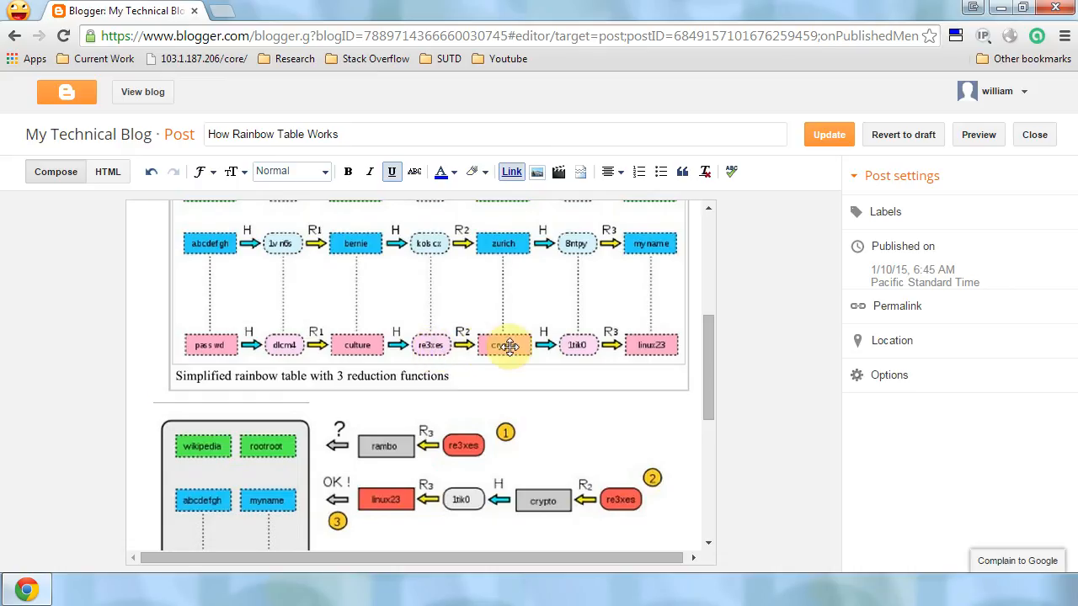
mouse_move(418, 499)
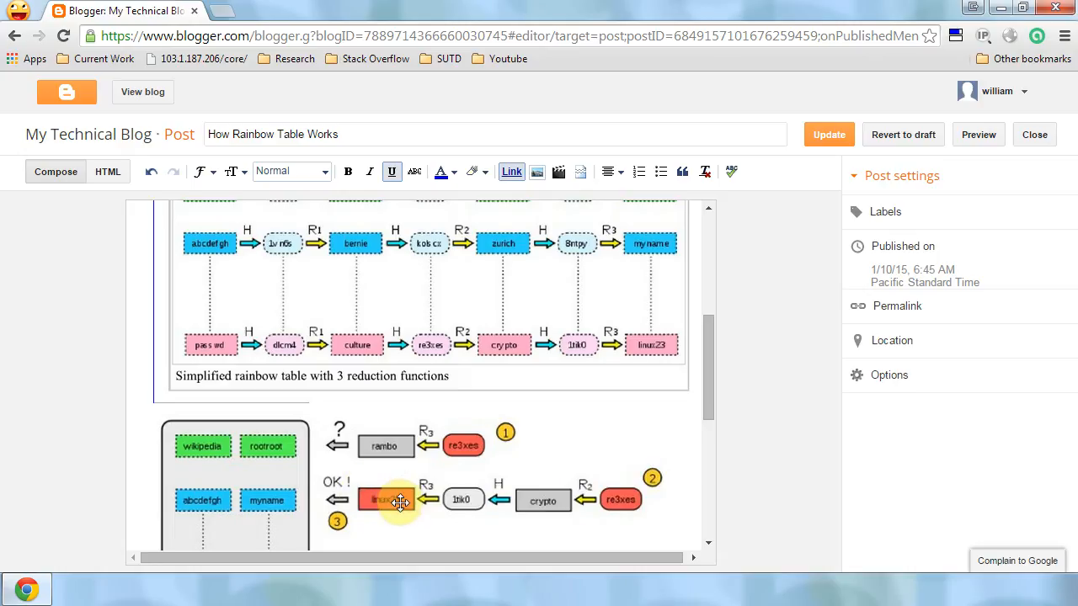
mouse_move(643, 204)
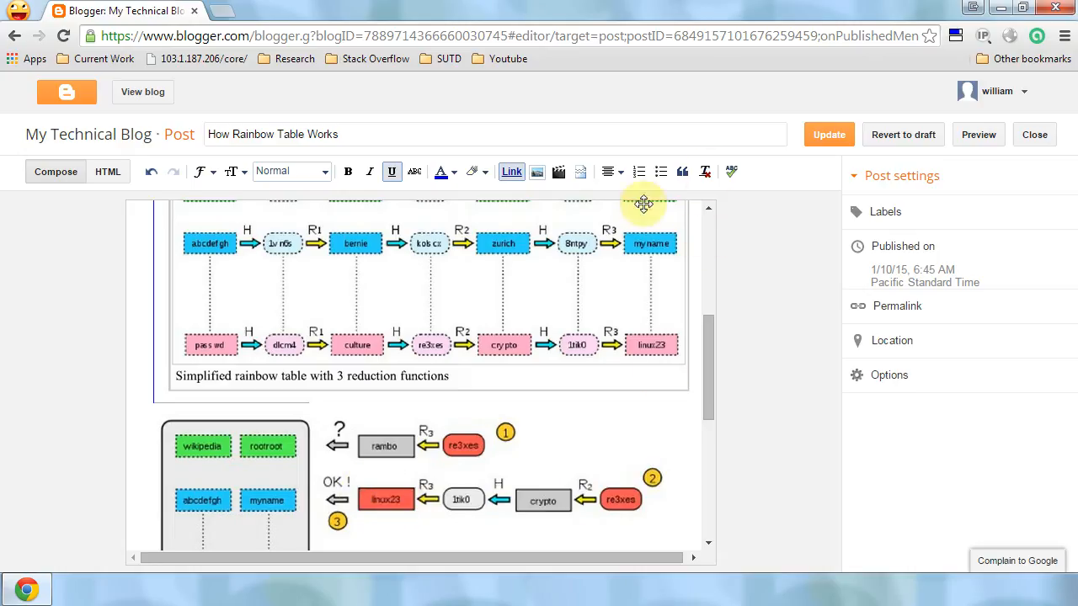
Reach the numbered steps and highlight 'correct chain', 'plain text' and the closing words of step 3.
scroll(up, 3)
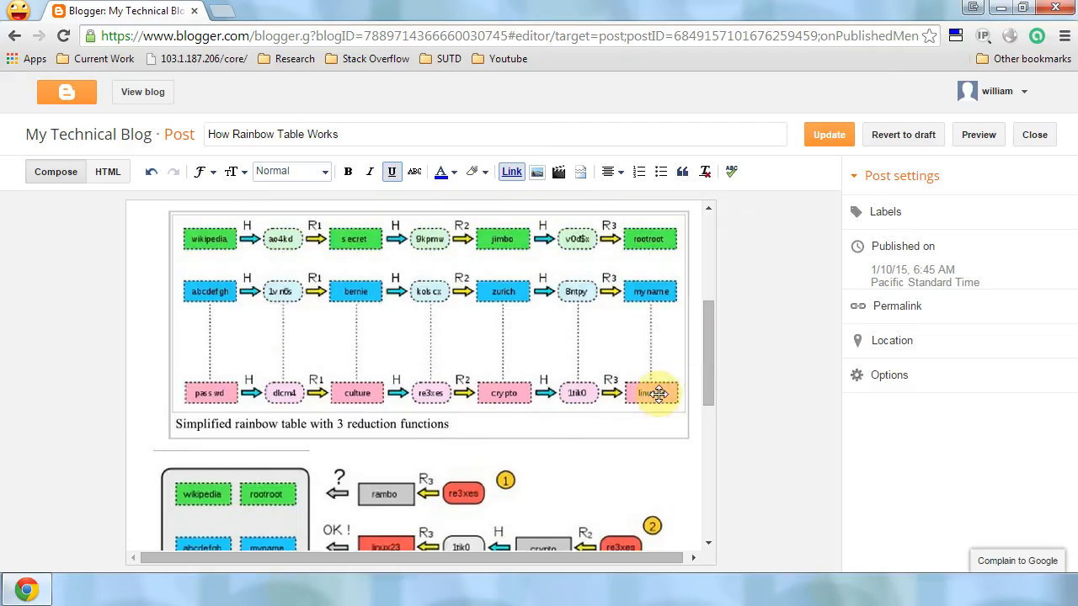
scroll(down, 3)
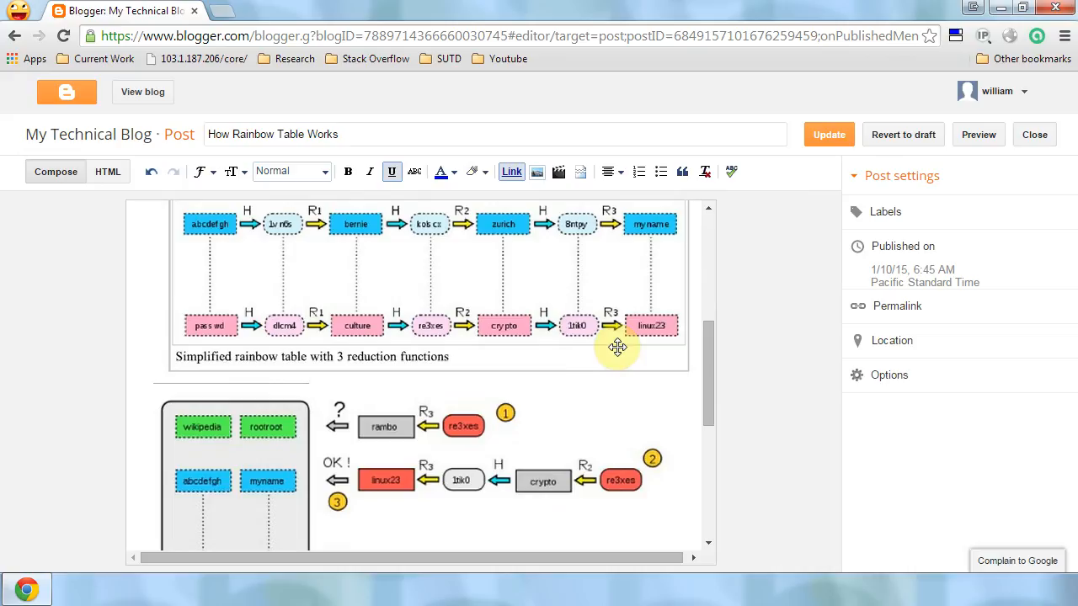
mouse_move(465, 391)
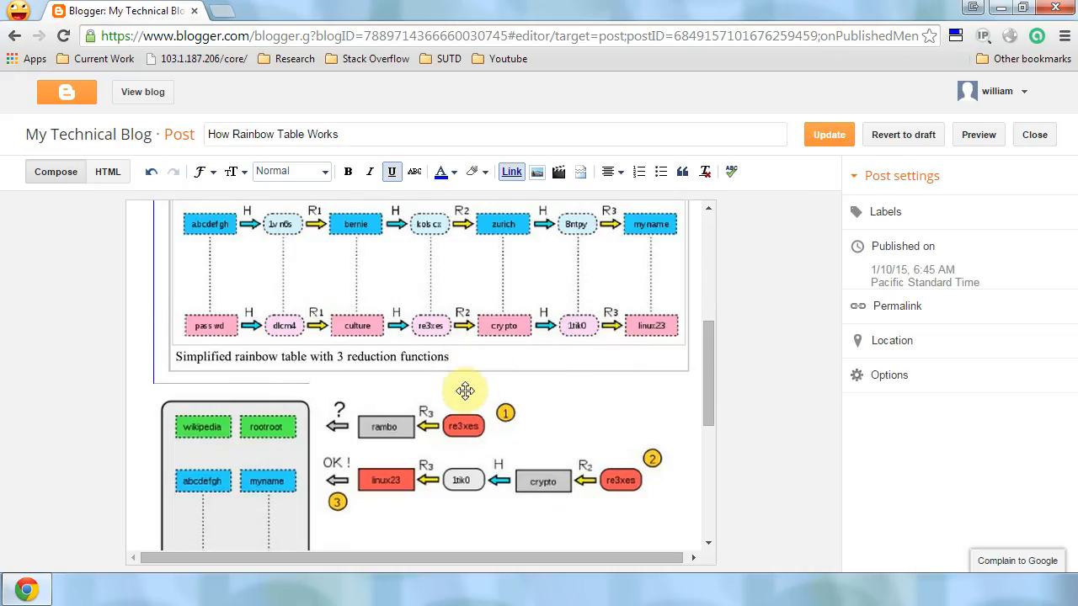
mouse_move(437, 325)
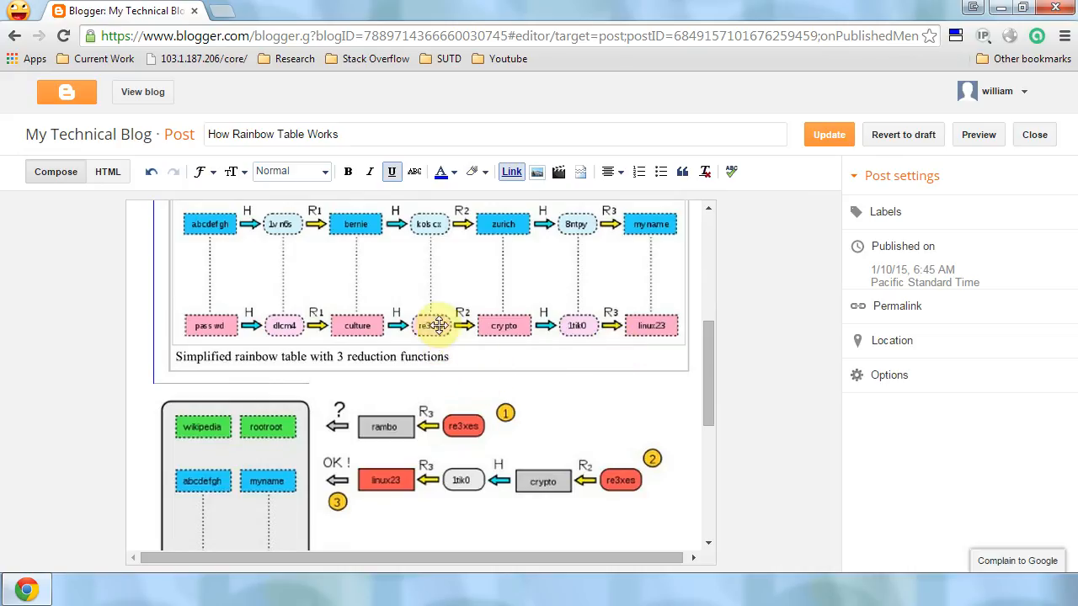
mouse_move(647, 305)
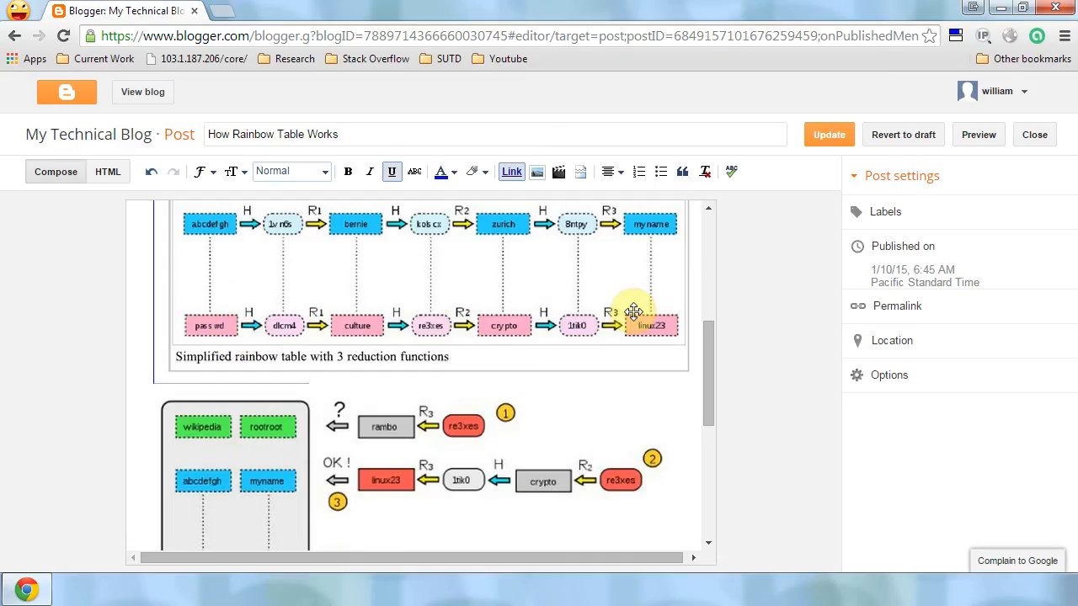
mouse_move(708, 367)
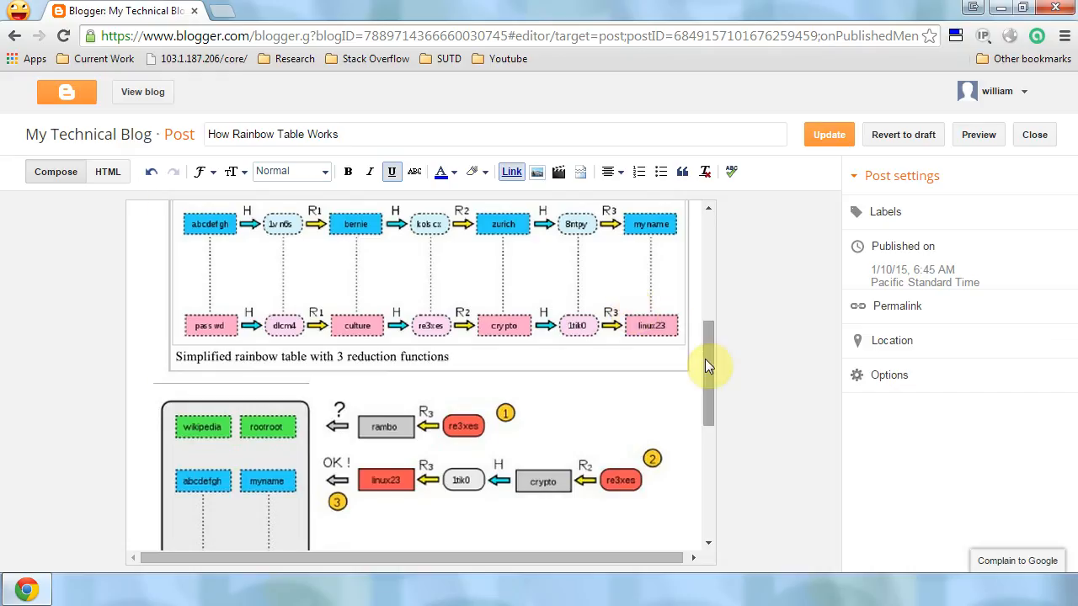
scroll(down, 3)
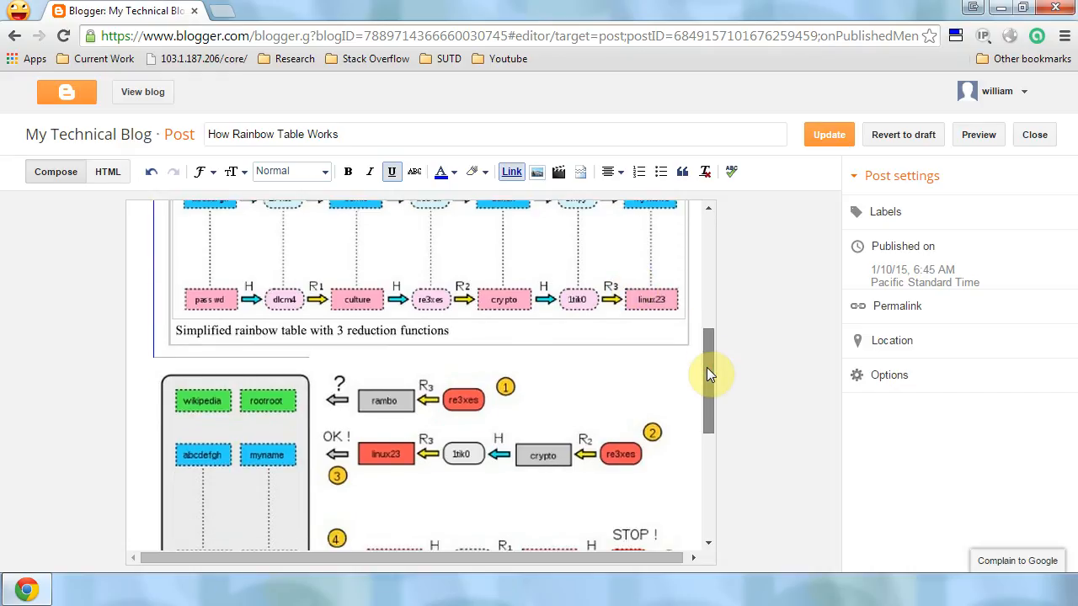
scroll(down, 3)
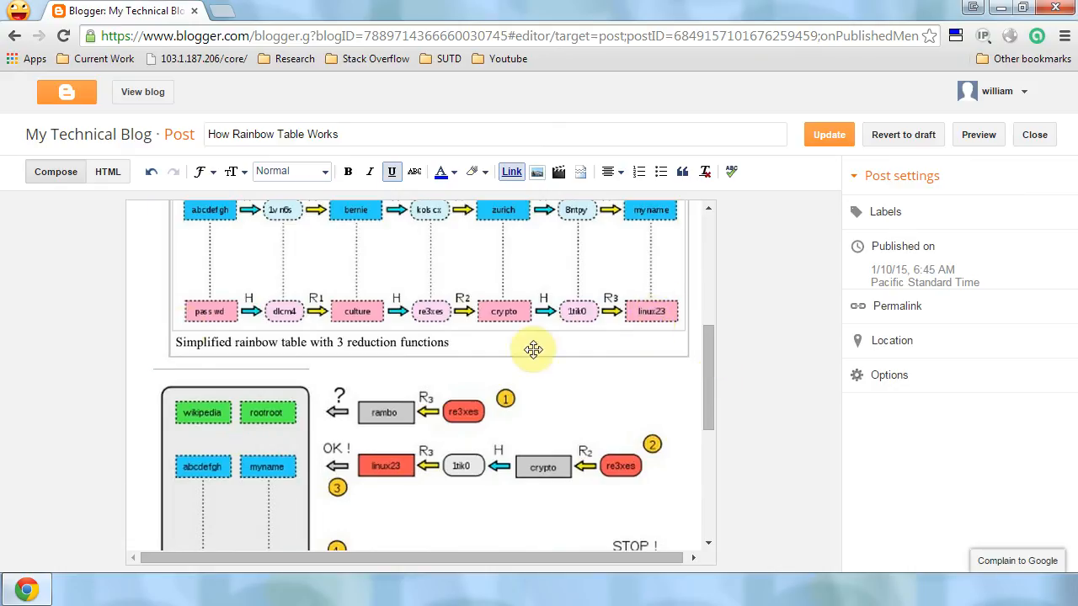
mouse_move(640, 318)
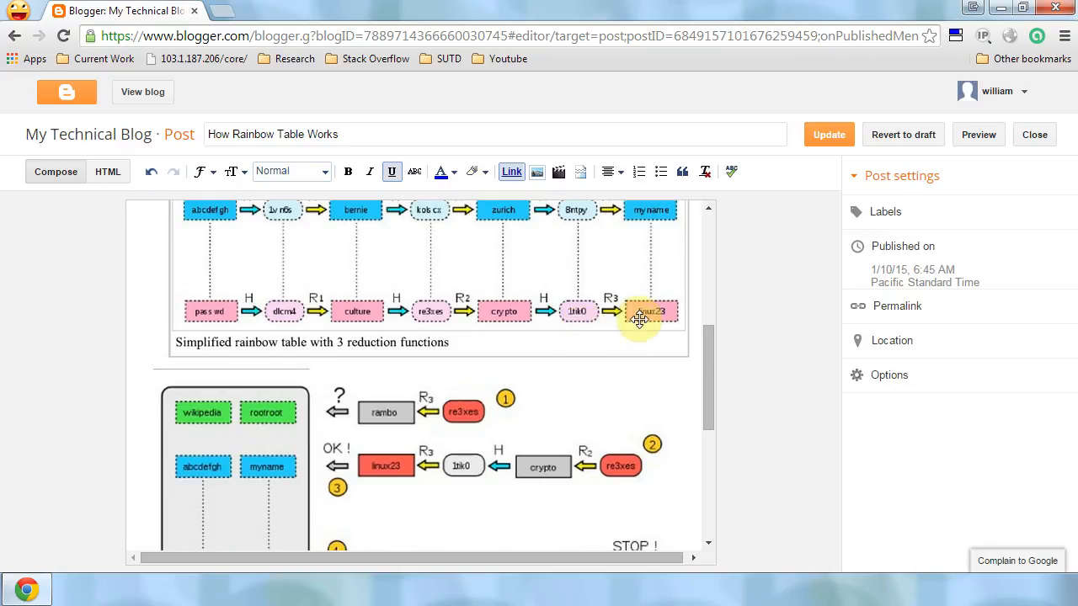
mouse_move(215, 314)
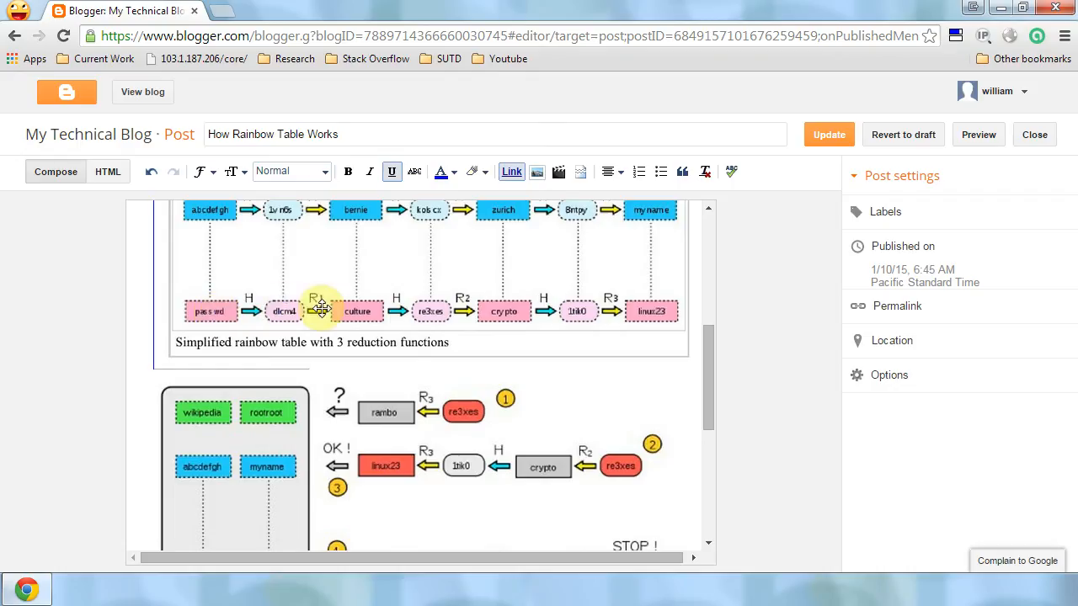
mouse_move(396, 312)
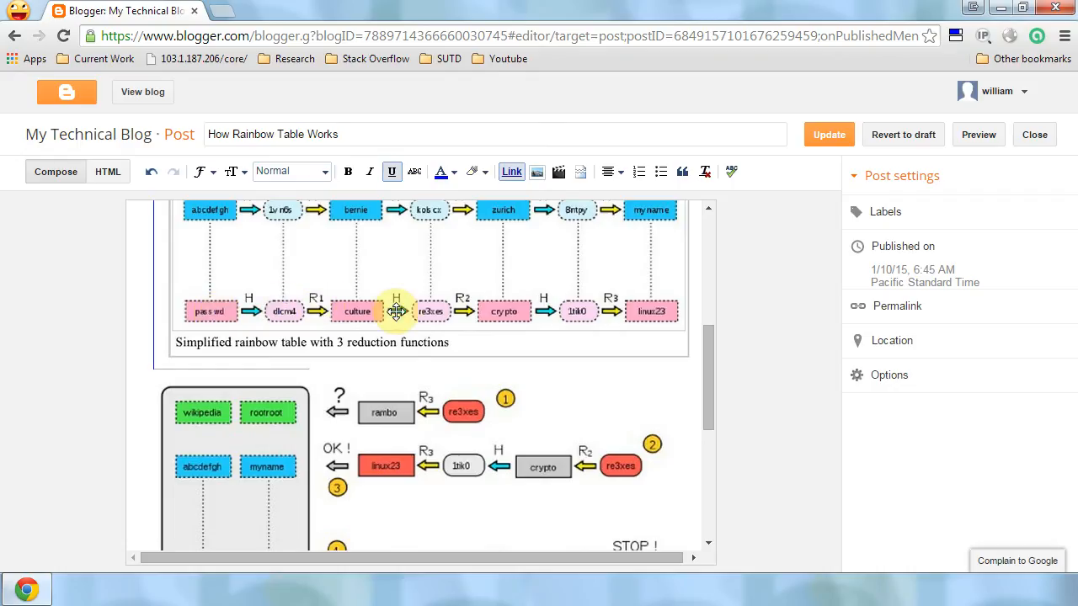
mouse_move(406, 313)
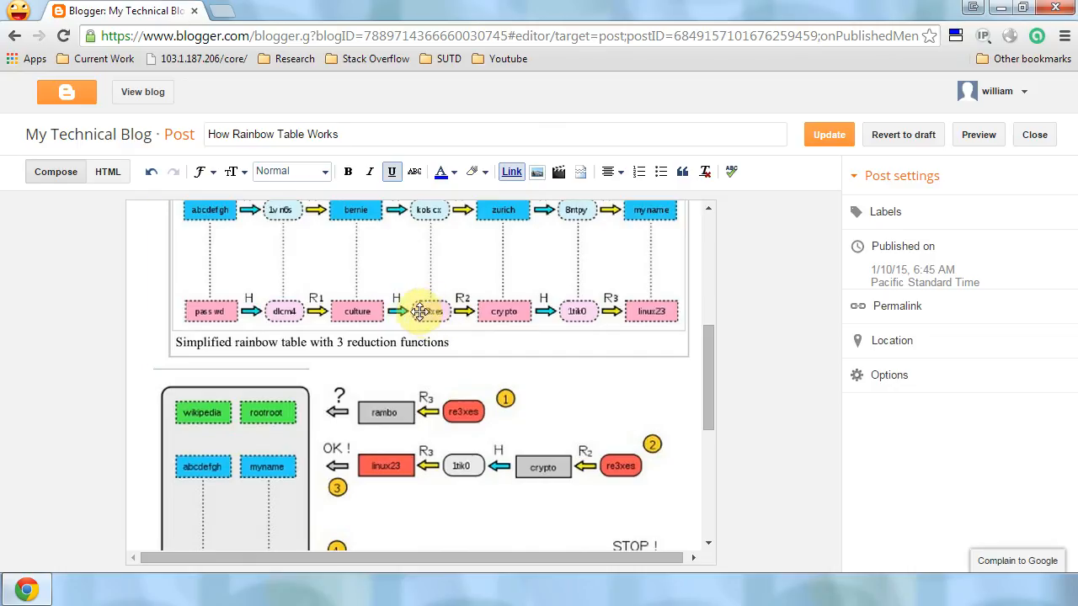
mouse_move(347, 328)
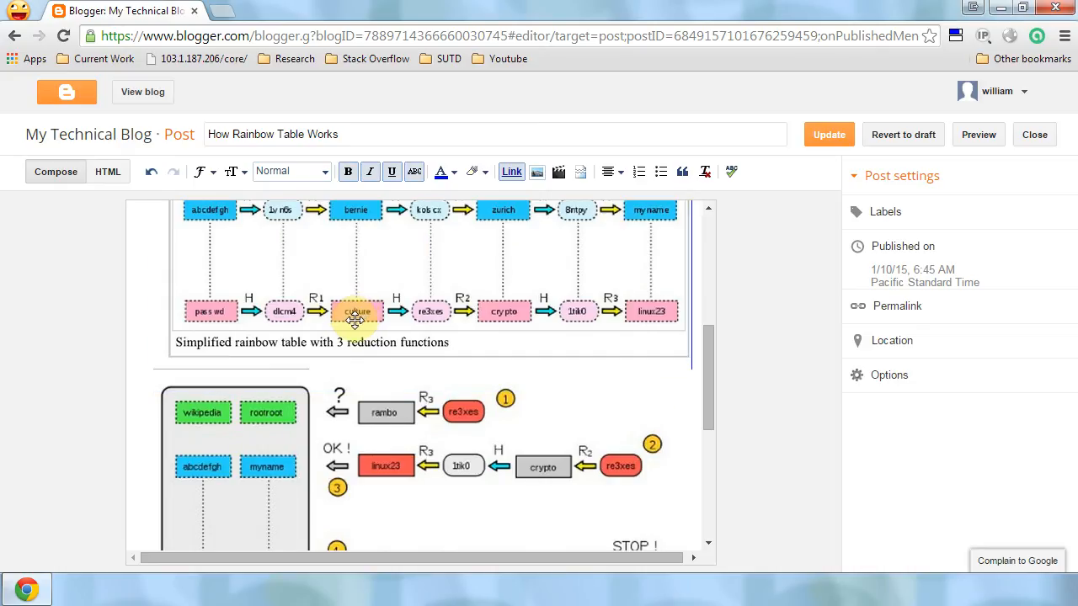
mouse_move(350, 311)
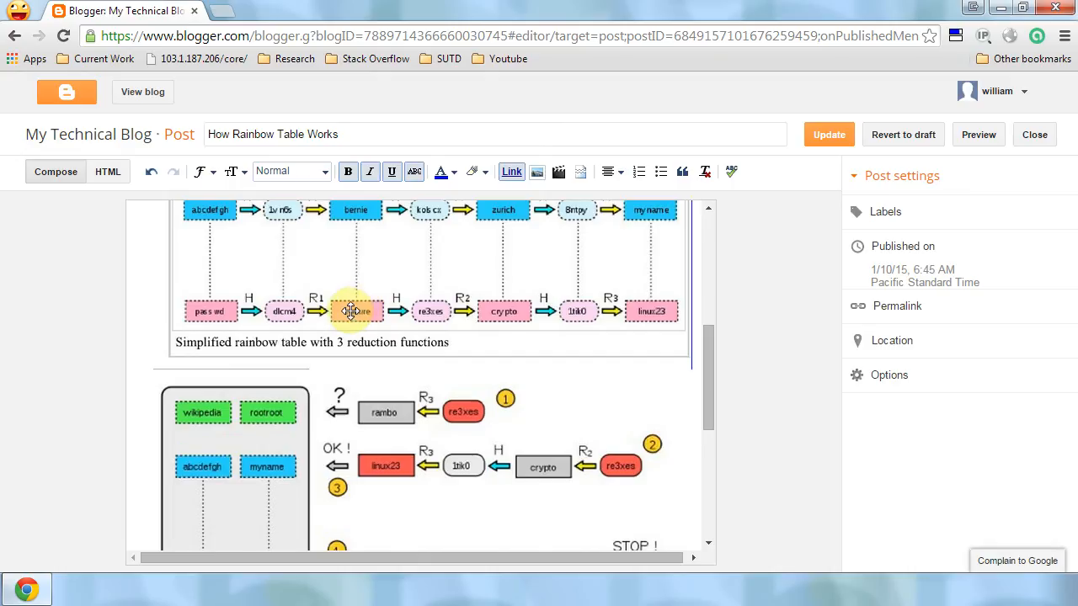
scroll(down, 3)
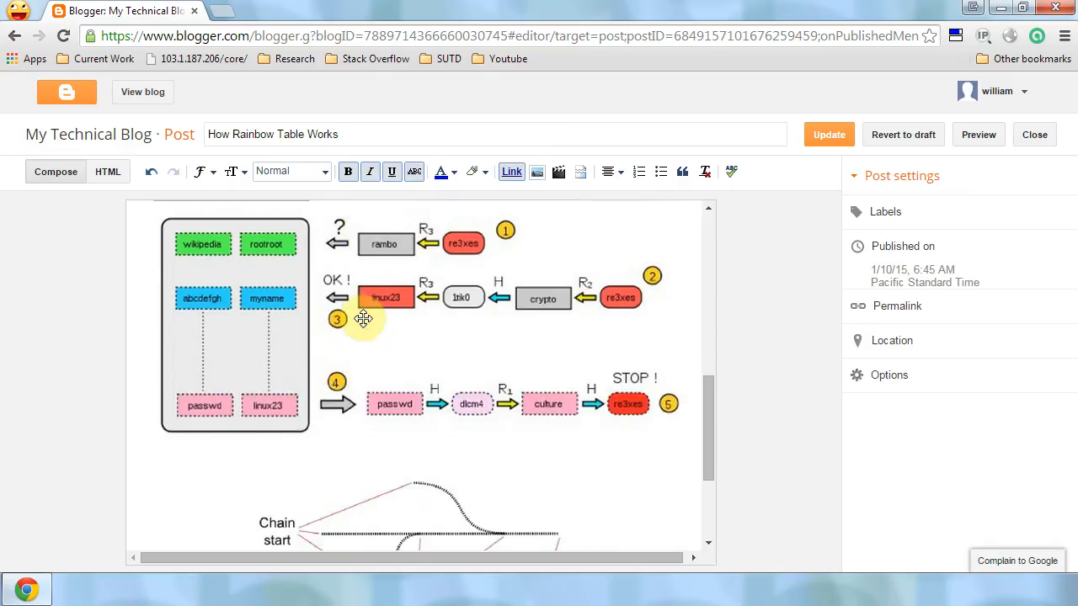
scroll(down, 3)
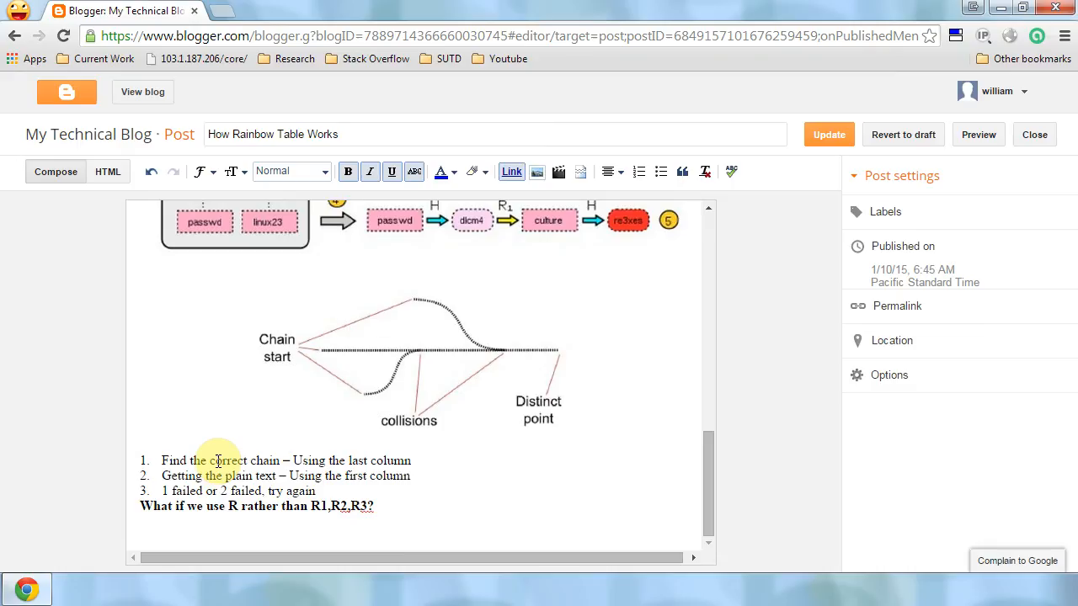
drag(209, 461, 343, 462)
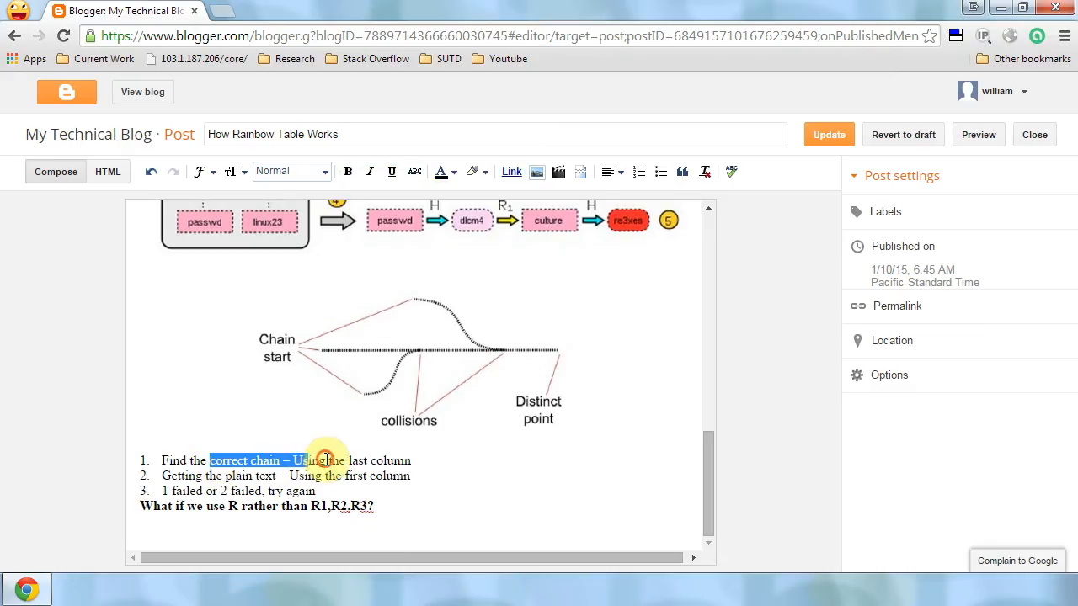
click(336, 475)
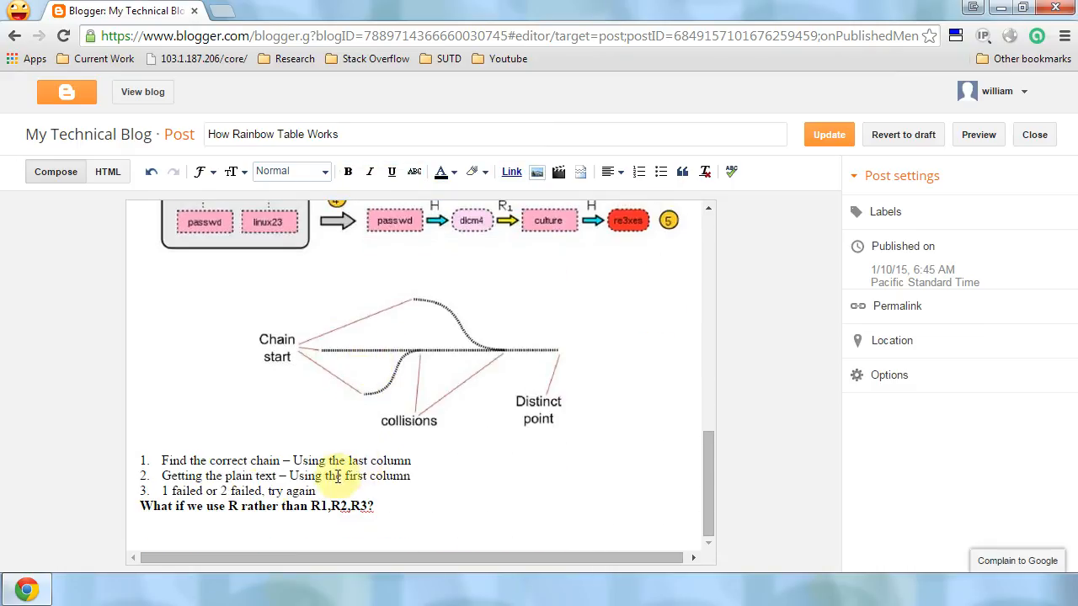
double_click(244, 475)
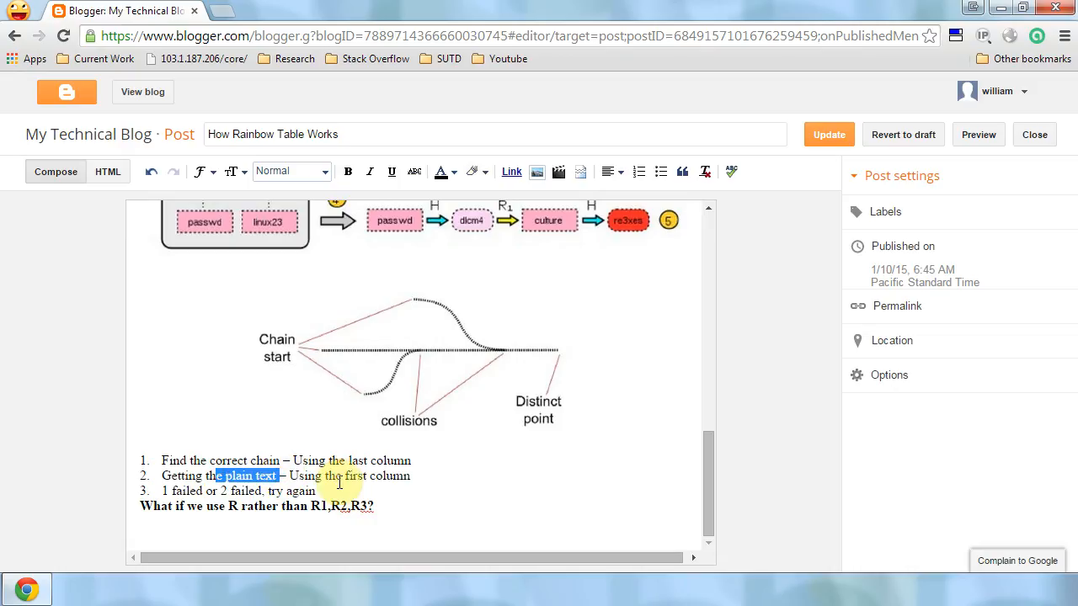
double_click(378, 475)
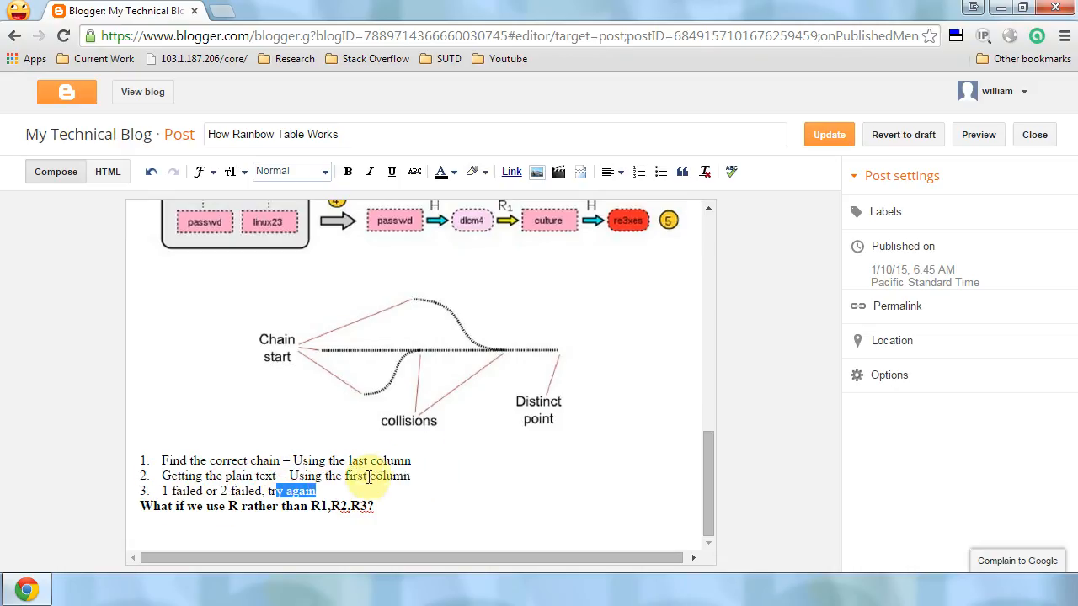
Re-read around the steps list and select the whole first step about finding the chain.
scroll(up, 3)
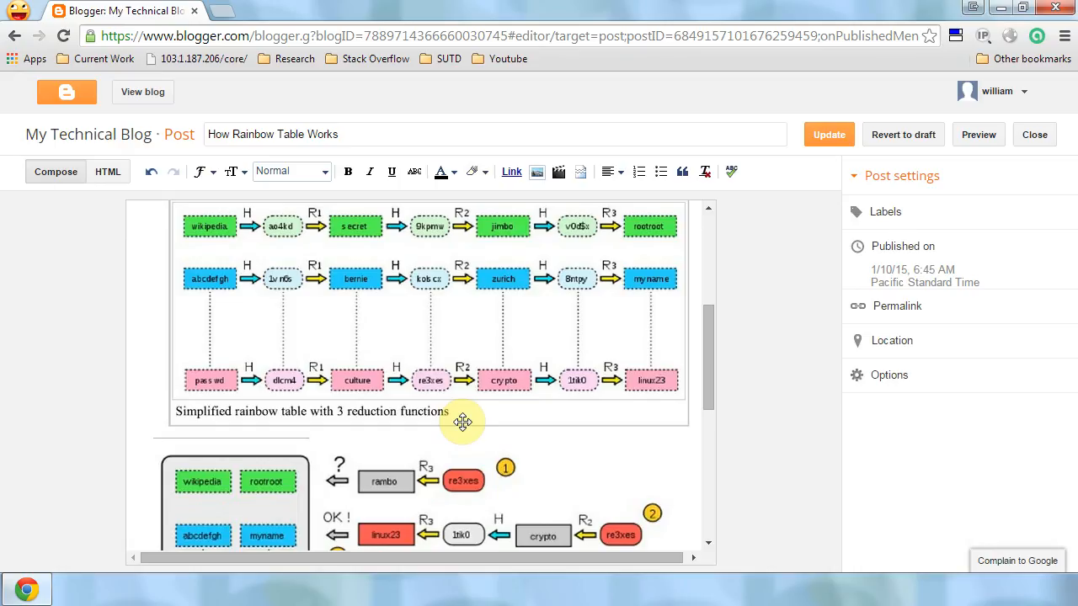
mouse_move(462, 415)
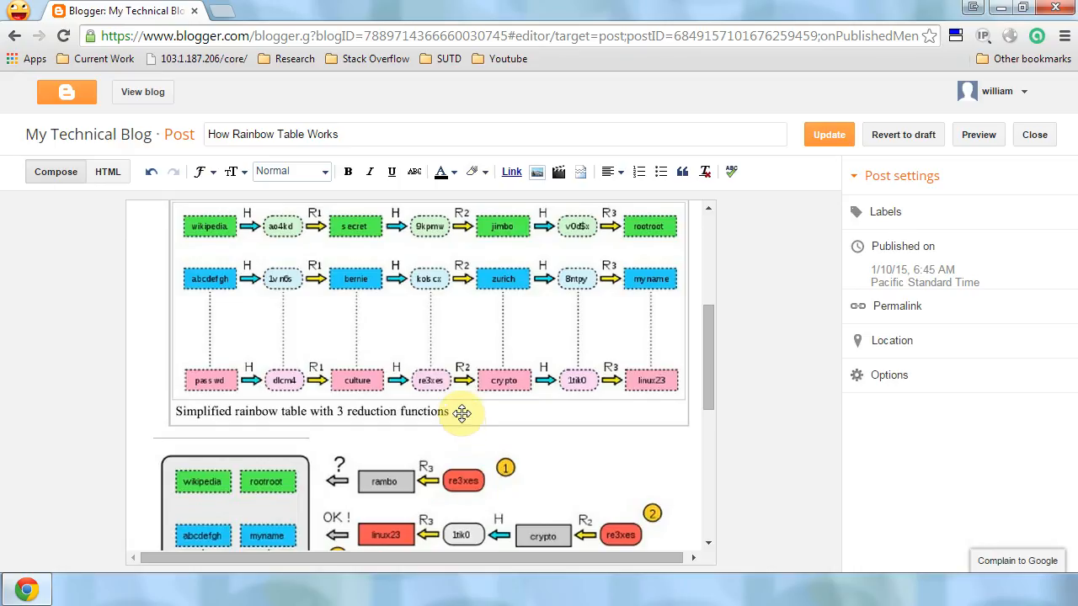
mouse_move(431, 421)
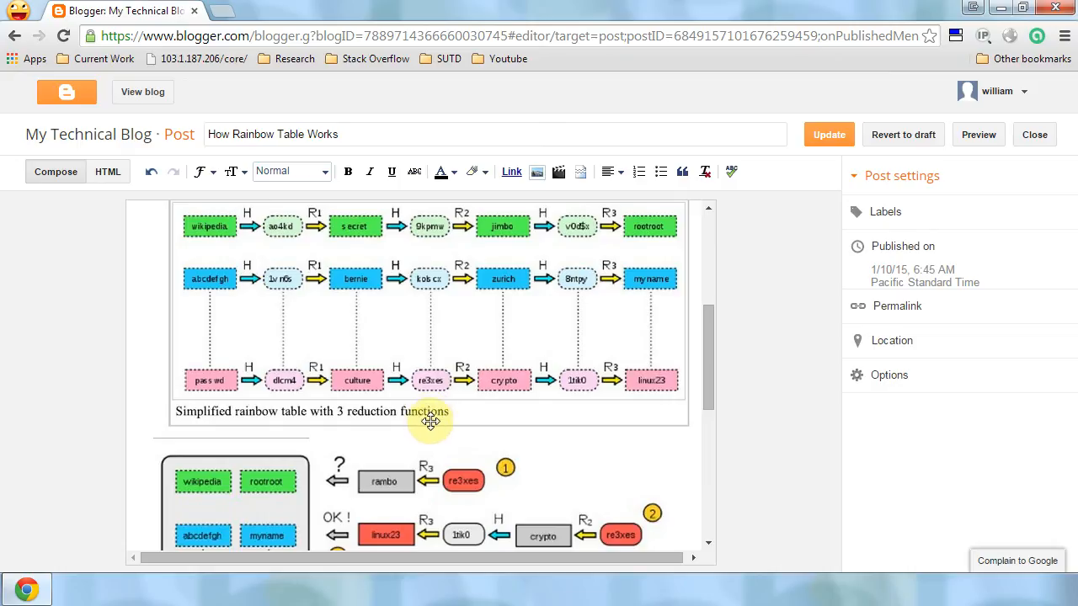
mouse_move(432, 395)
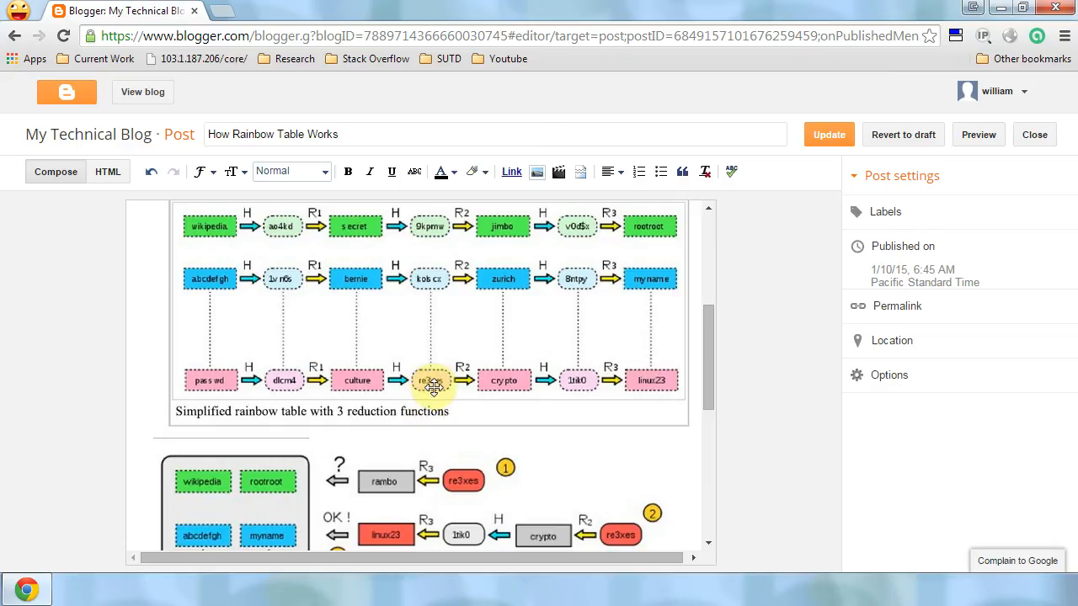
mouse_move(650, 381)
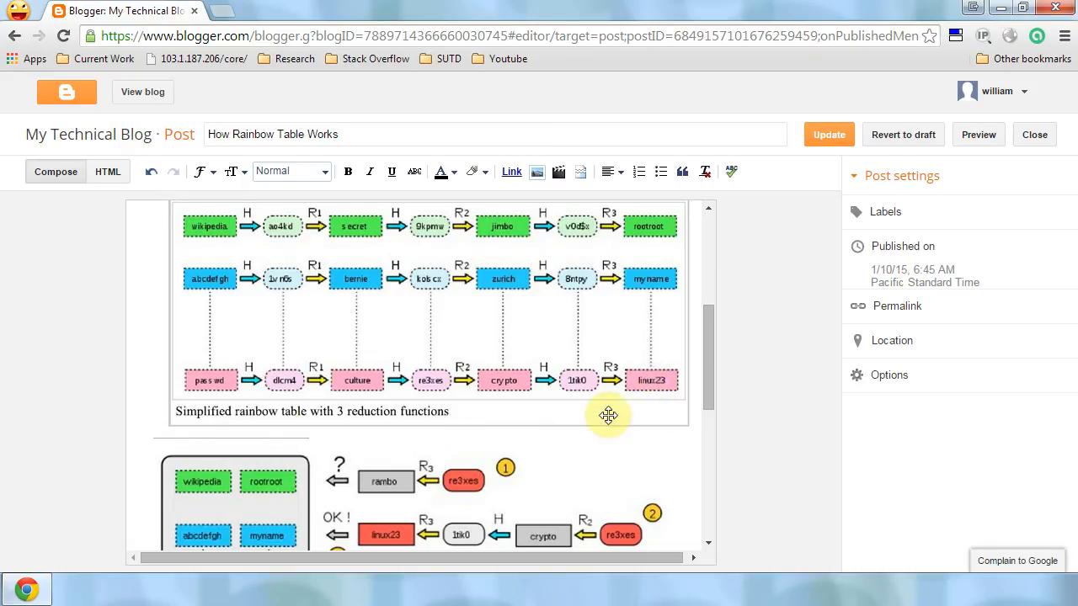
mouse_move(414, 384)
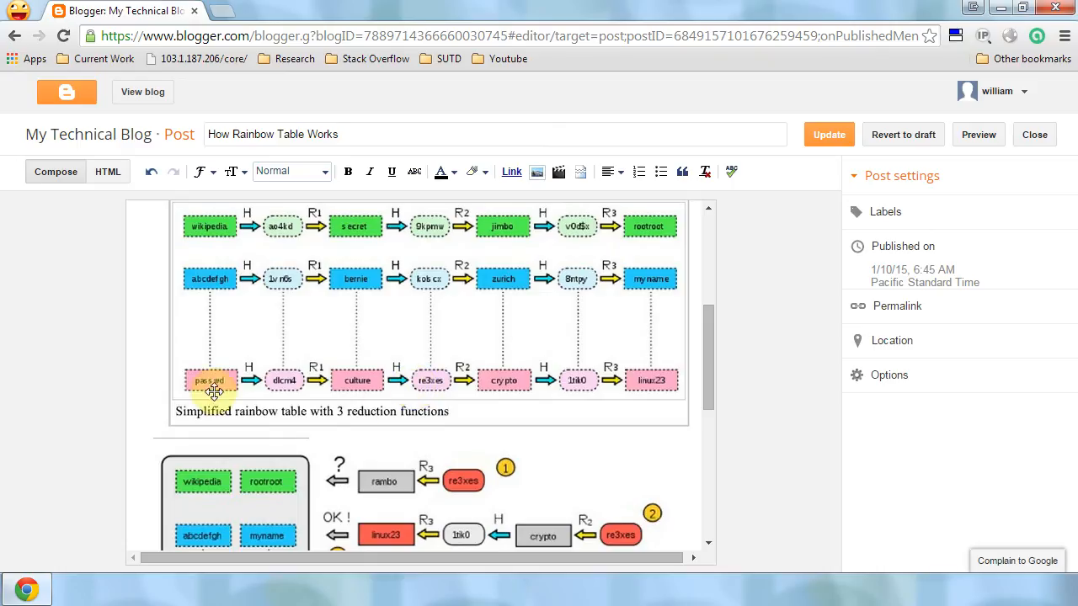
mouse_move(630, 368)
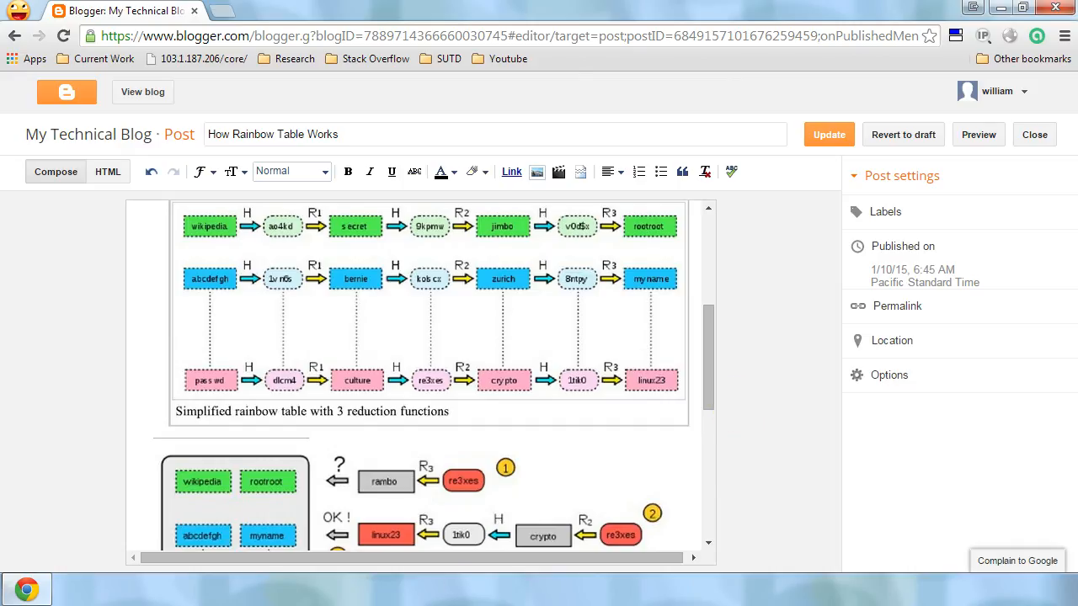
scroll(down, 3)
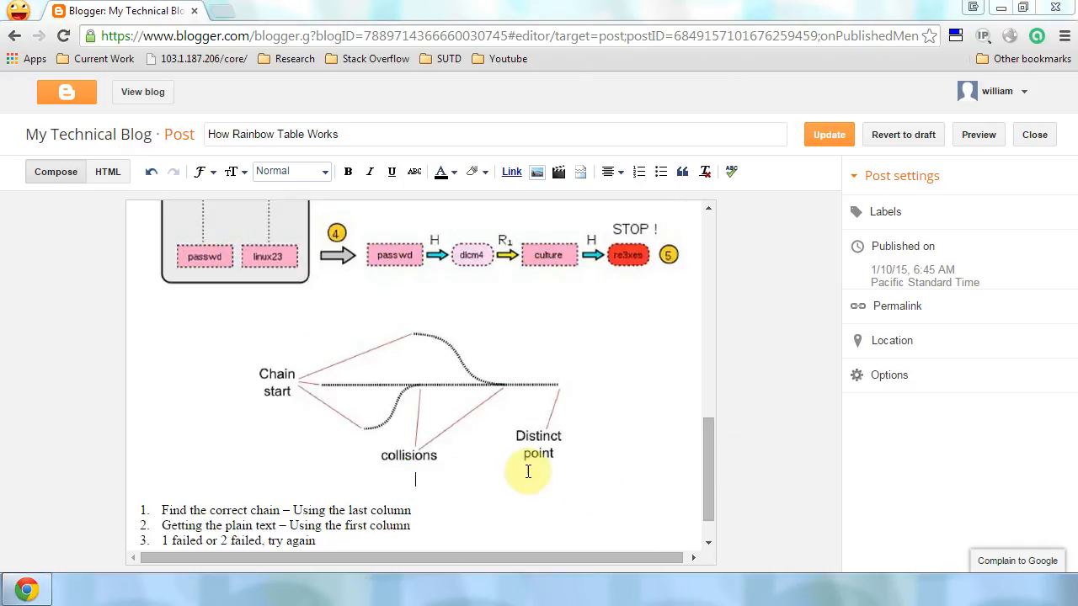
mouse_move(697, 372)
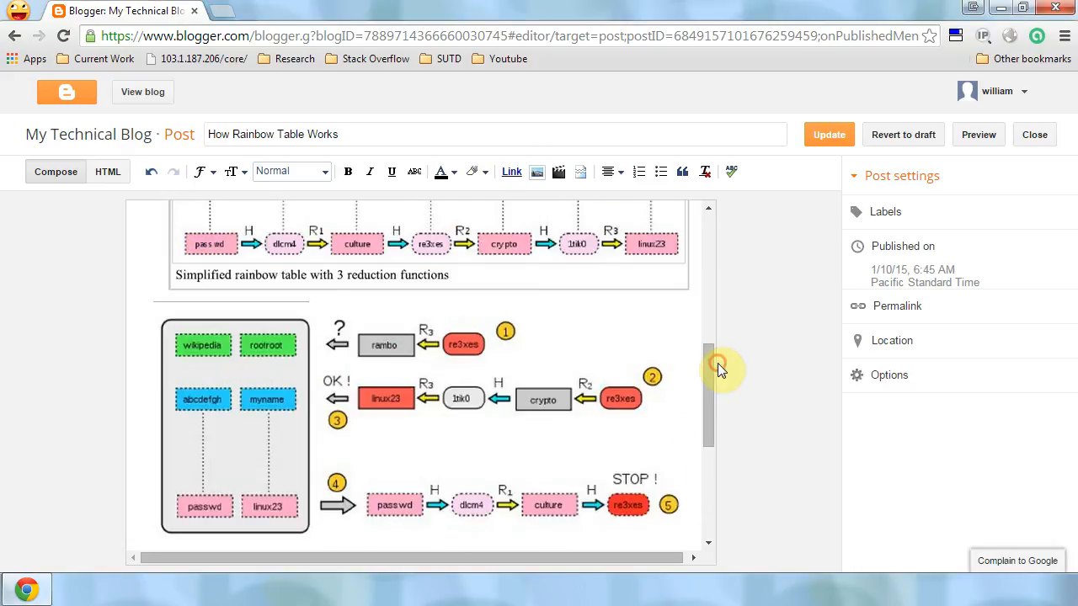
mouse_move(435, 253)
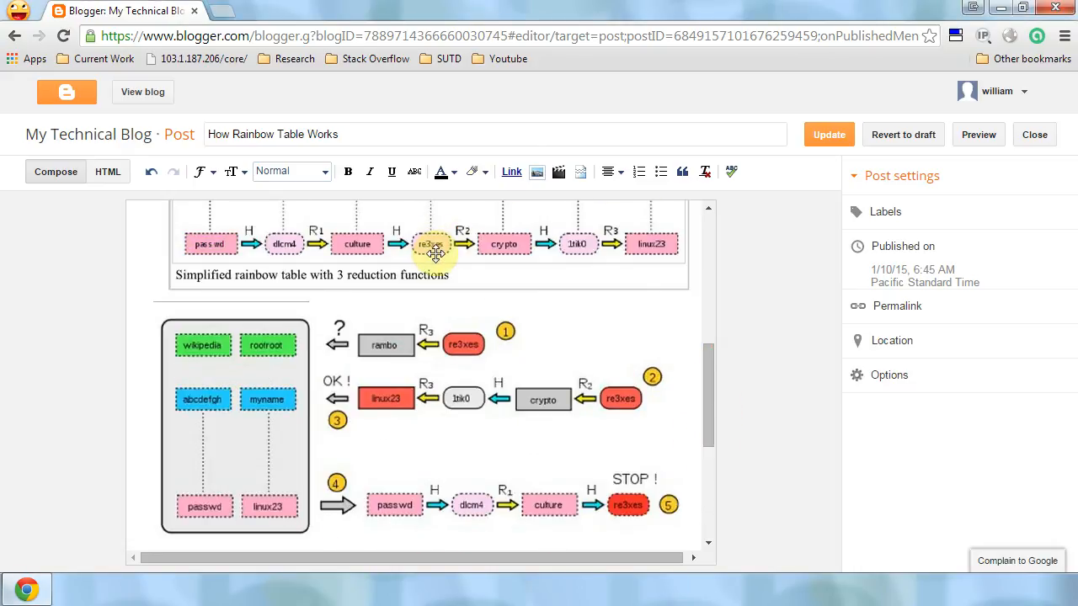
scroll(down, 3)
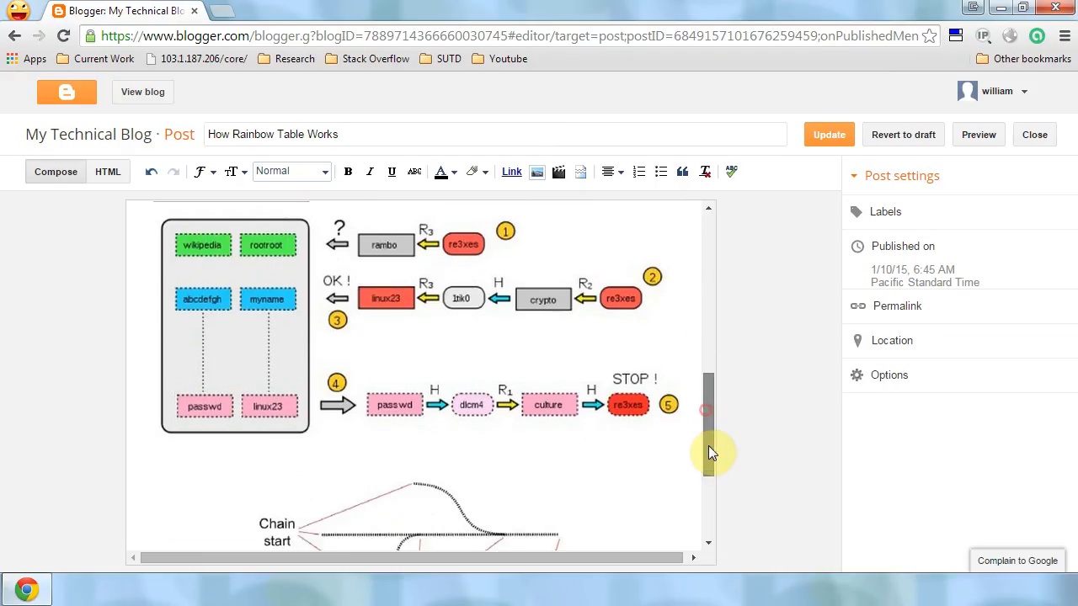
scroll(down, 3)
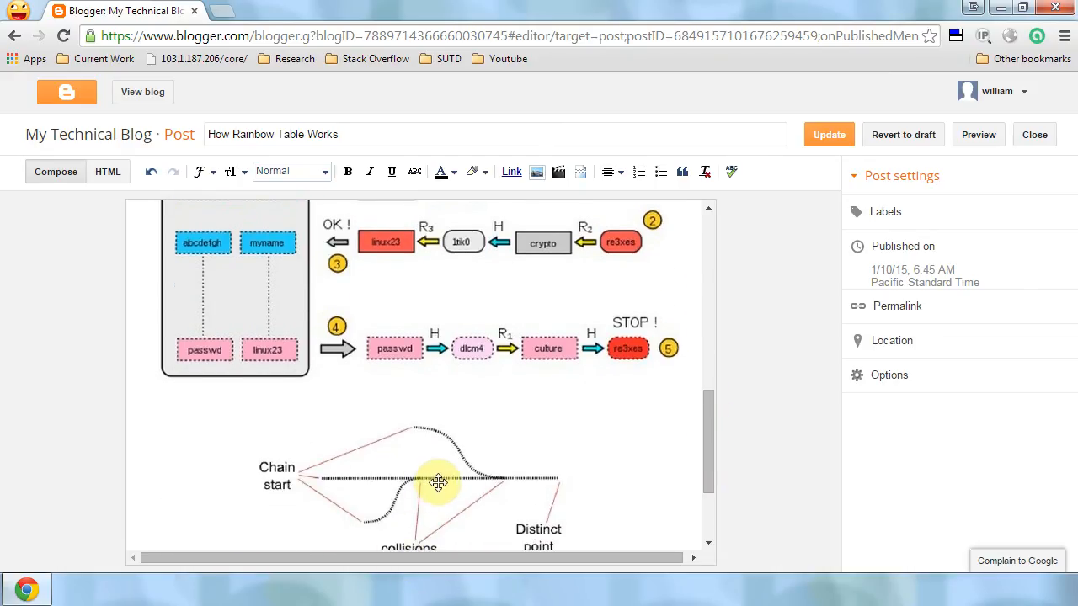
mouse_move(412, 481)
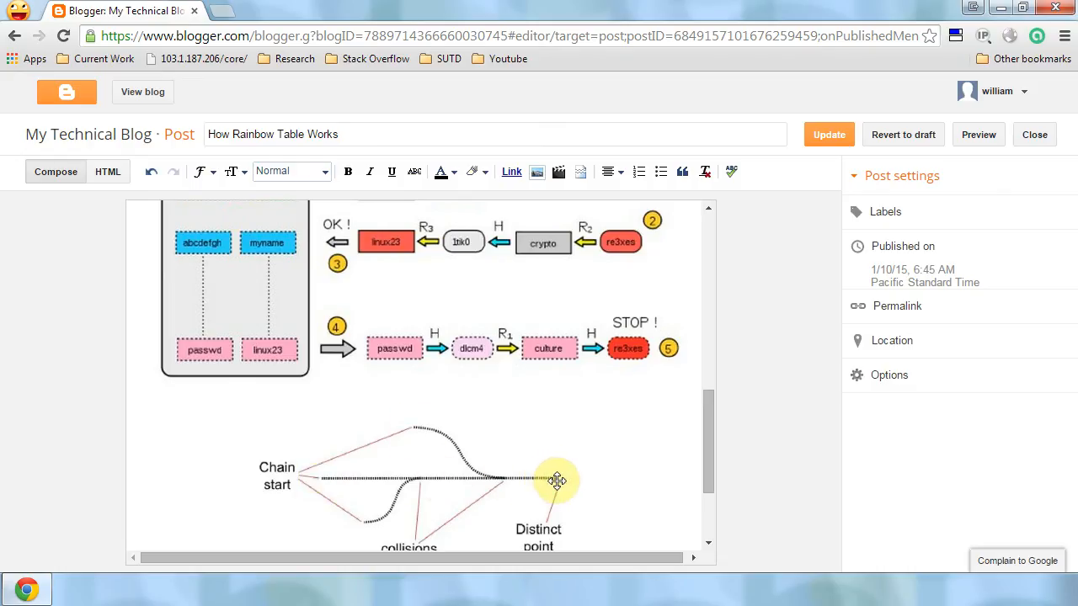
mouse_move(421, 428)
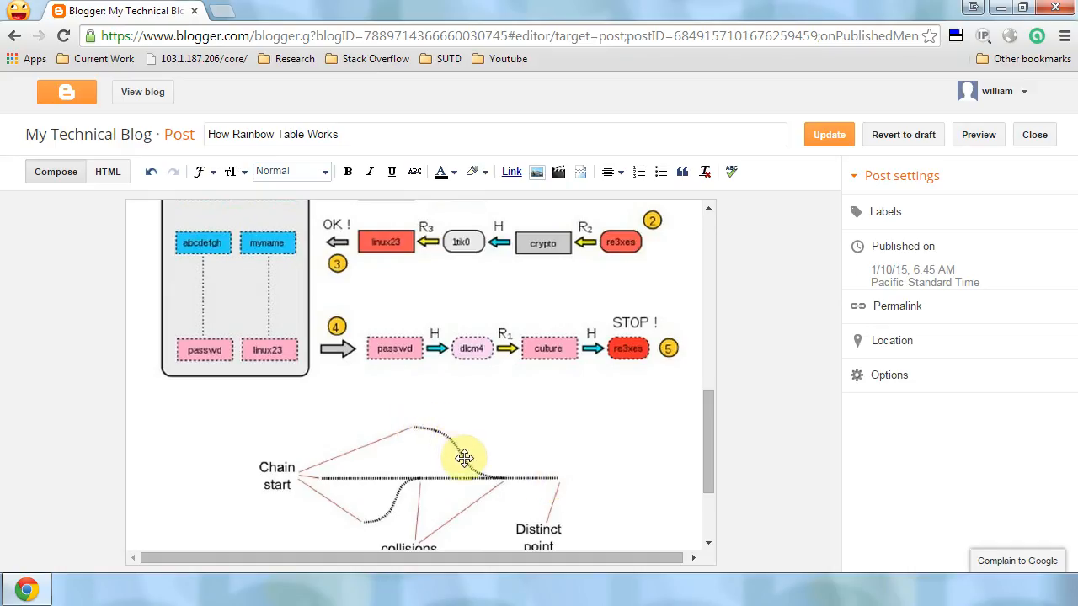
mouse_move(485, 473)
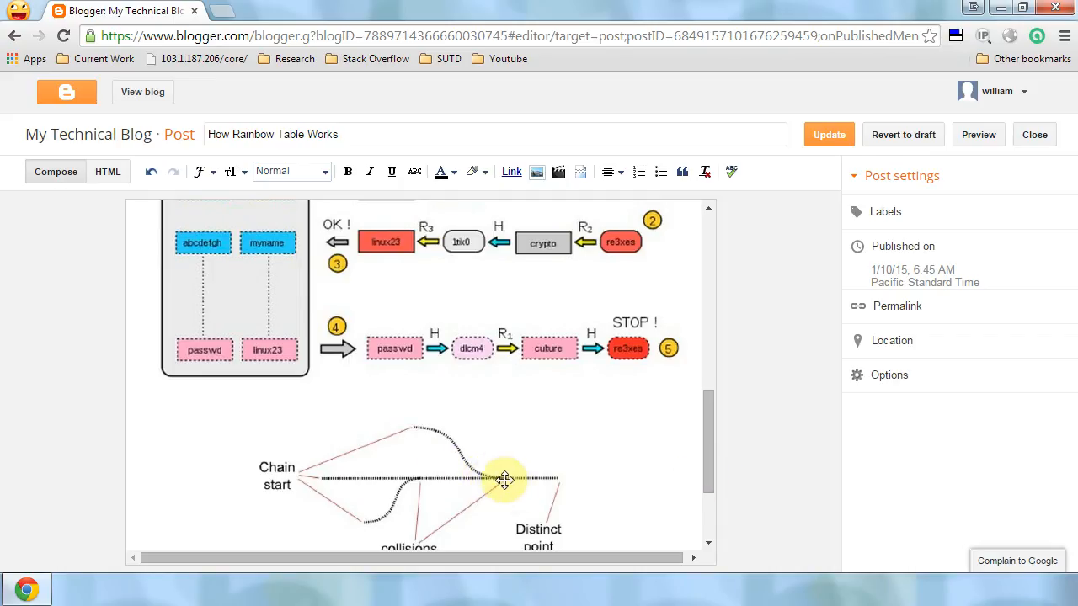
scroll(up, 3)
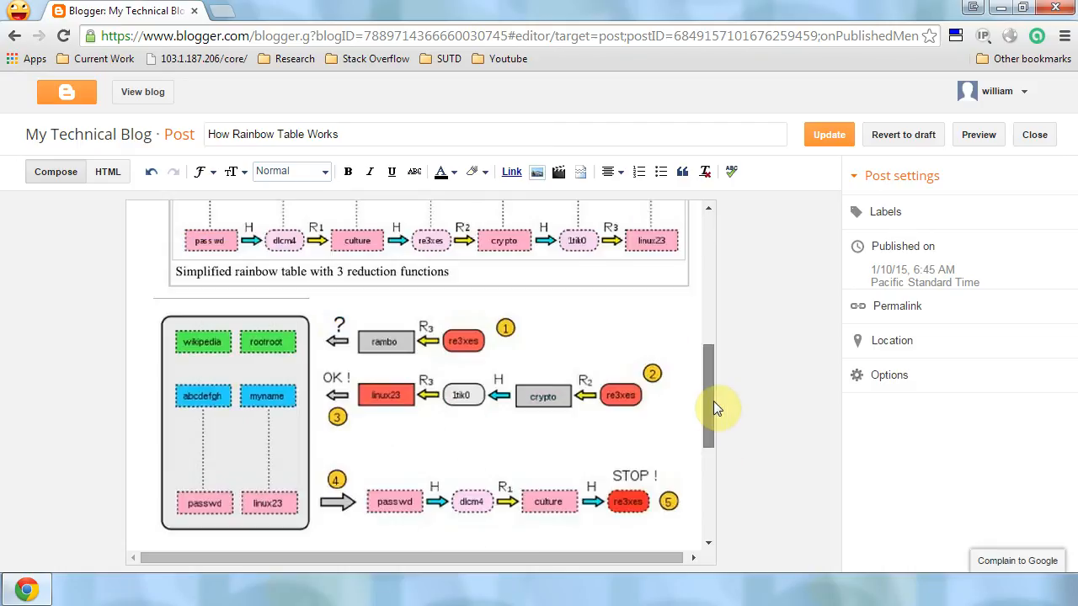
scroll(up, 3)
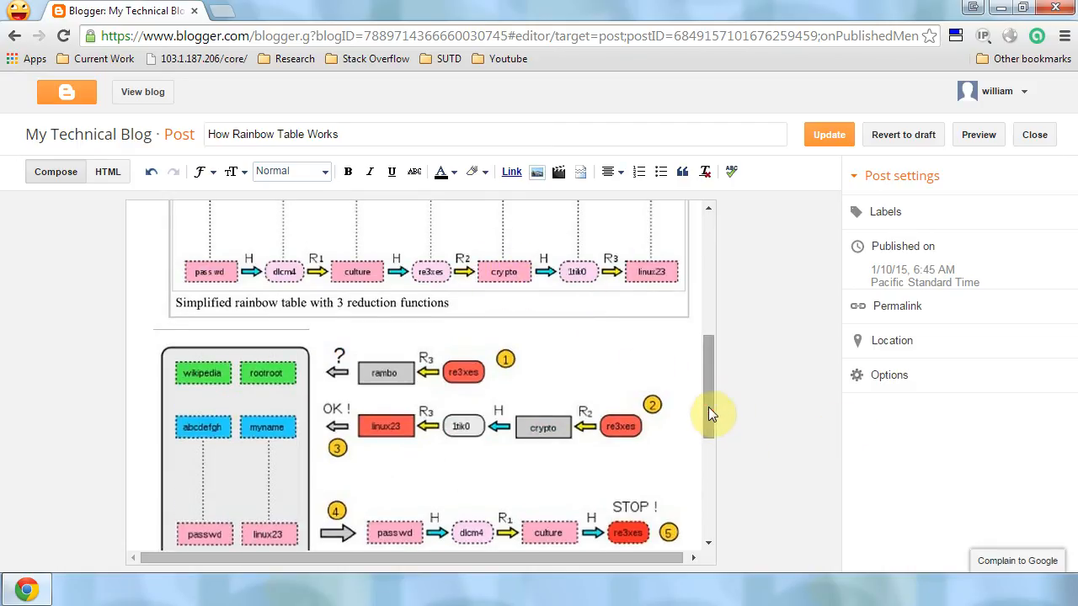
scroll(down, 3)
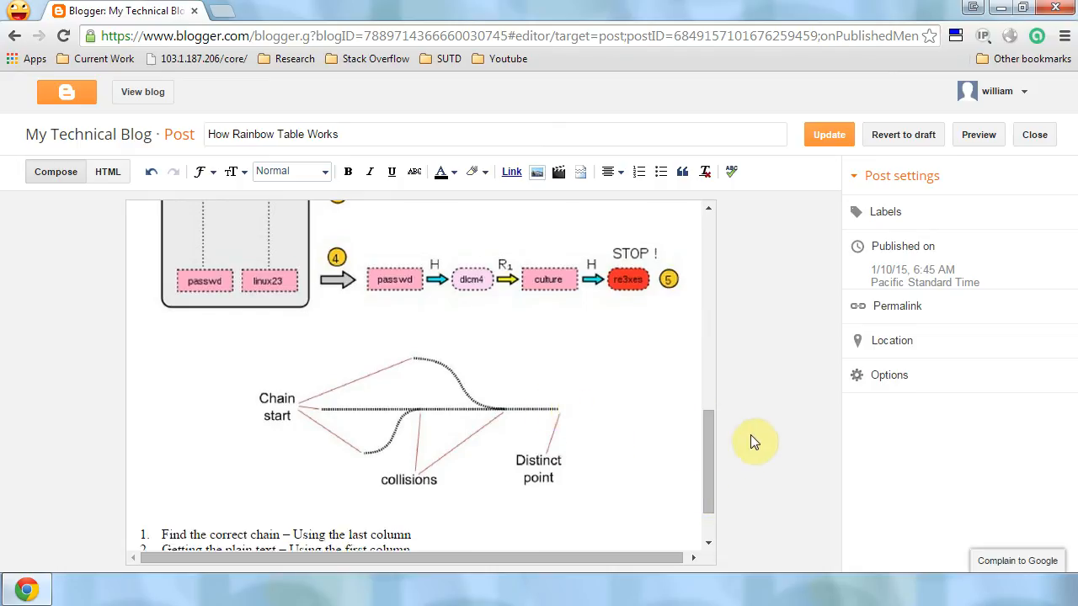
scroll(up, 3)
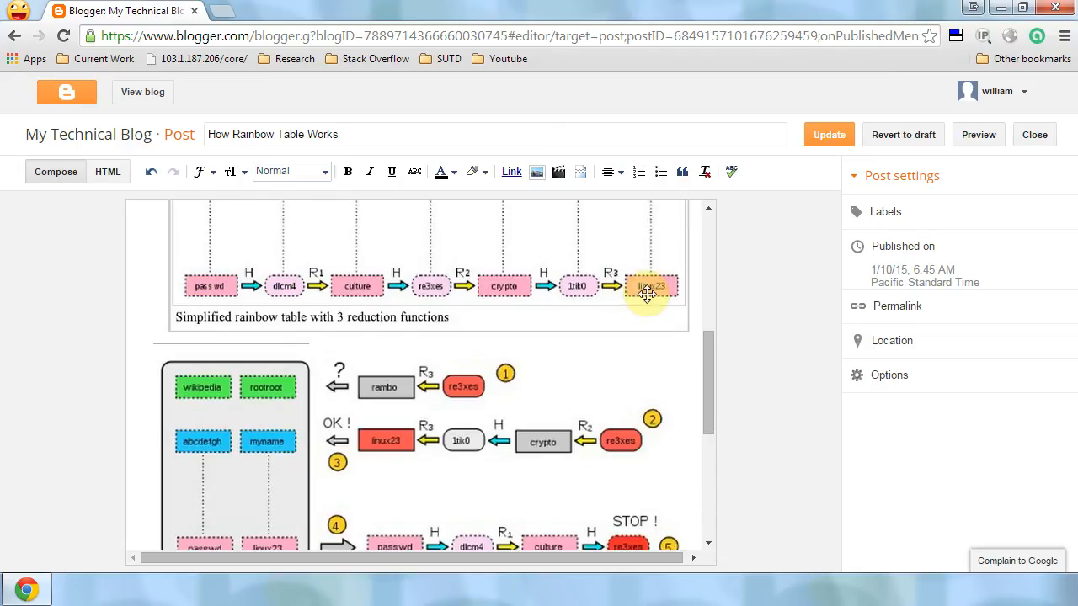
scroll(down, 3)
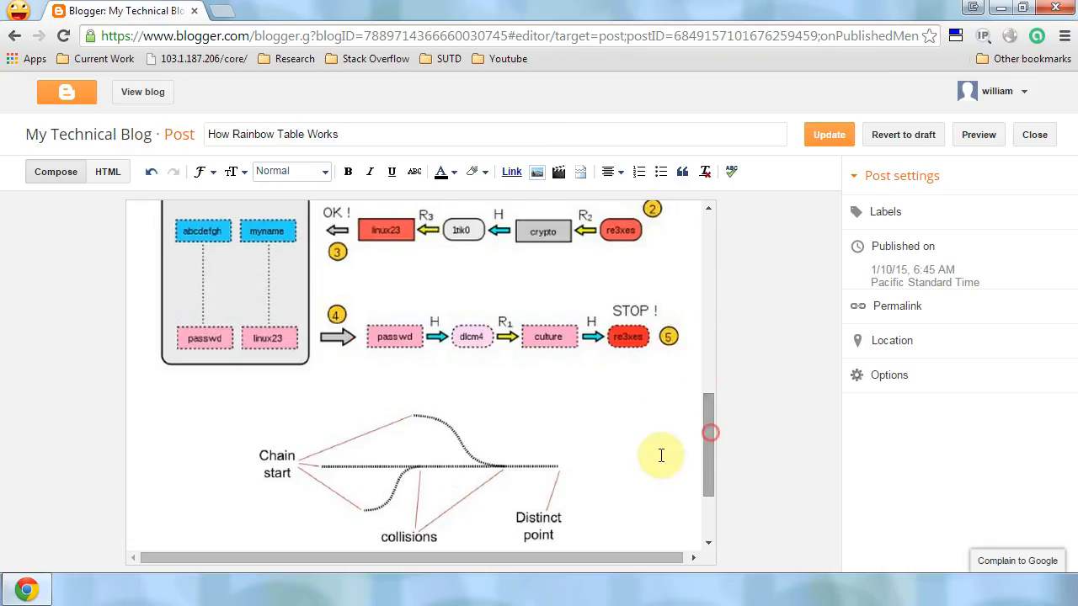
mouse_move(414, 418)
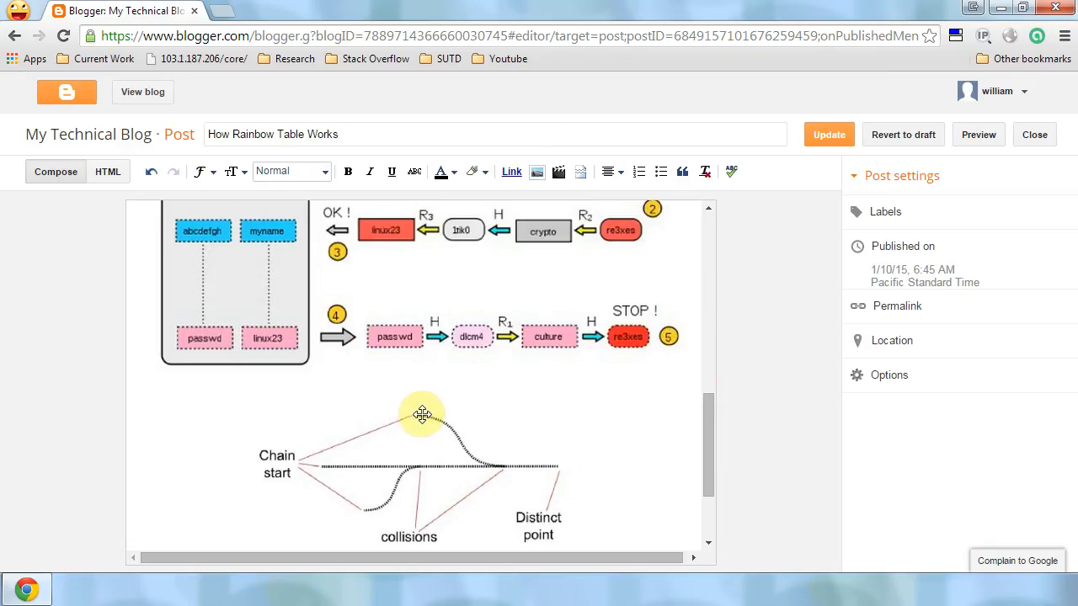
mouse_move(620, 263)
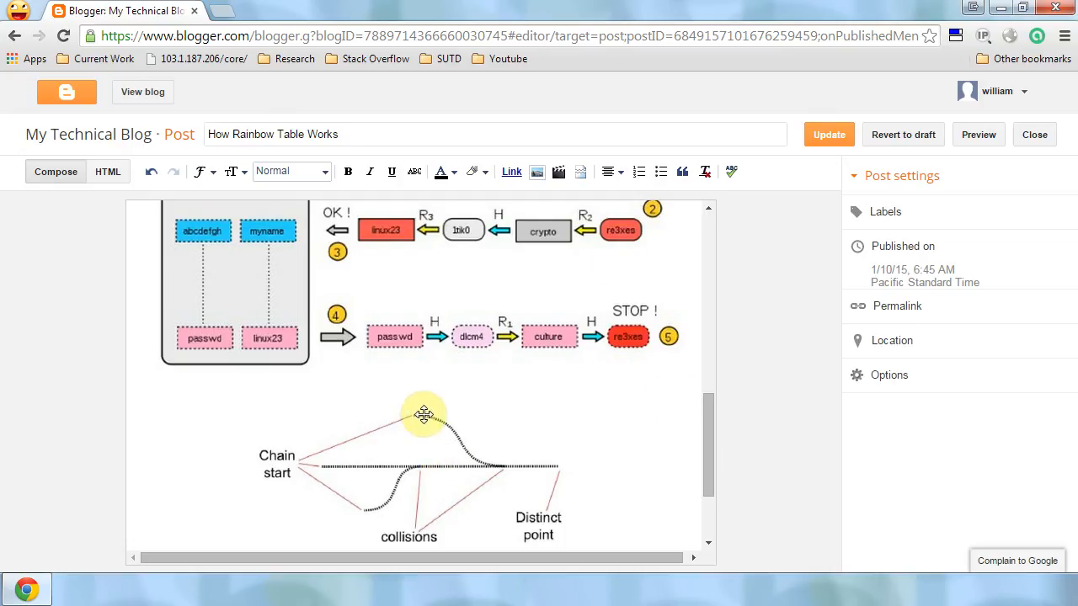
mouse_move(556, 472)
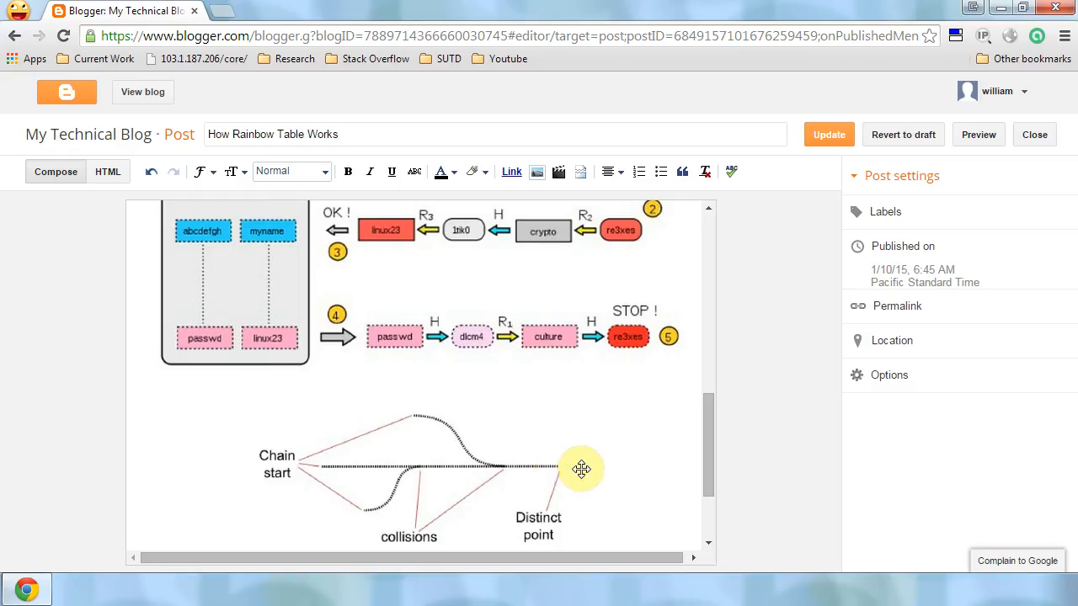
scroll(down, 3)
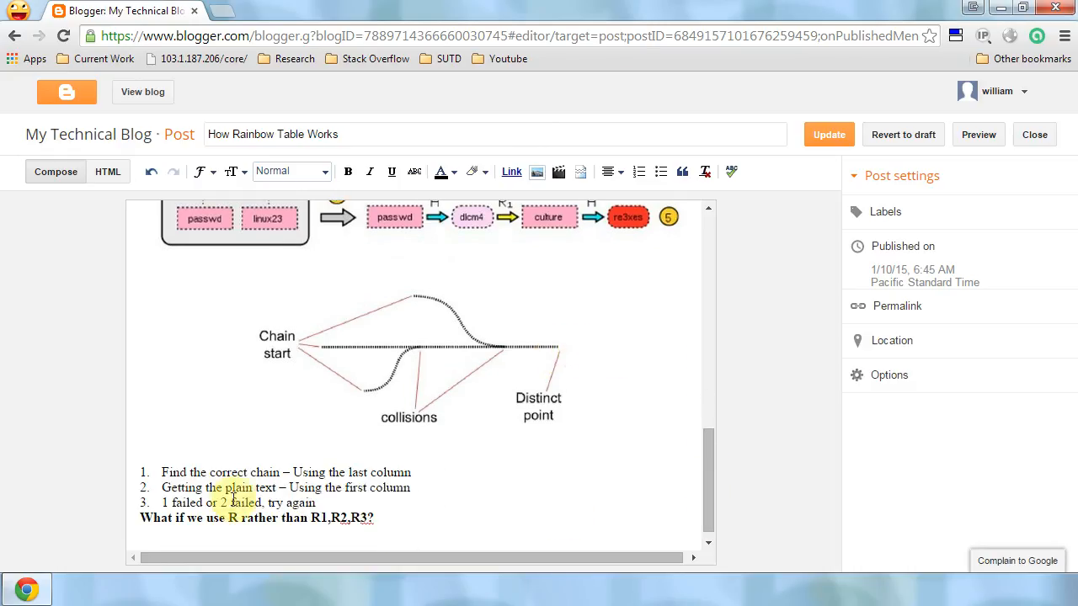
double_click(180, 489)
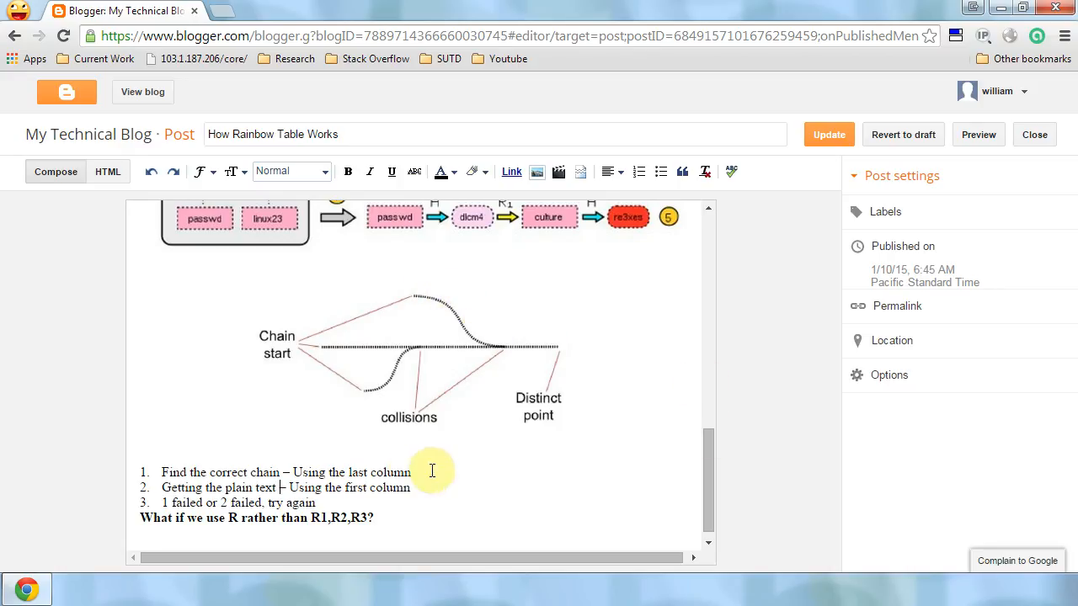
triple_click(286, 471)
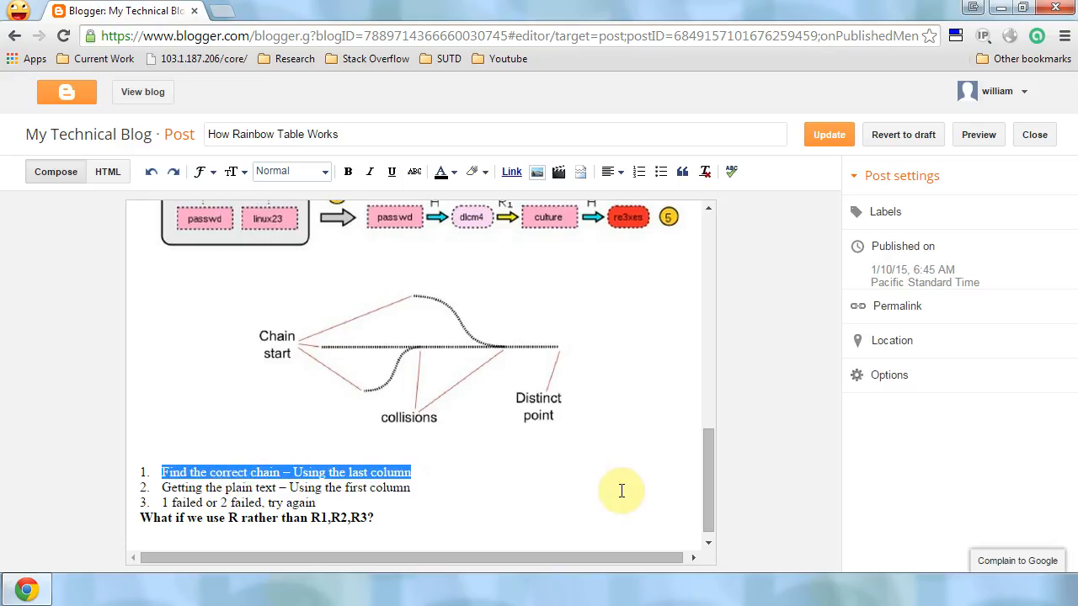
mouse_move(400, 495)
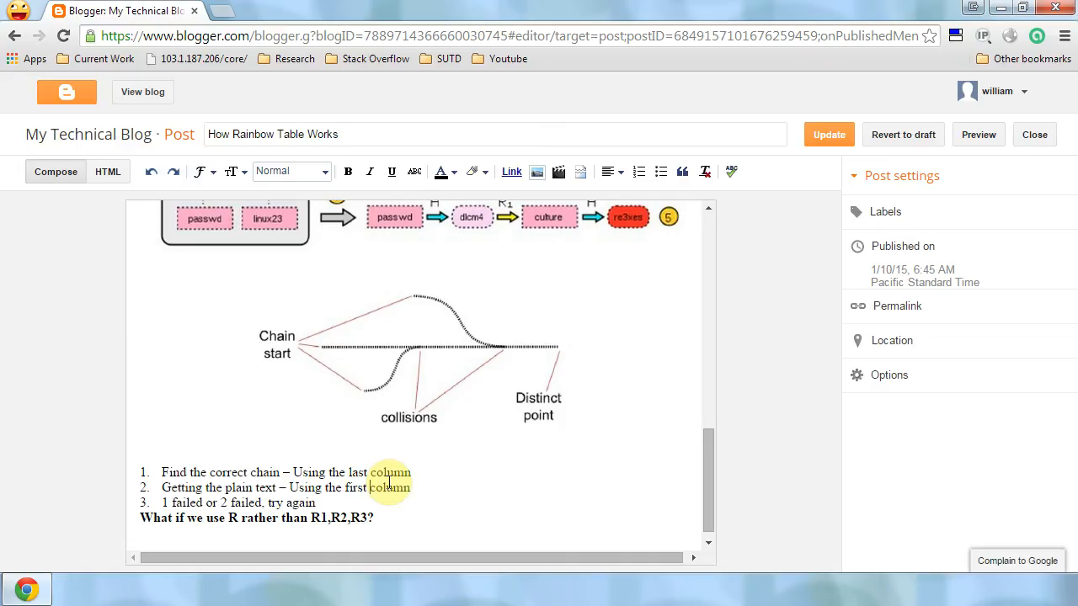
Scroll until the collisions diagram with chain start, collisions and distinct point is fully visible.
scroll(up, 3)
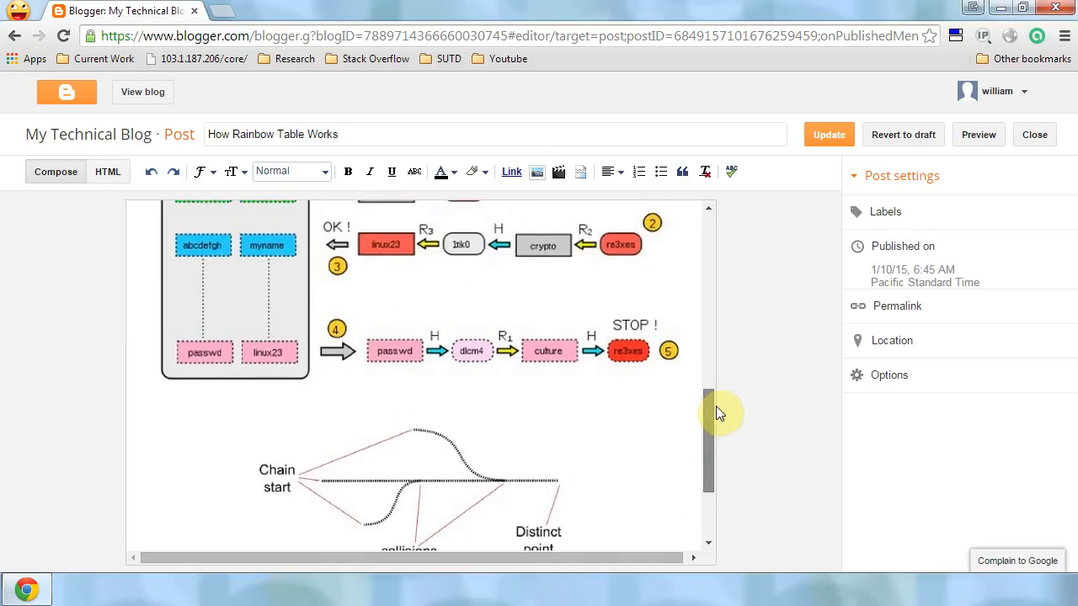
scroll(down, 3)
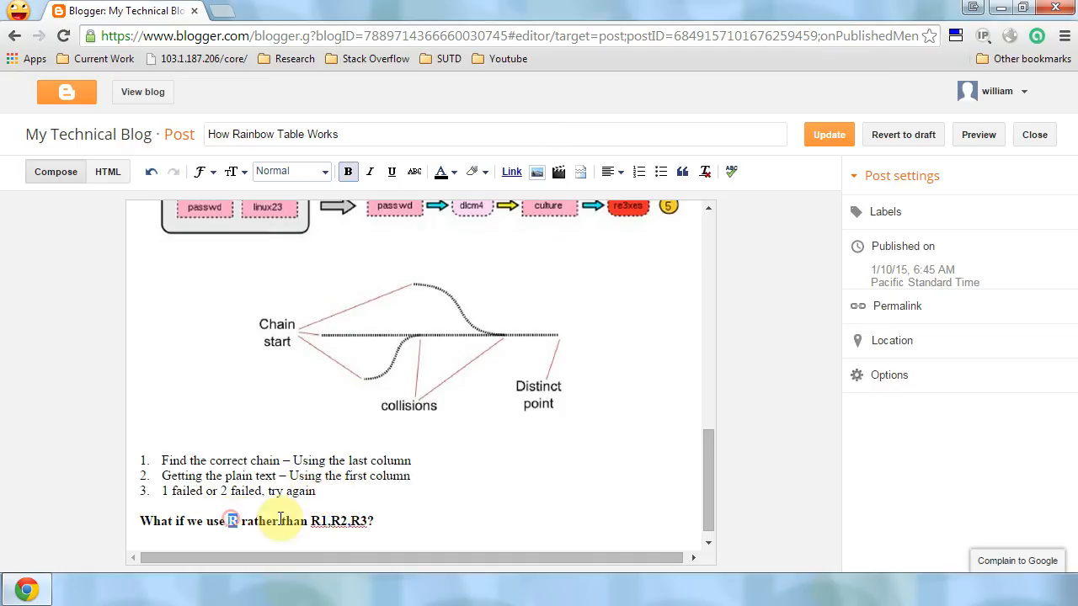
scroll(up, 3)
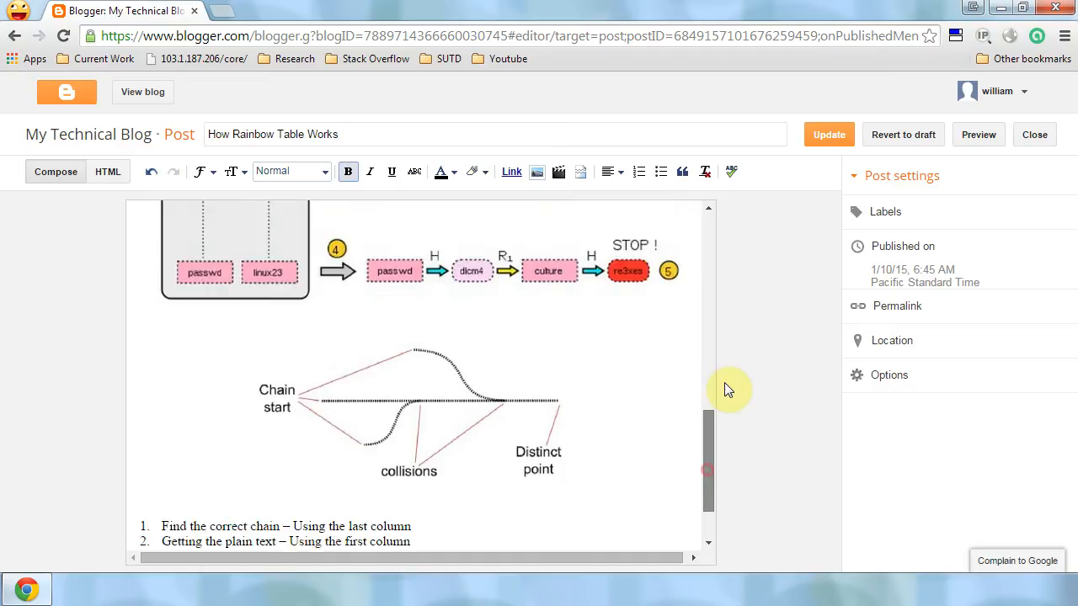
scroll(up, 3)
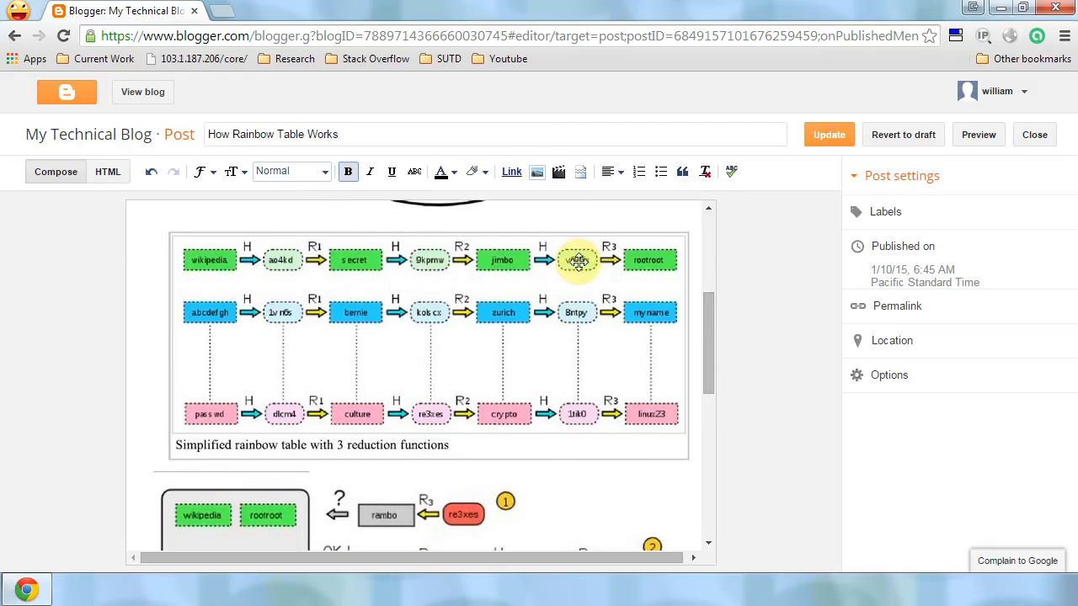
scroll(down, 3)
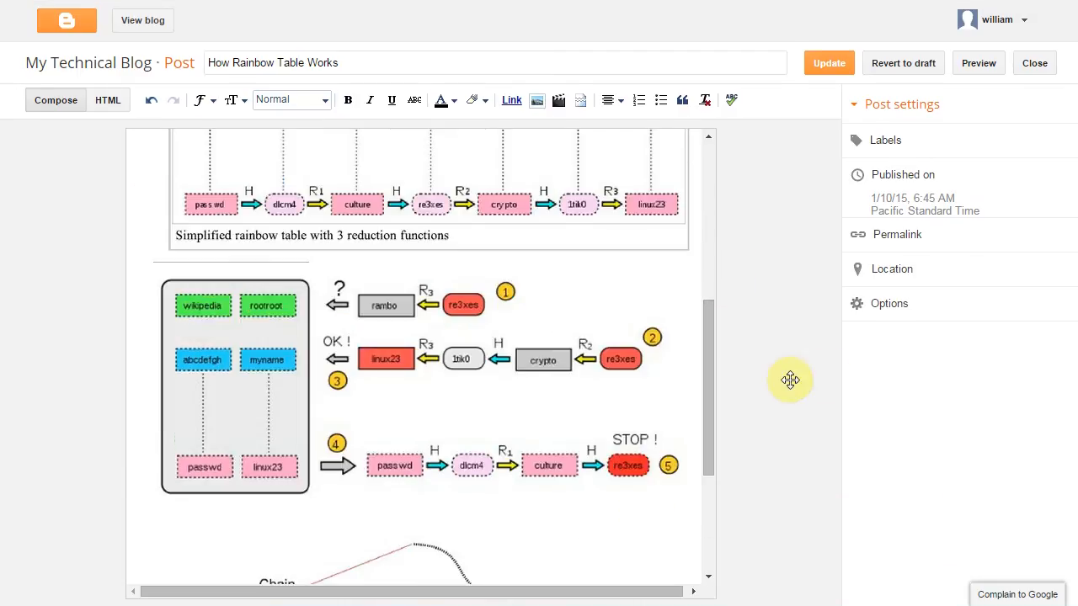
scroll(down, 3)
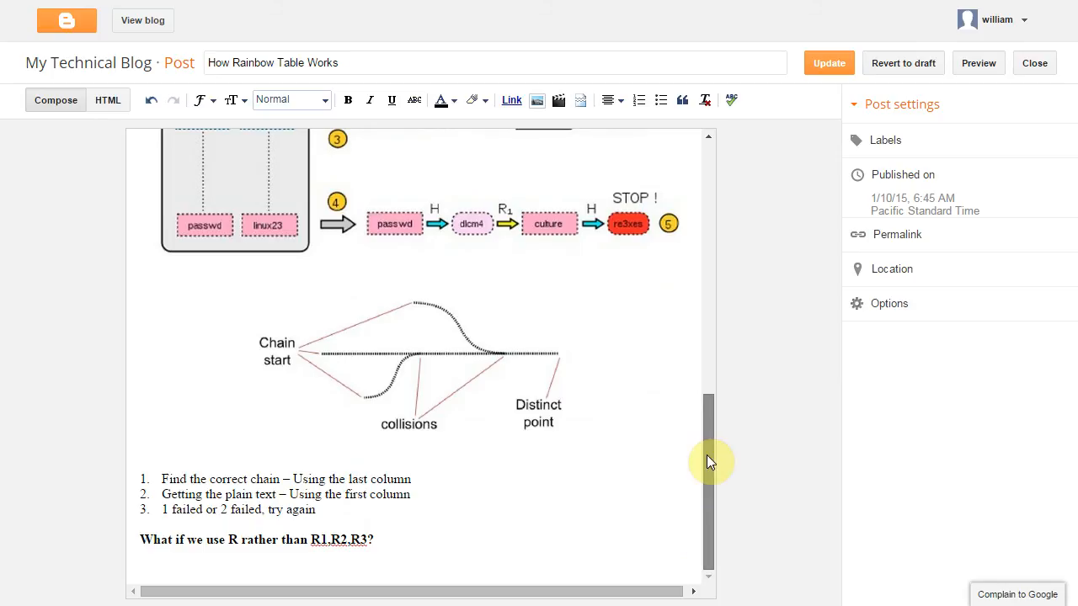
scroll(up, 3)
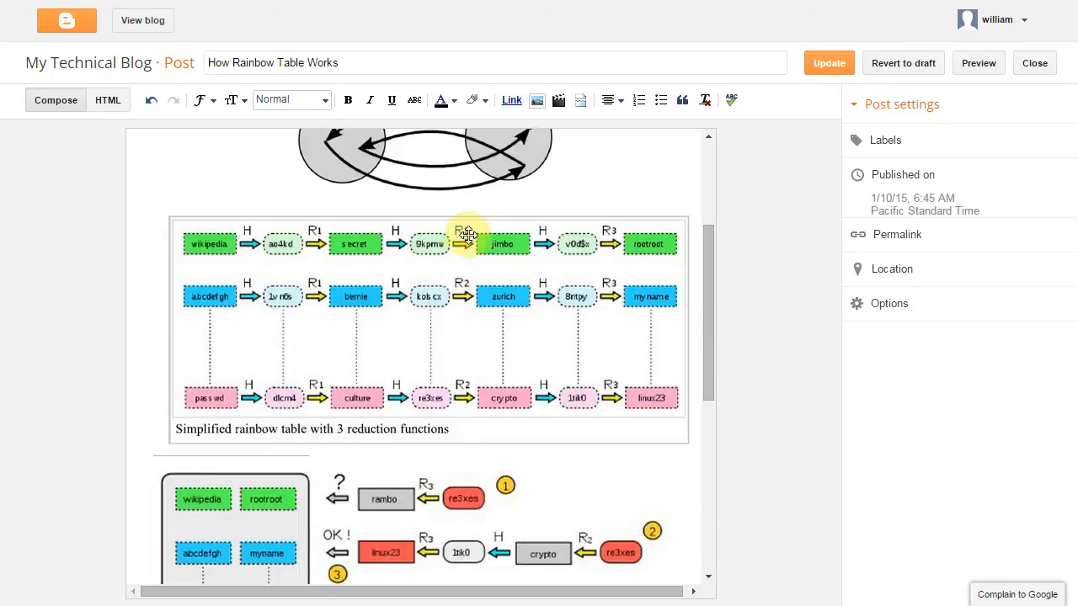
mouse_move(341, 232)
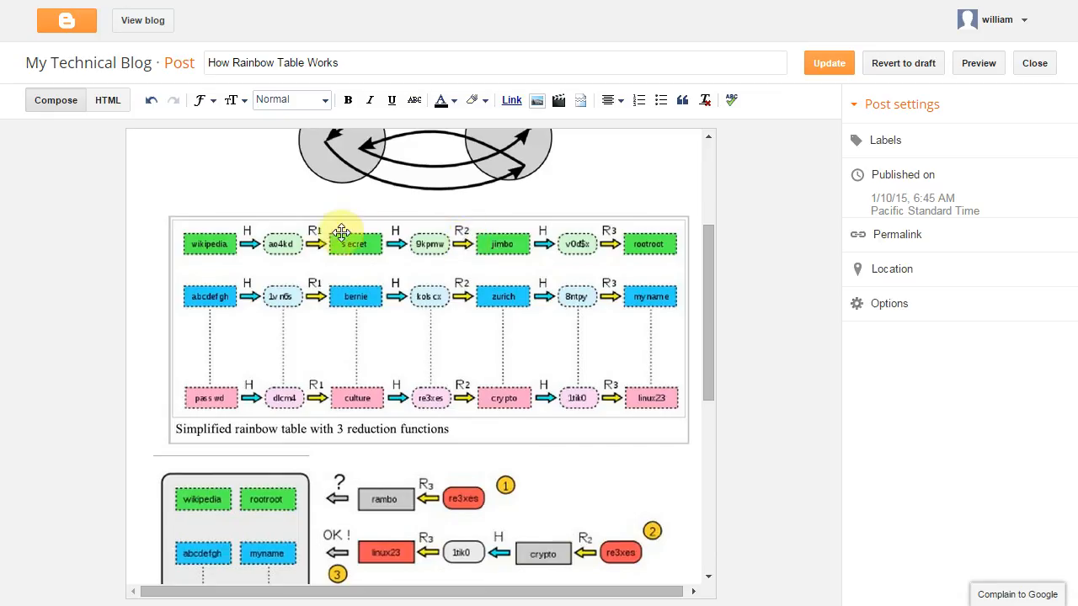
scroll(down, 3)
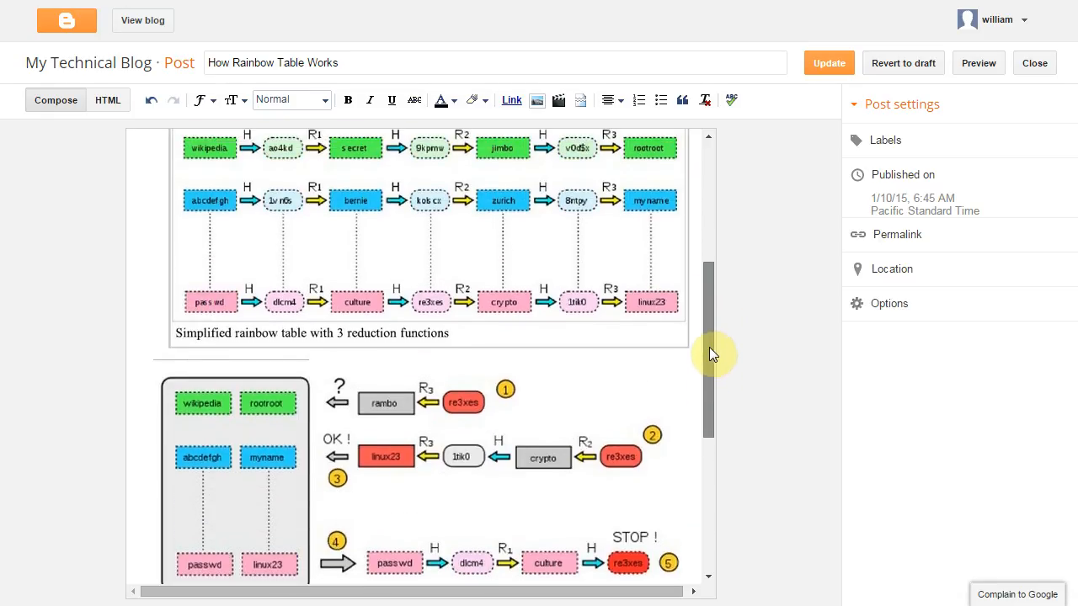
scroll(down, 3)
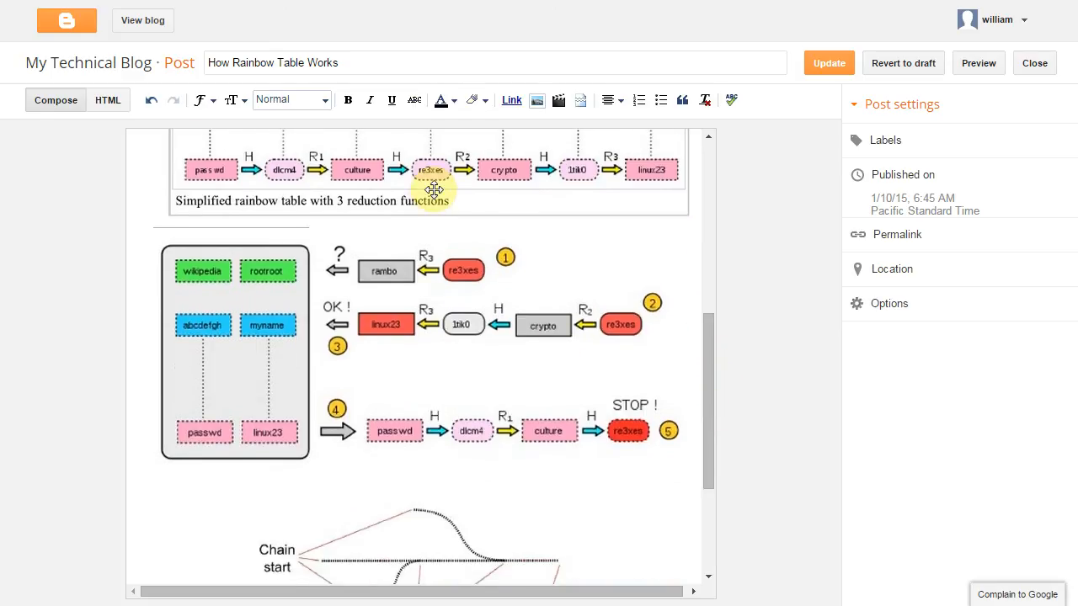
mouse_move(492, 569)
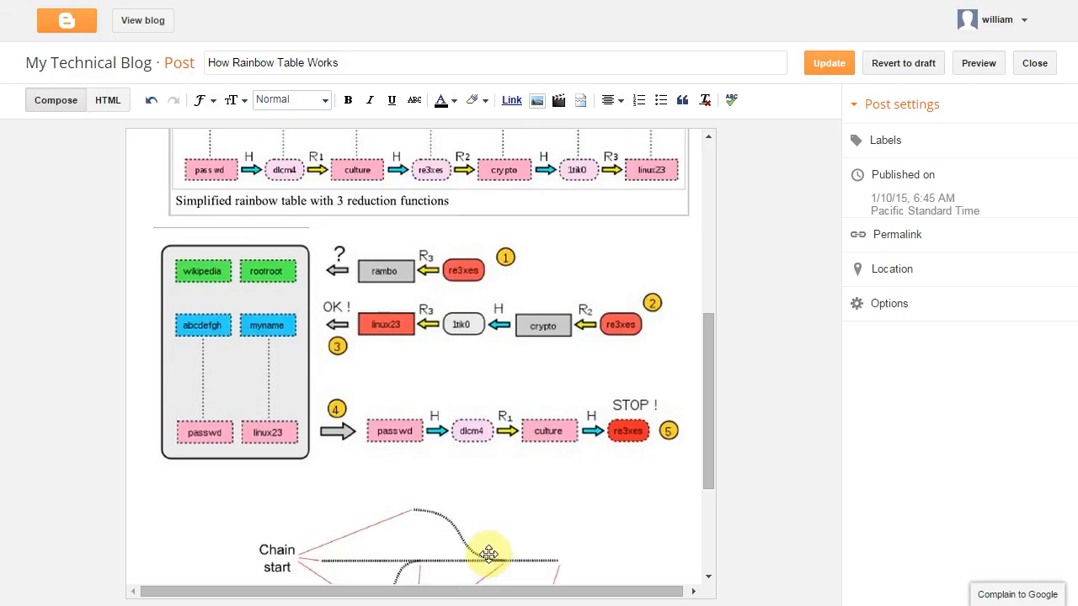
mouse_move(357, 179)
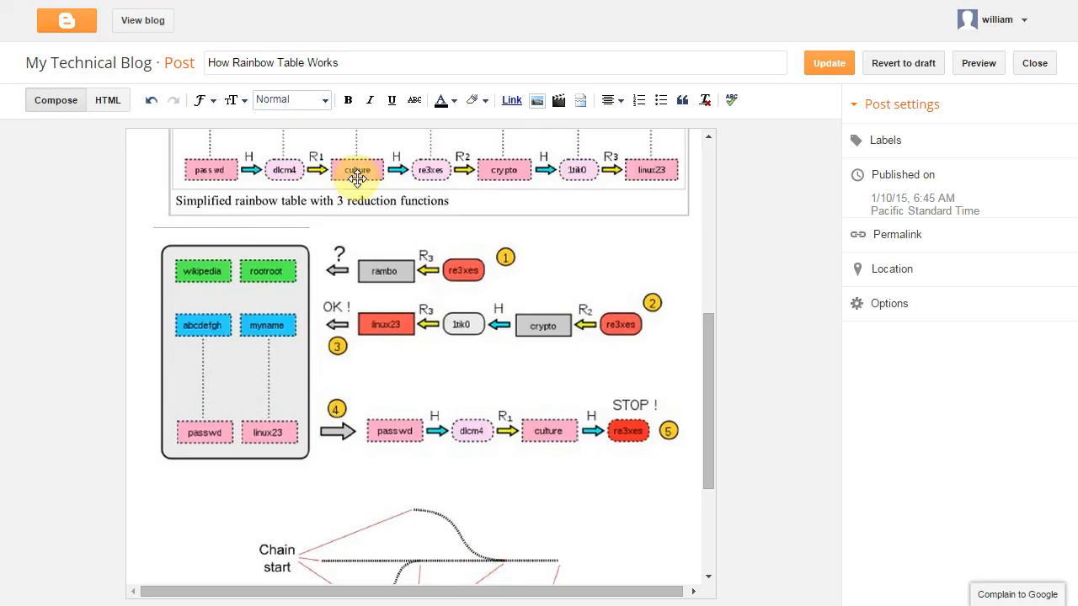
mouse_move(537, 563)
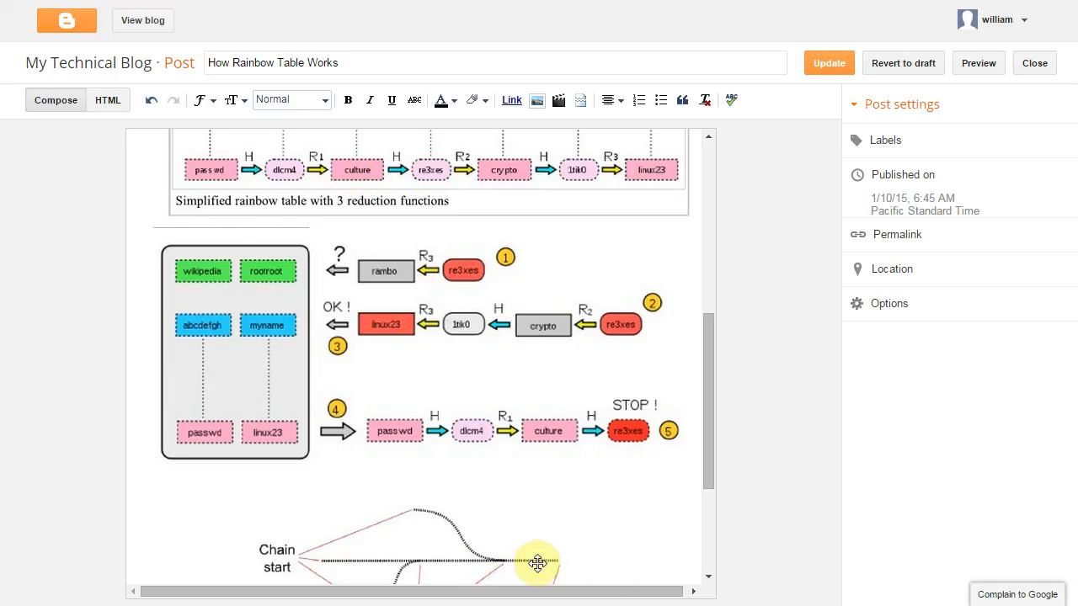
mouse_move(469, 172)
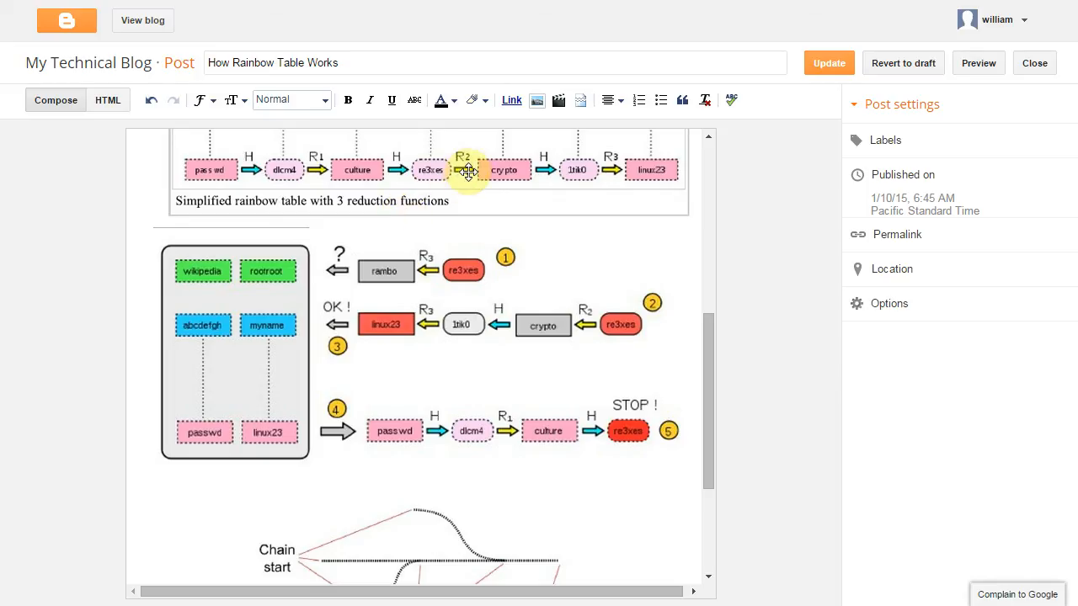
mouse_move(362, 172)
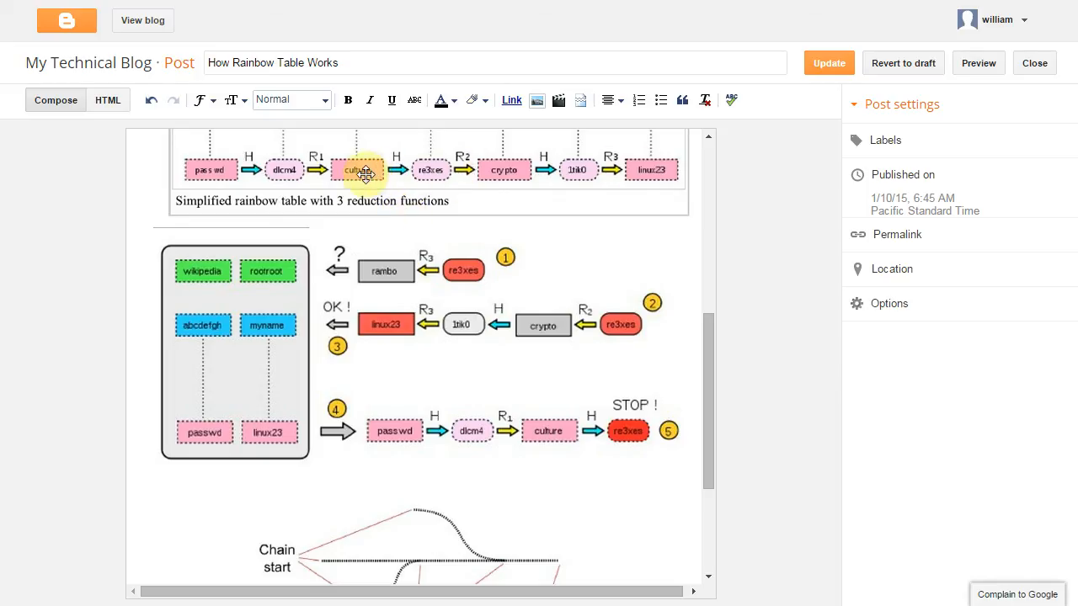
mouse_move(481, 553)
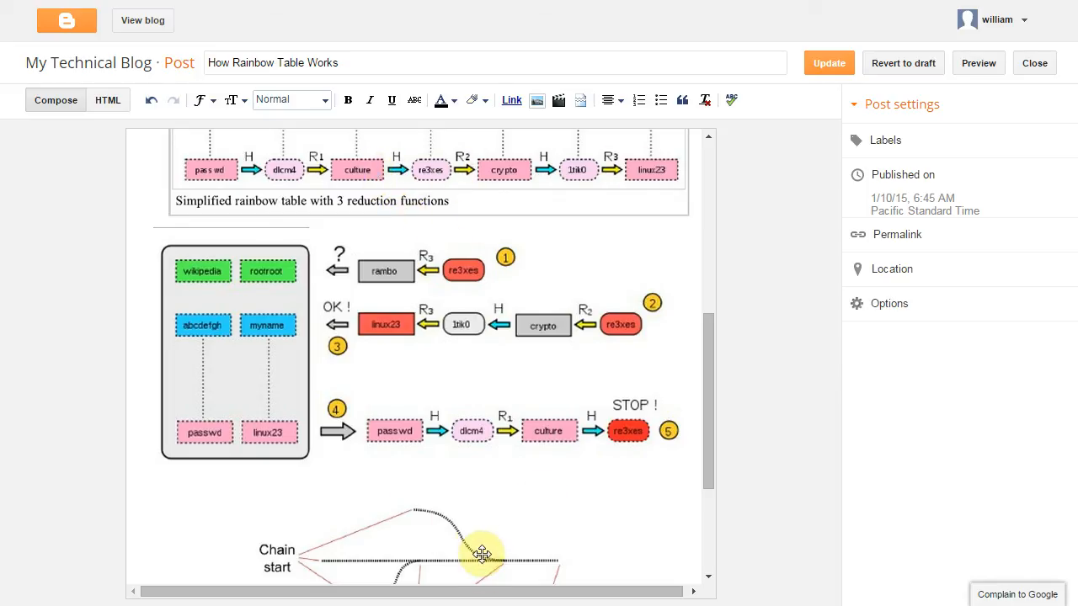
mouse_move(445, 576)
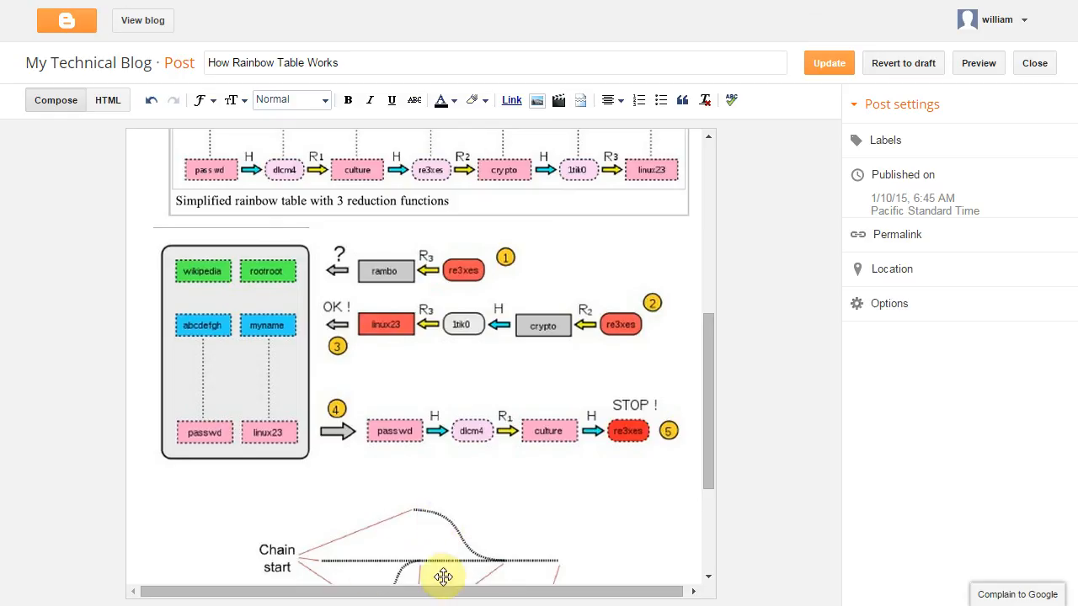
mouse_move(508, 563)
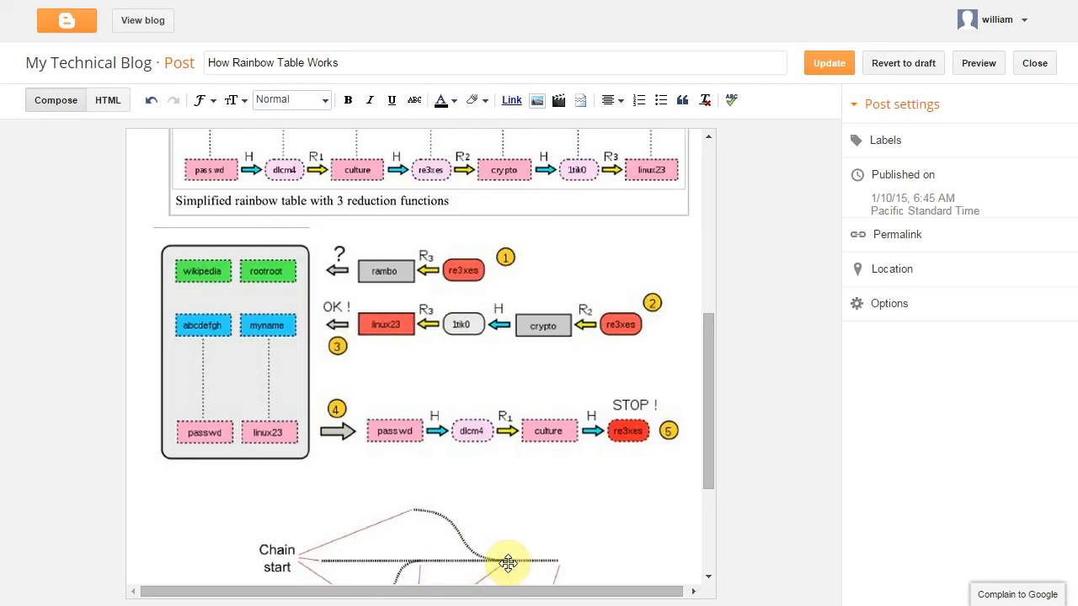
mouse_move(554, 563)
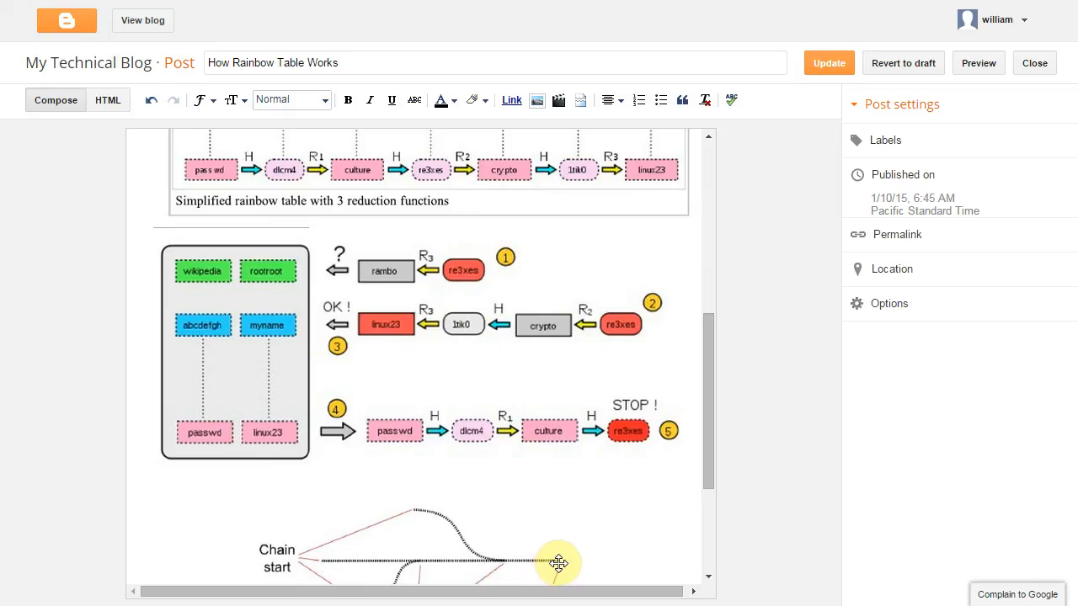
mouse_move(551, 564)
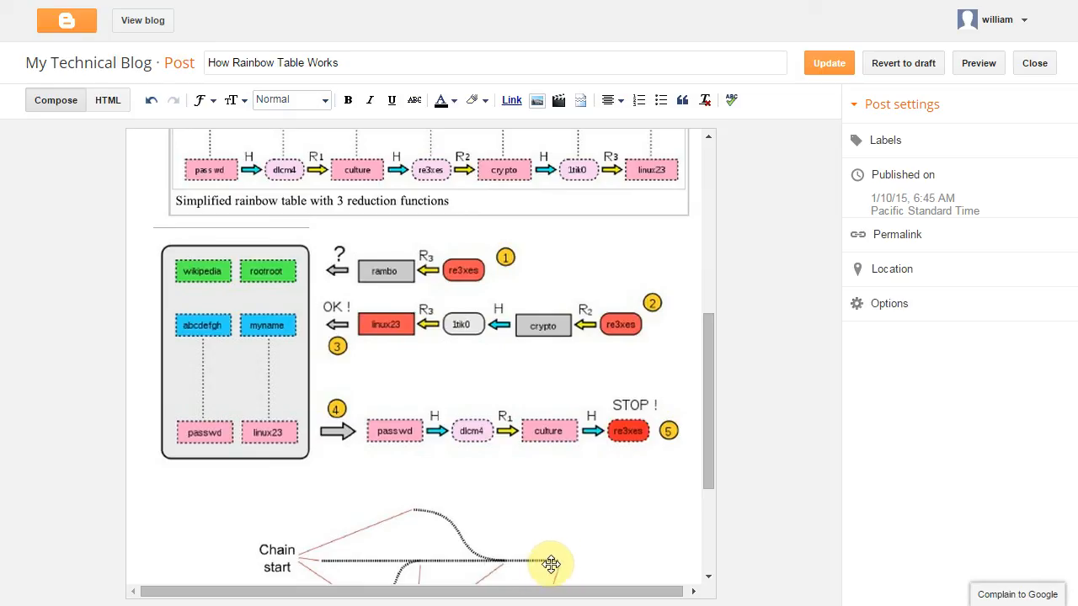
mouse_move(508, 563)
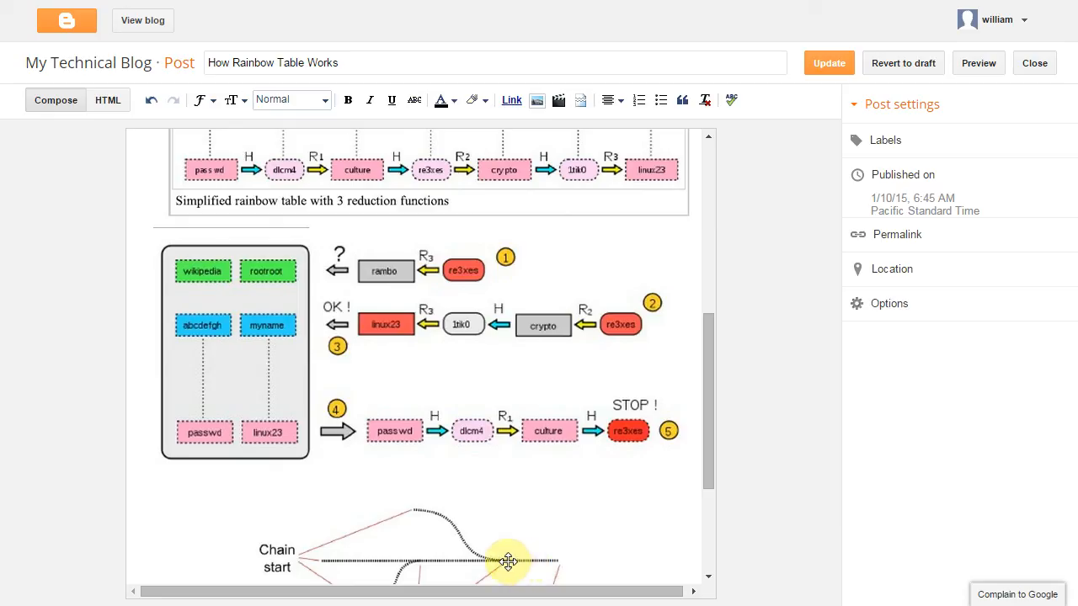
mouse_move(485, 300)
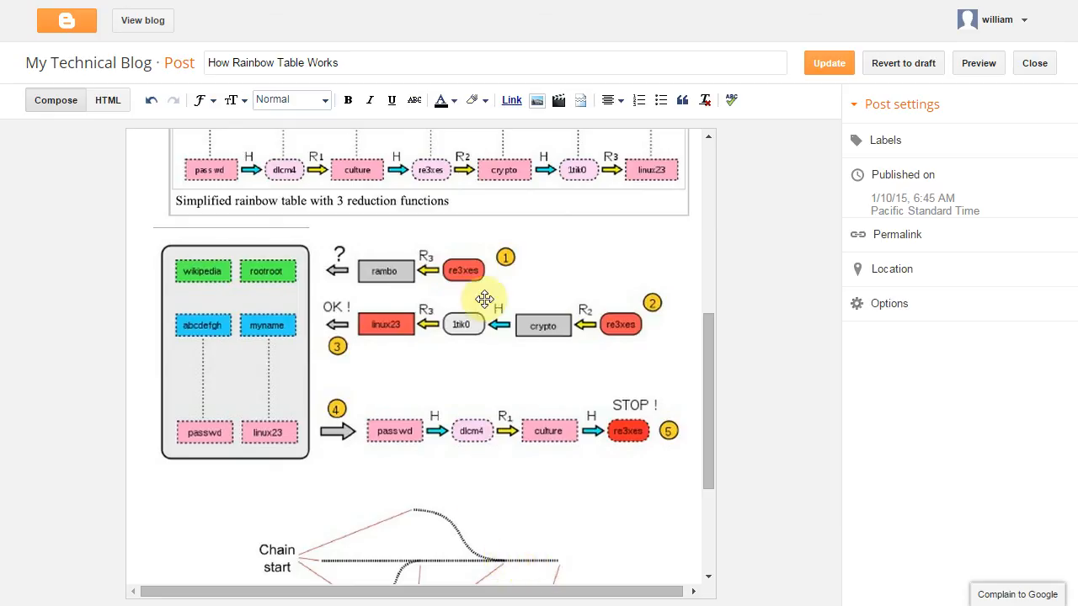
mouse_move(499, 554)
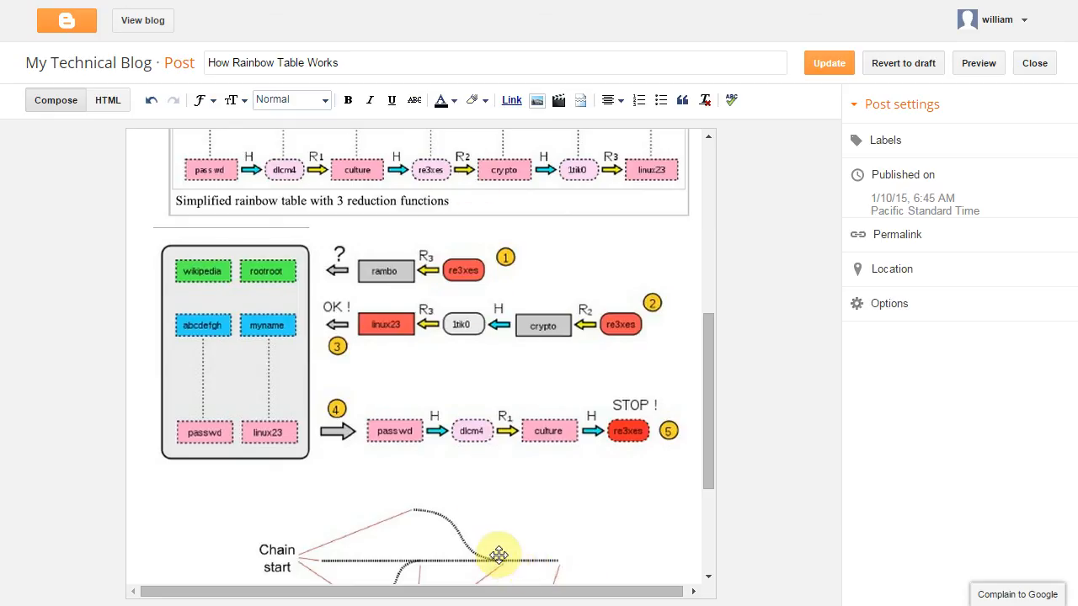
mouse_move(562, 559)
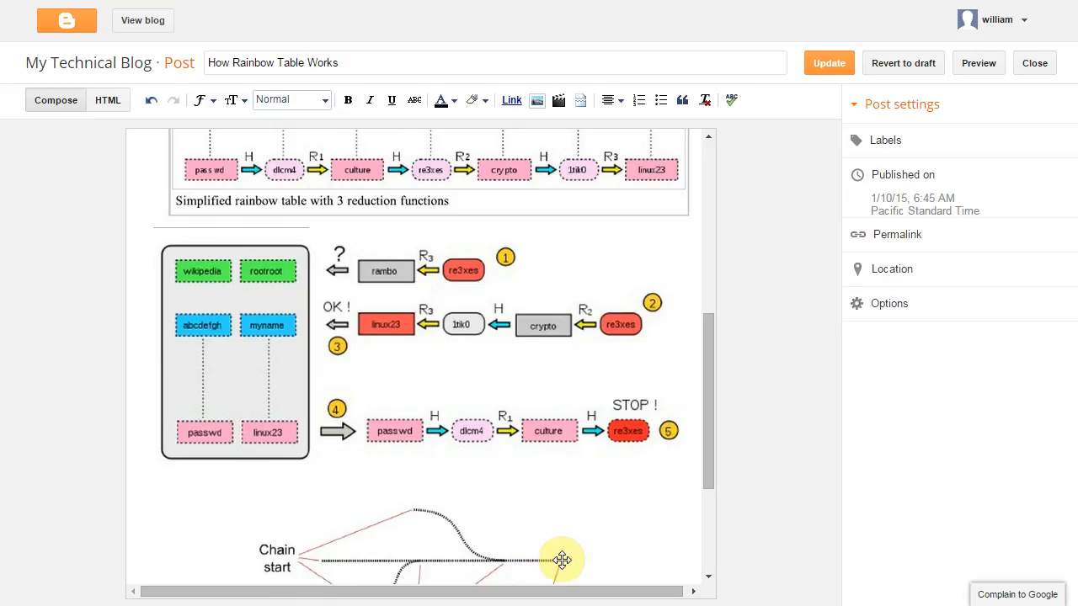
scroll(up, 3)
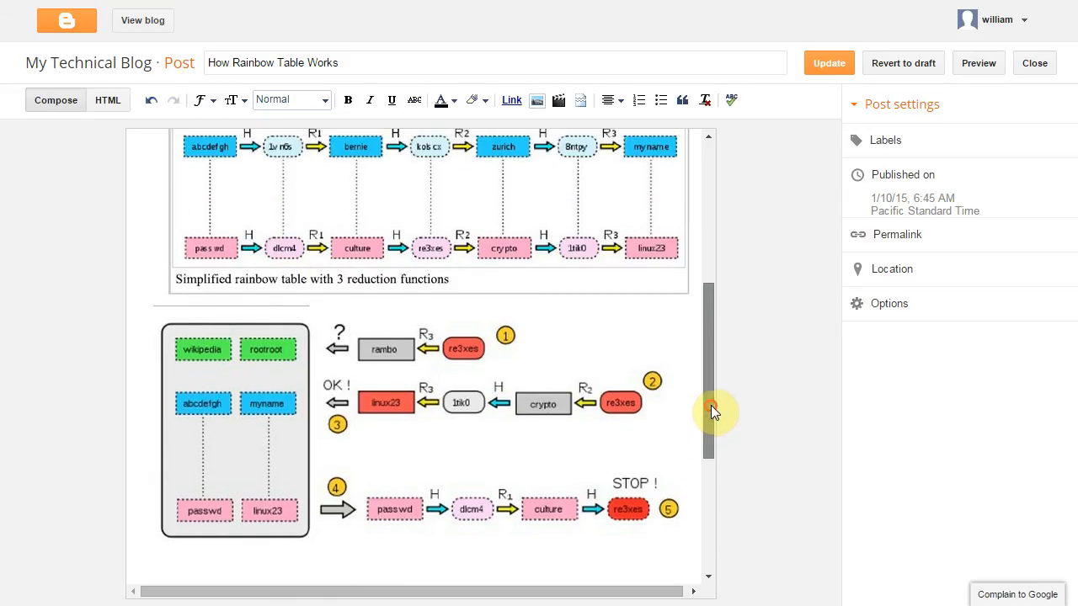
scroll(down, 3)
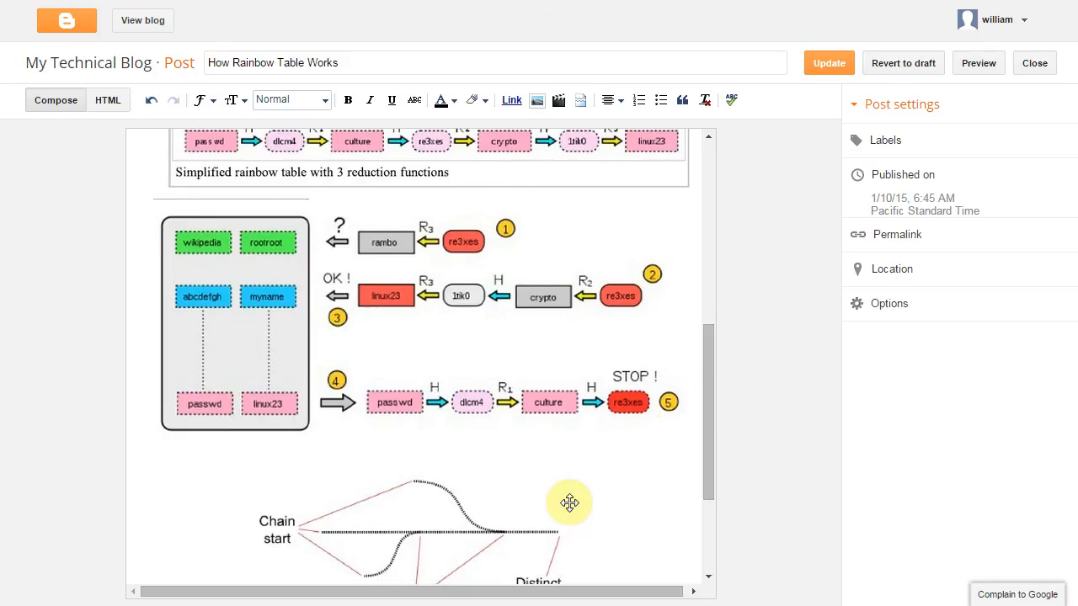
mouse_move(418, 532)
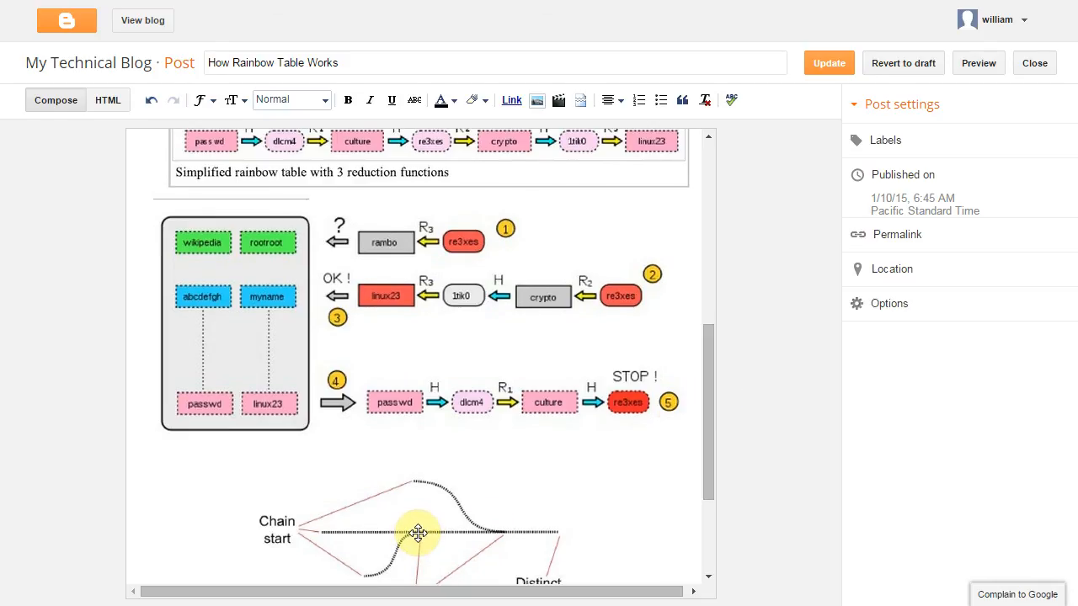
mouse_move(483, 566)
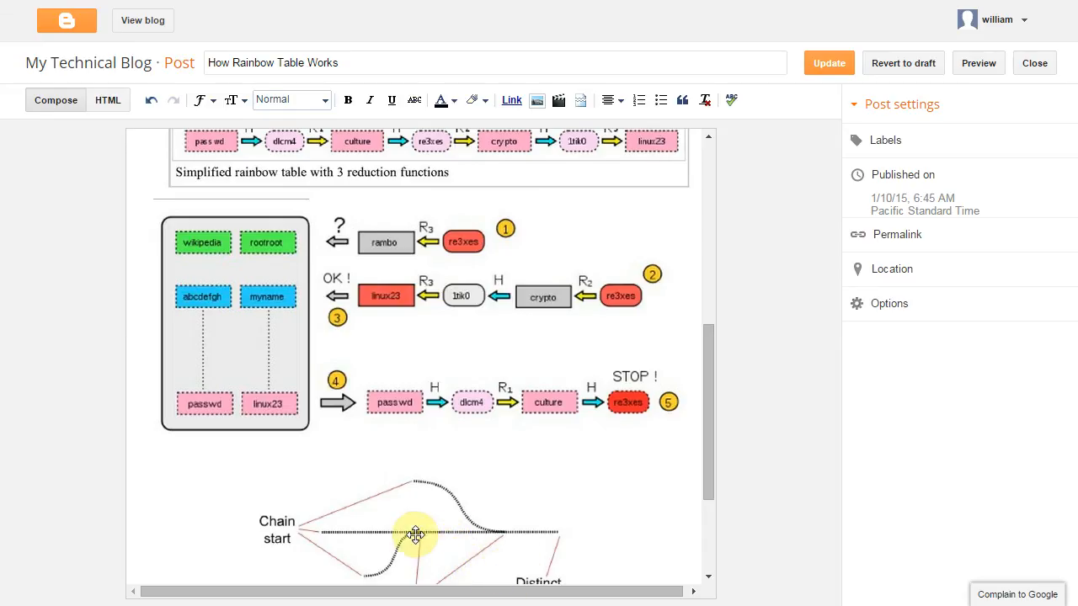
mouse_move(503, 532)
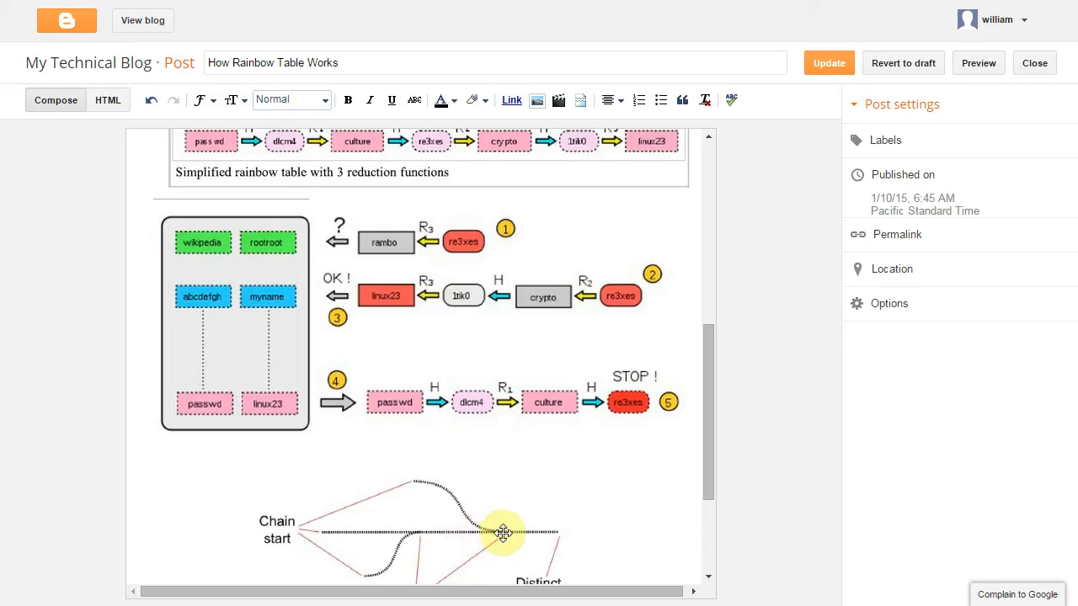
mouse_move(419, 535)
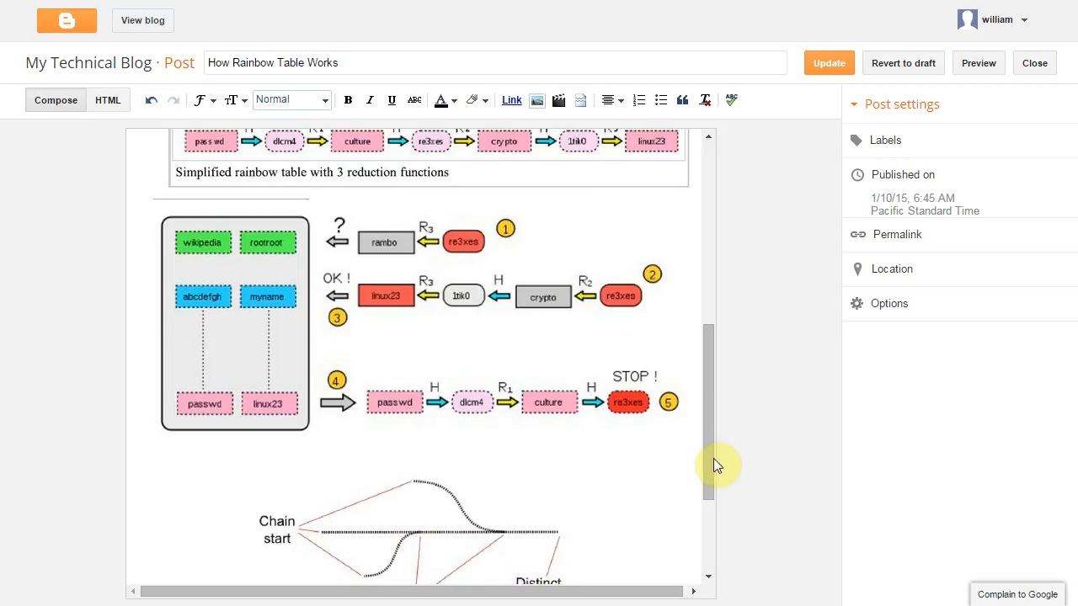
scroll(down, 3)
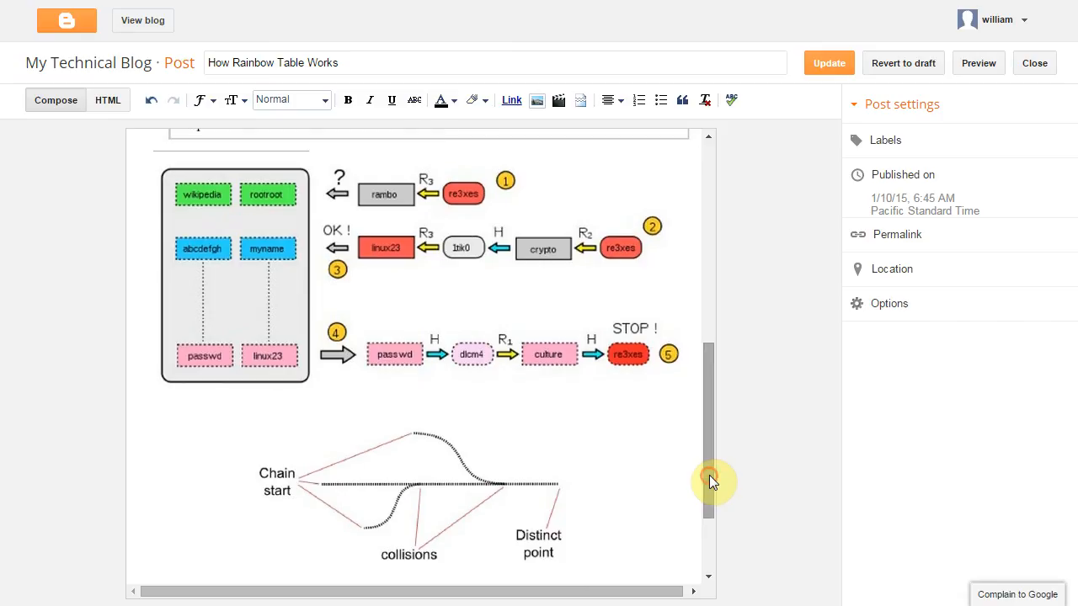
mouse_move(554, 485)
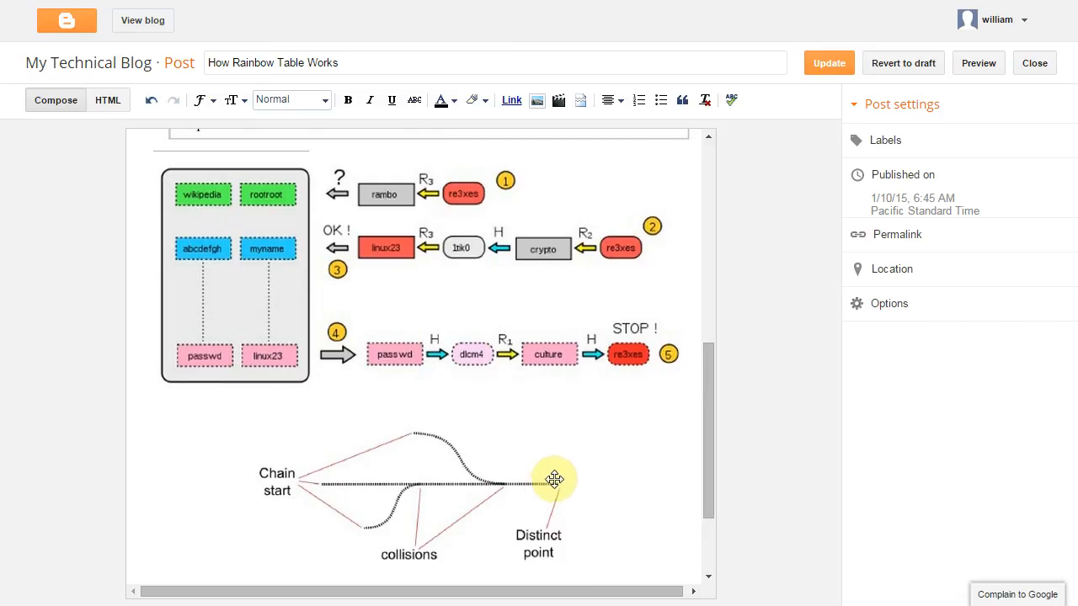
mouse_move(714, 502)
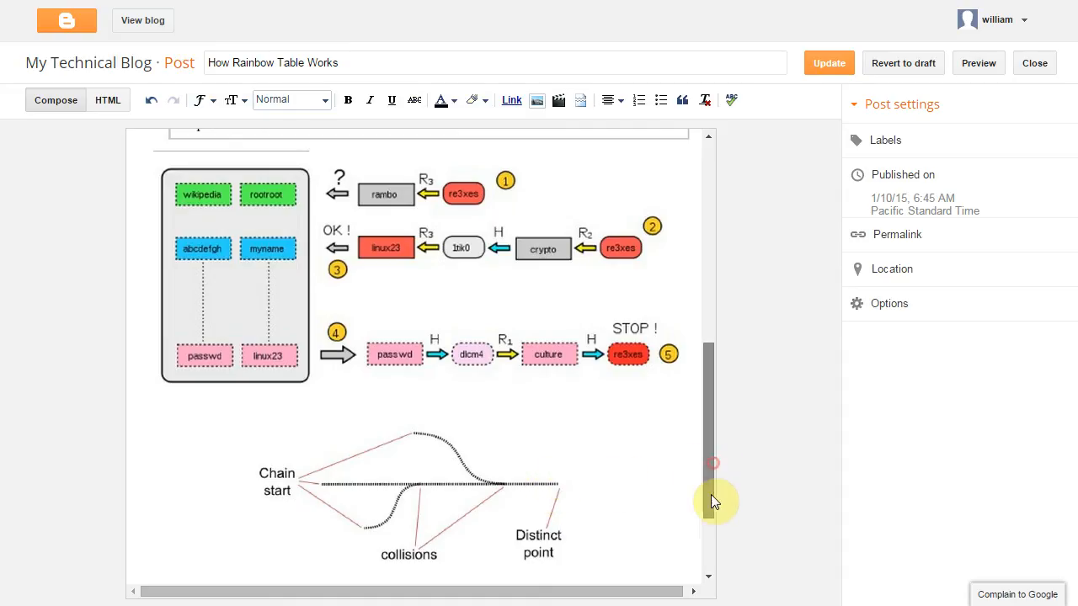
Glance at the steps list, then return to the simplified three-reduction-function table and lookup diagram.
scroll(down, 3)
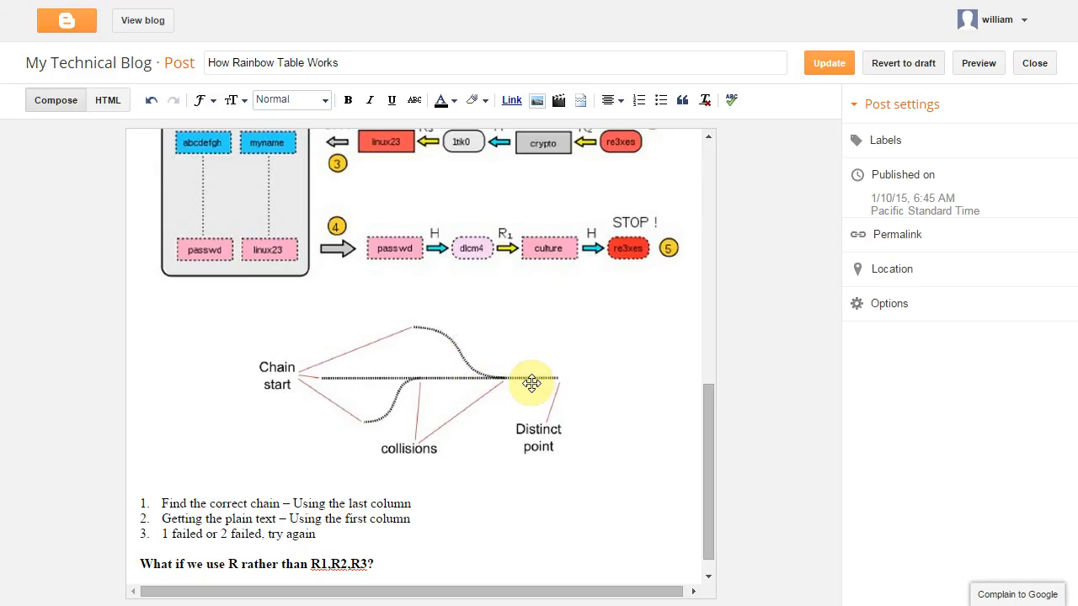
mouse_move(550, 380)
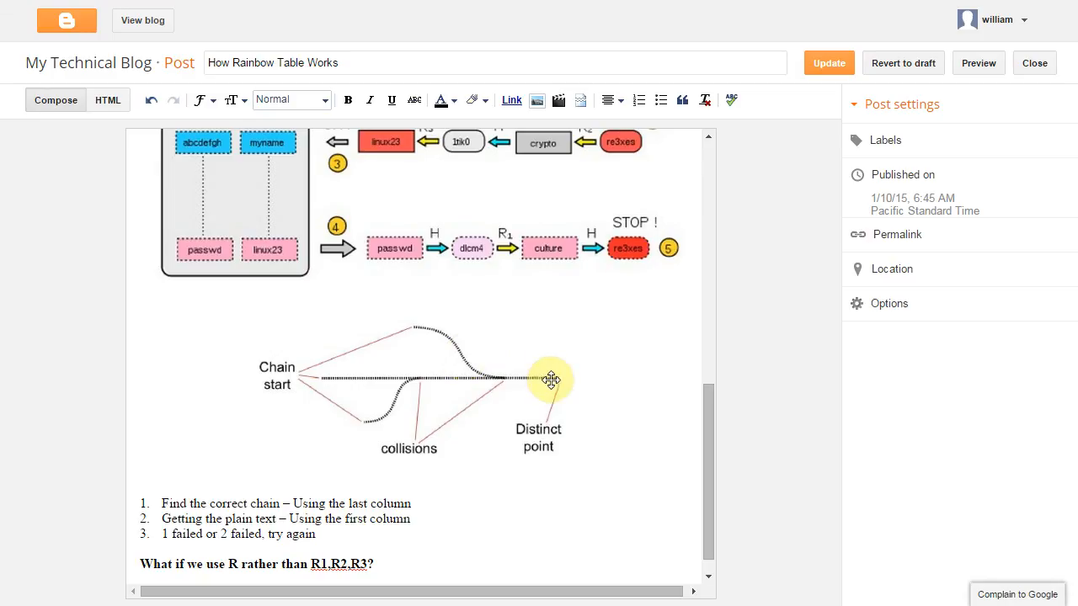
scroll(up, 3)
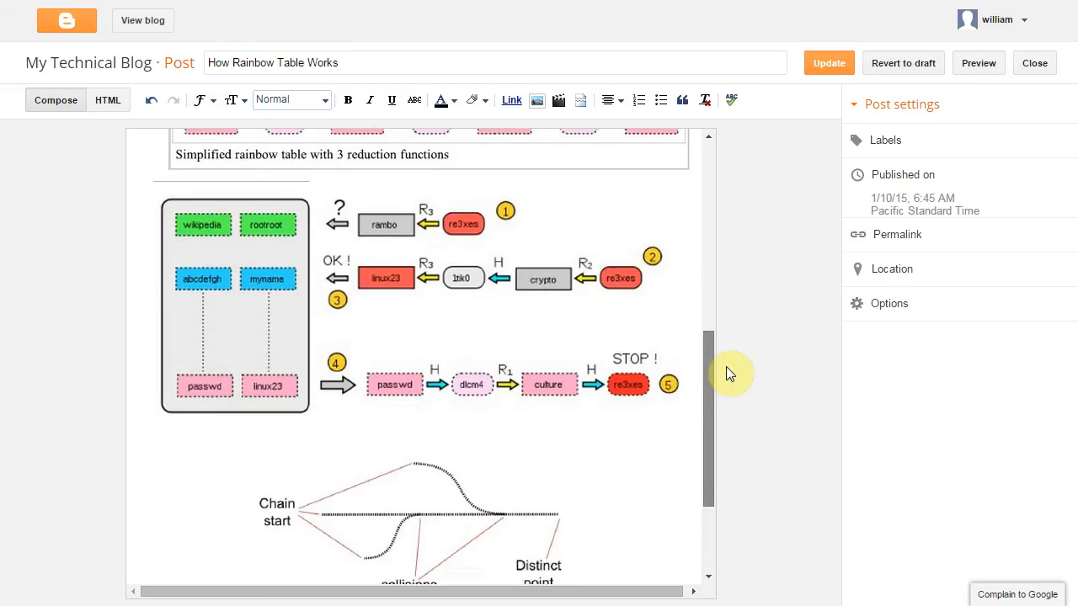
scroll(up, 3)
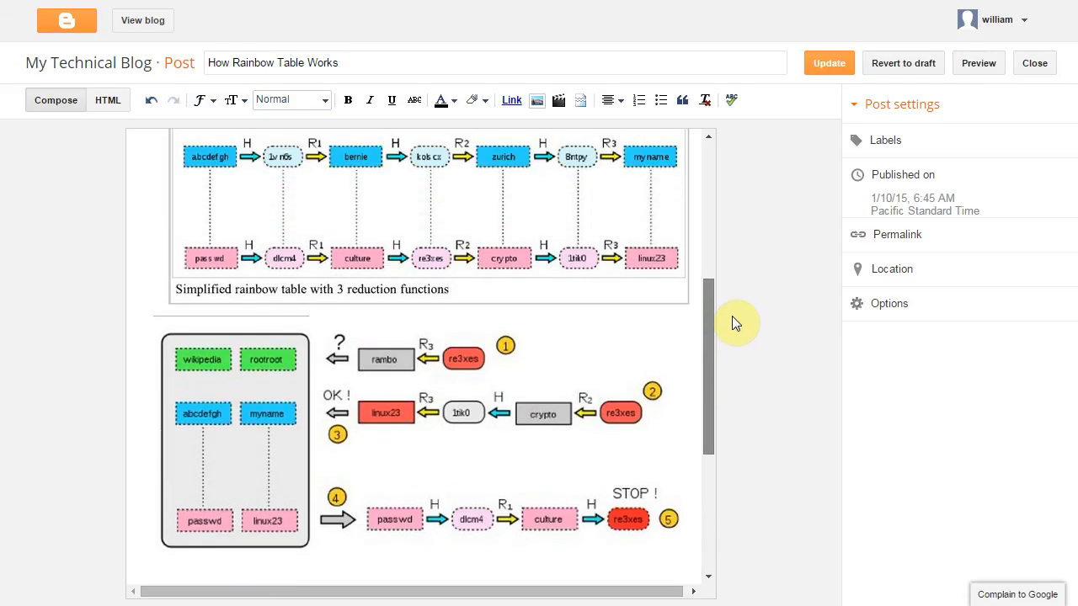
scroll(up, 3)
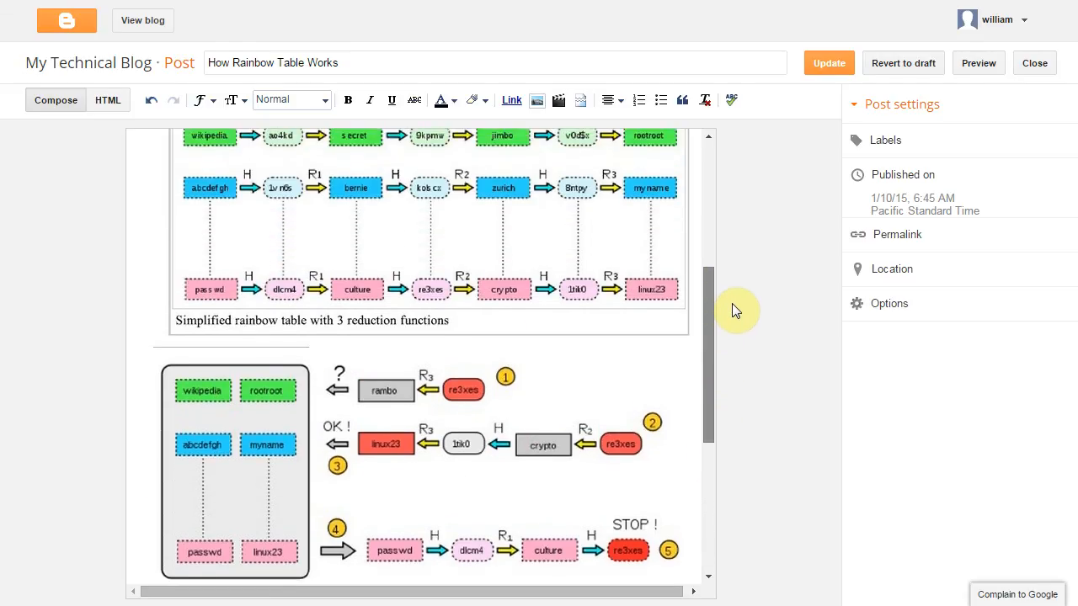
scroll(down, 3)
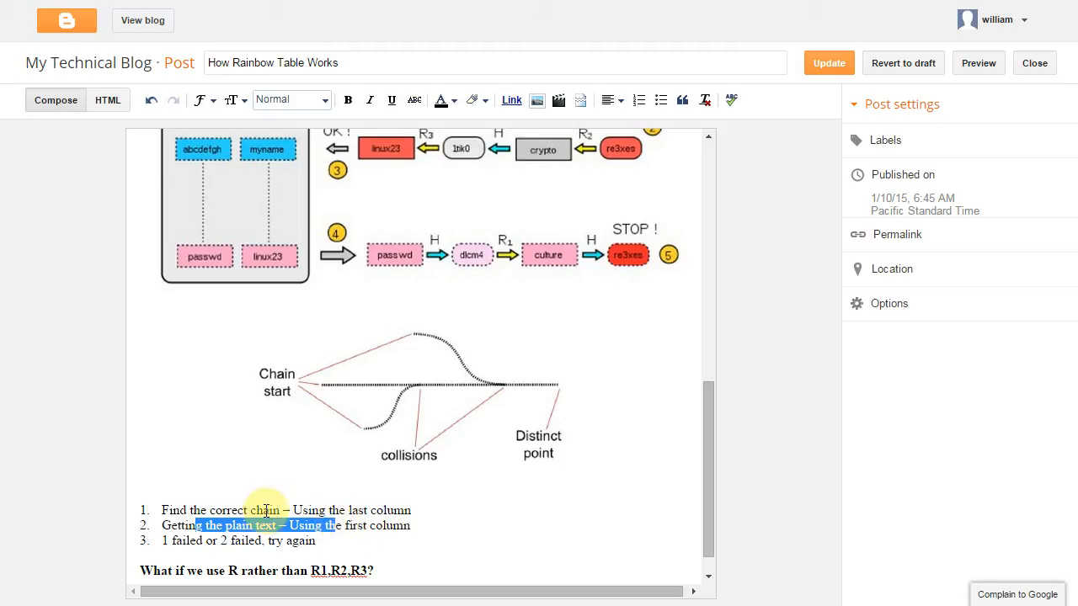
mouse_move(276, 496)
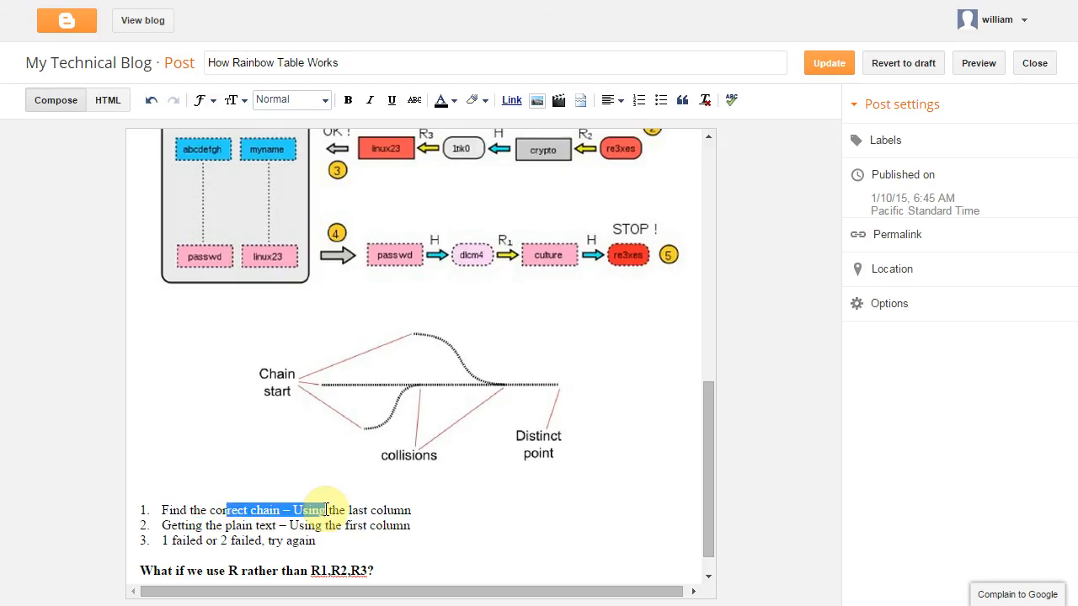
scroll(down, 3)
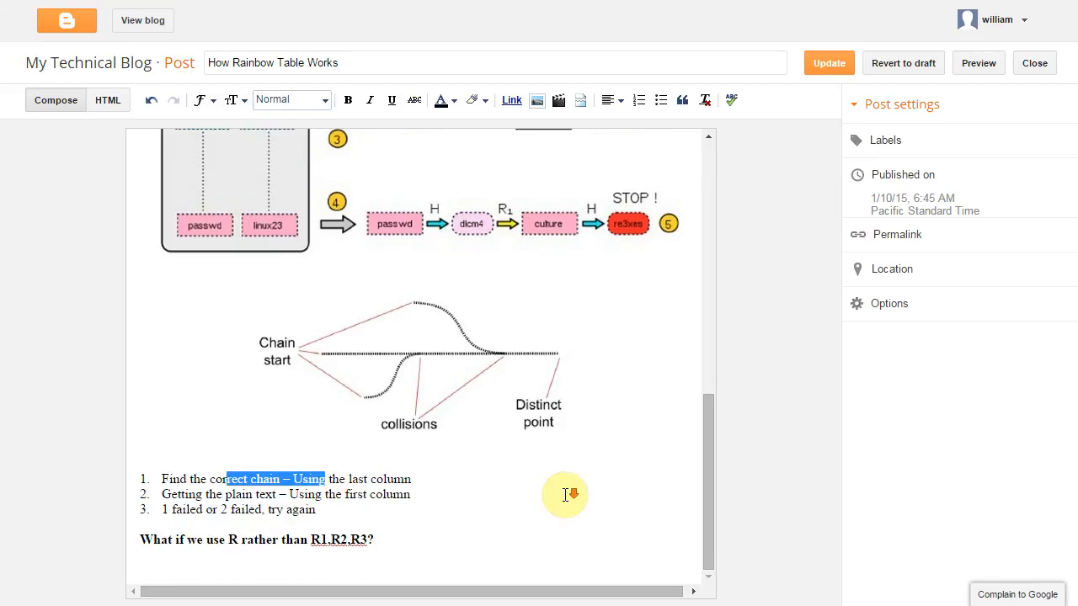
scroll(up, 3)
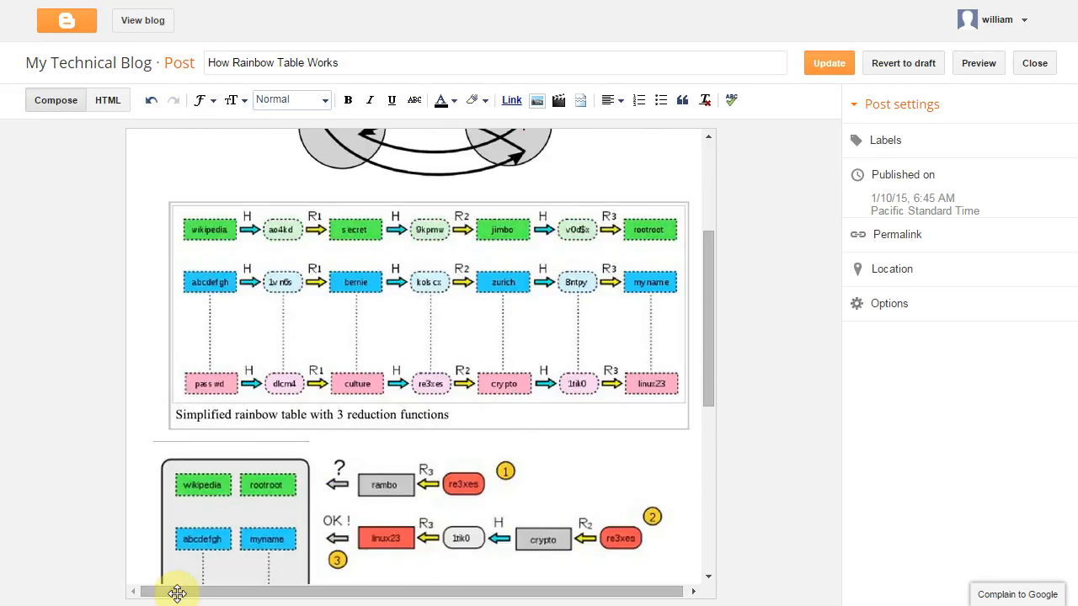